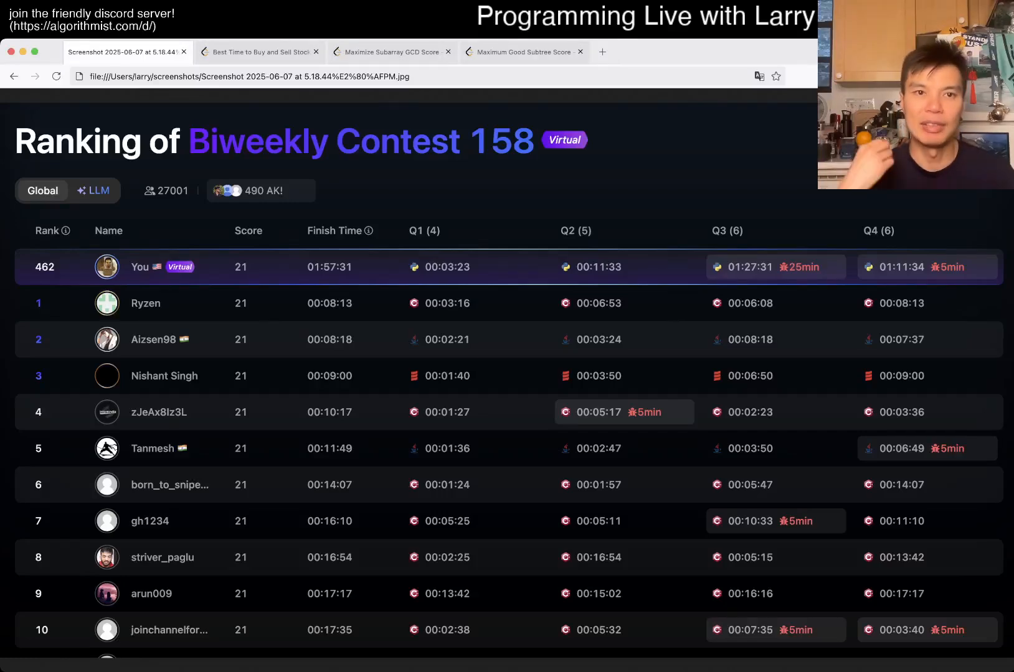
# Switch between the contest ranking screenshot and the Q2 description, then read down to Constraints.
pyautogui.click(259, 52)
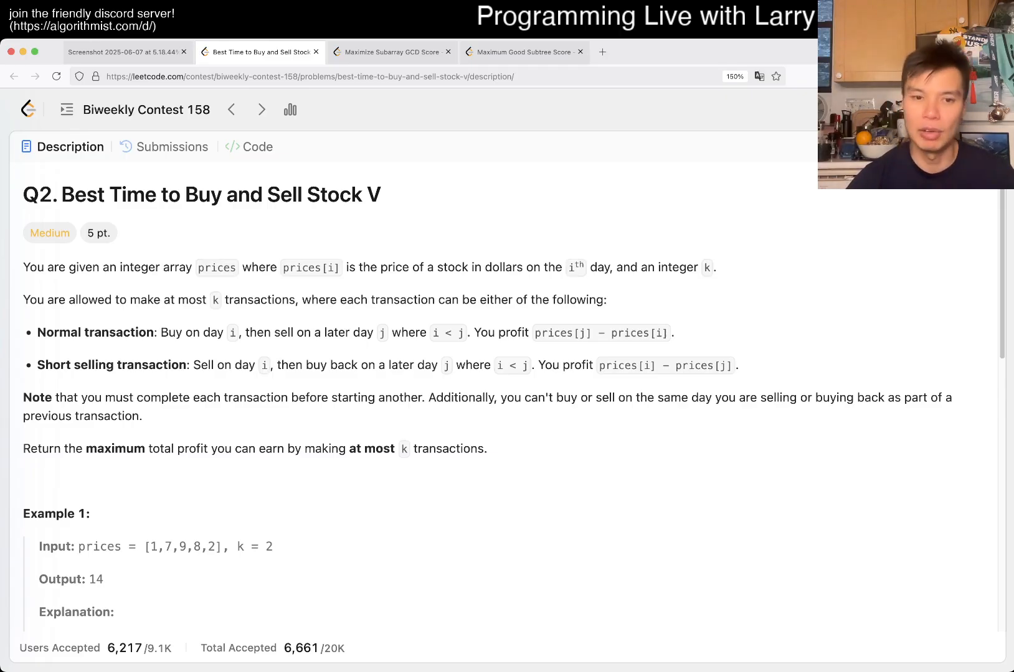
pyautogui.click(127, 52)
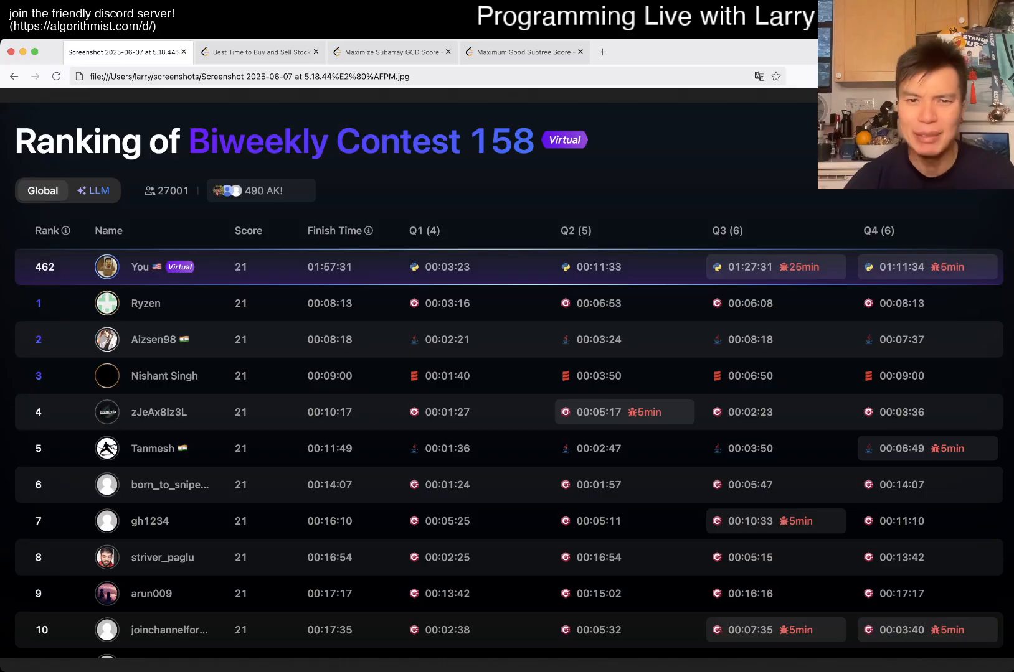
pyautogui.click(259, 52)
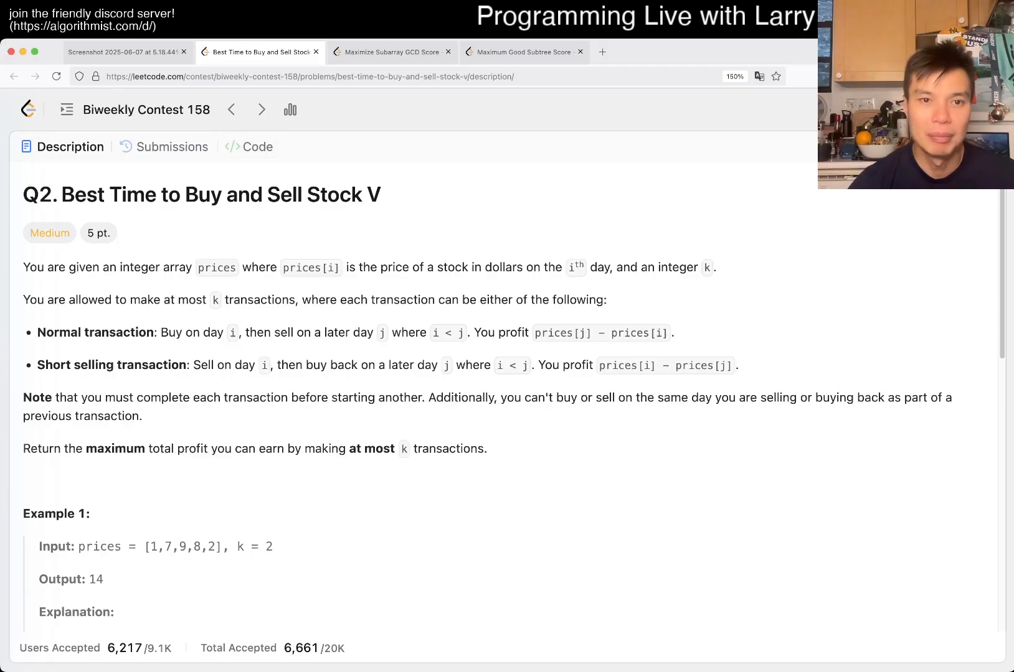
pyautogui.scroll(-3)
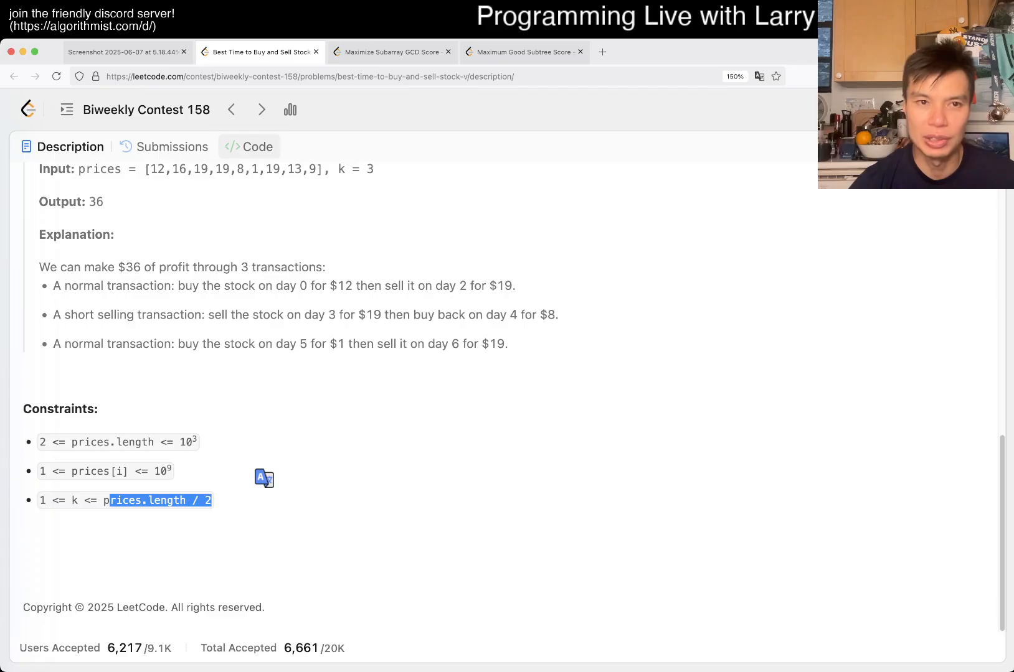
# Show the Q2 solution code and place the caret above the free function's signature.
pyautogui.click(249, 146)
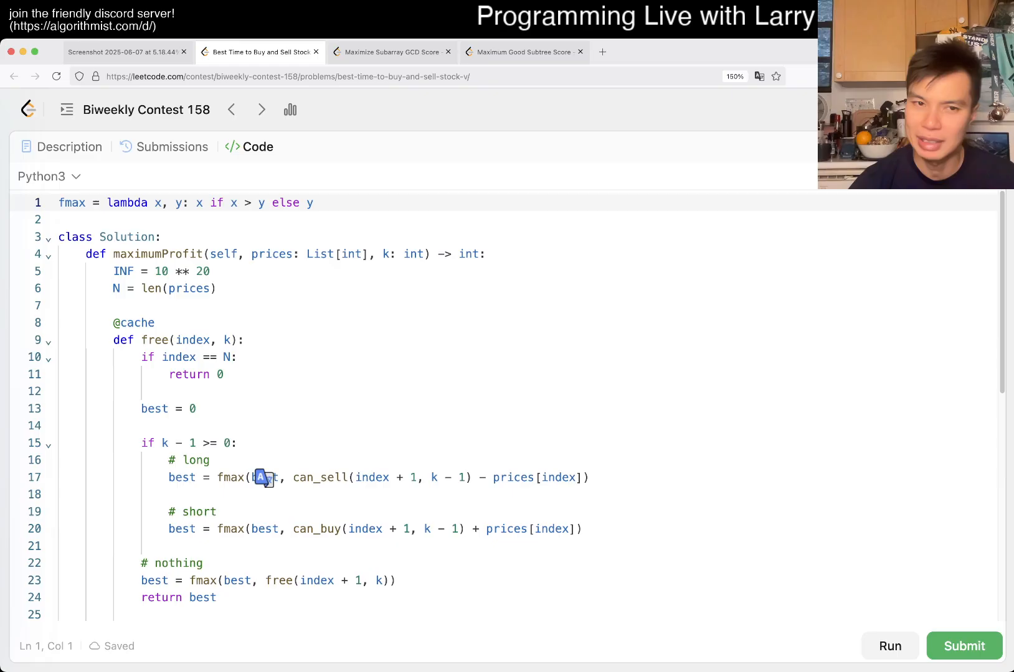
pyautogui.doubleClick(153, 340)
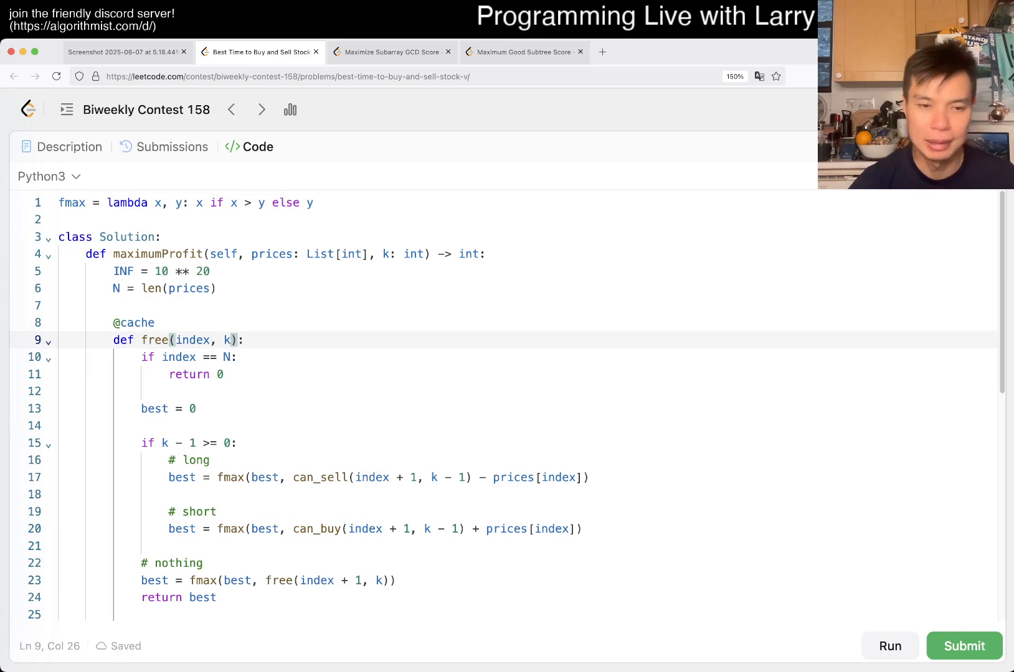
pyautogui.scroll(-3)
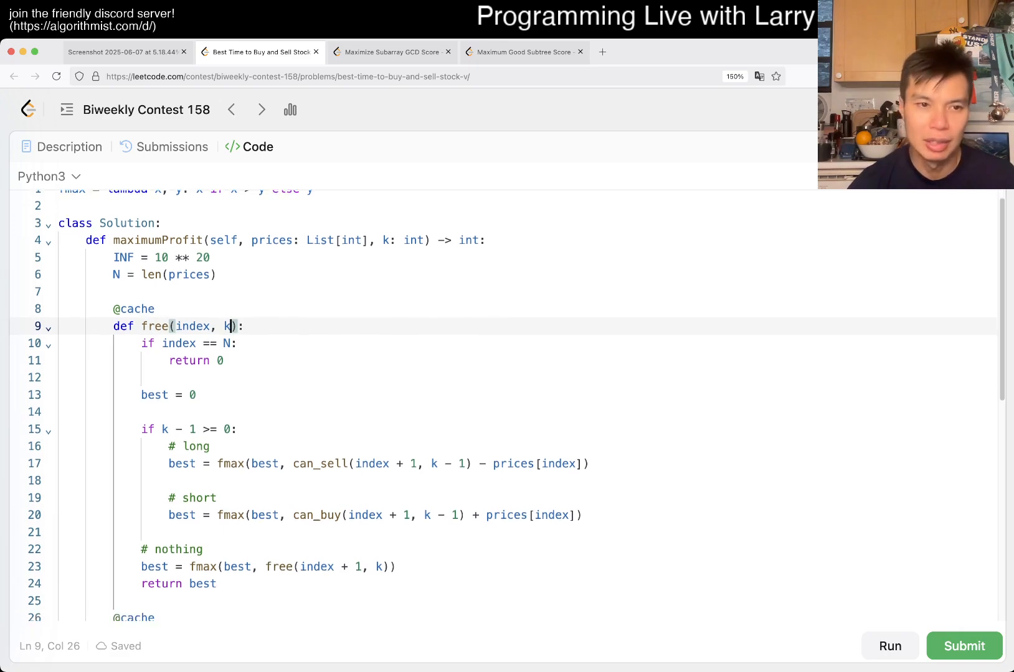
pyautogui.scroll(-3)
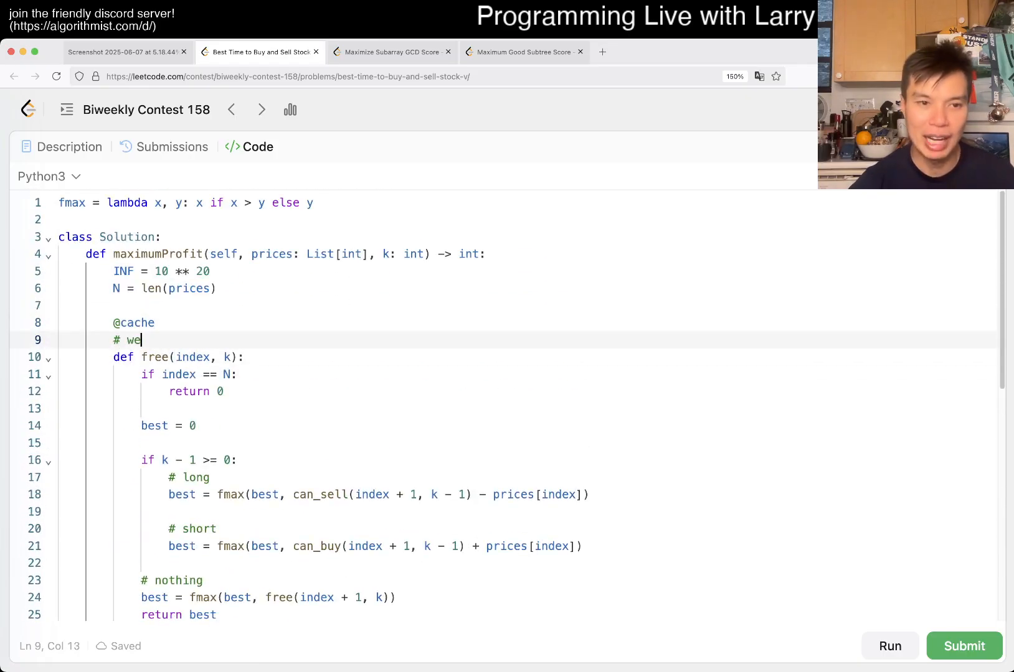
# Write the comment '# we have free-will - we can do anything!' above def free.
pyautogui.write('have free')
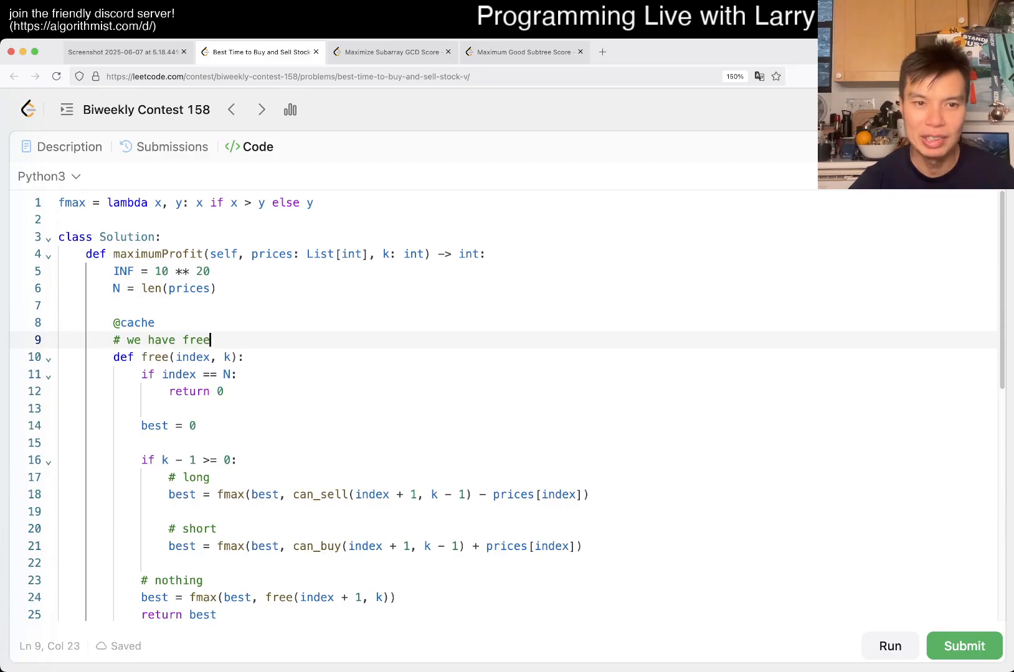
pyautogui.write('-will - w')
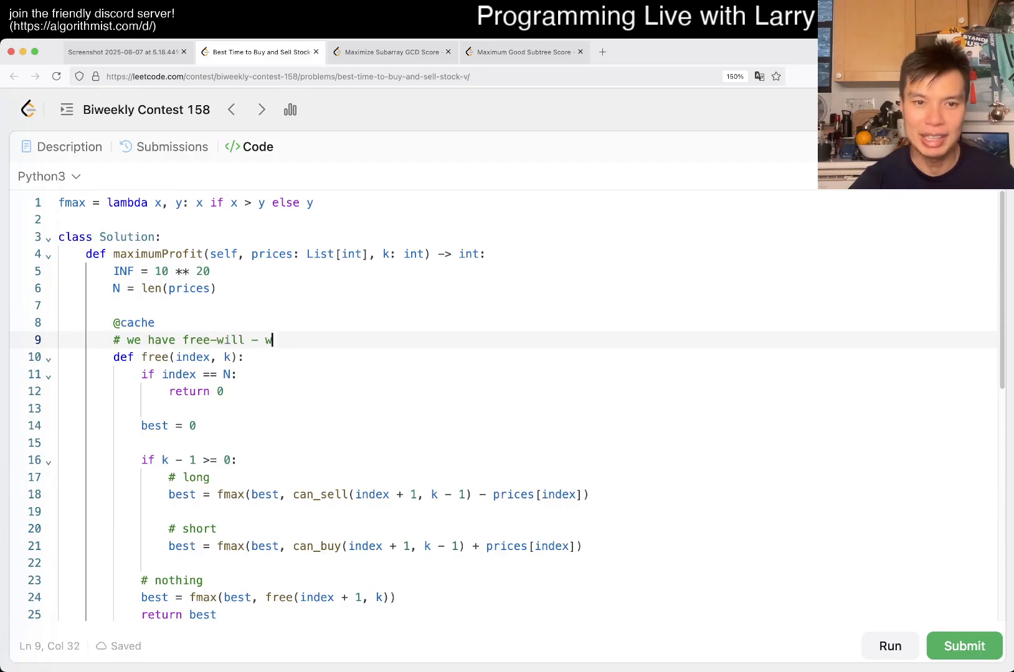
pyautogui.write('e can do anything!')
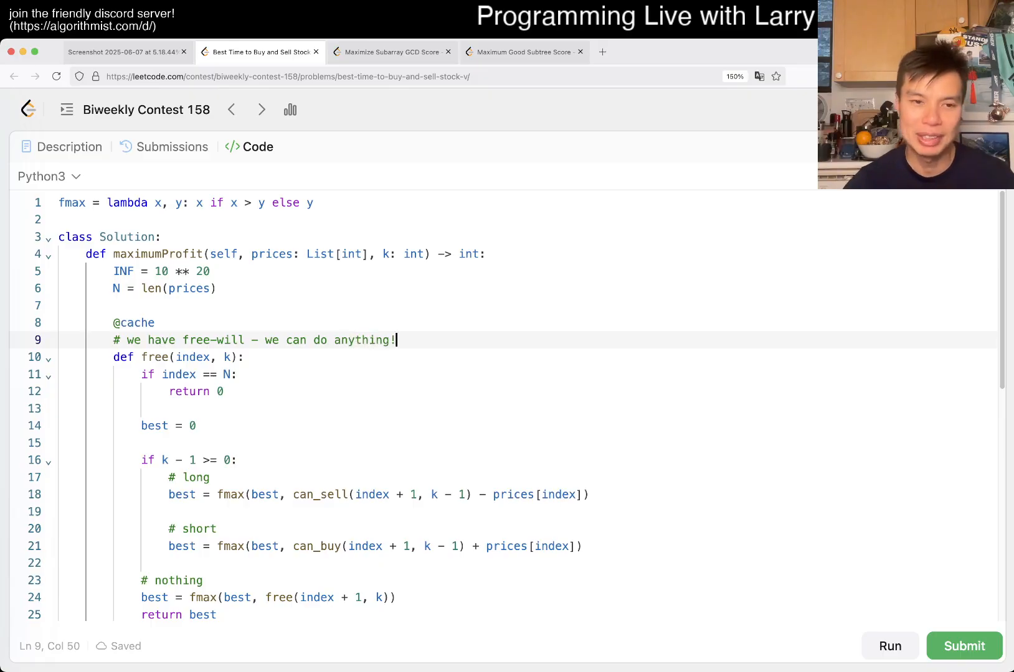
pyautogui.doubleClick(191, 357)
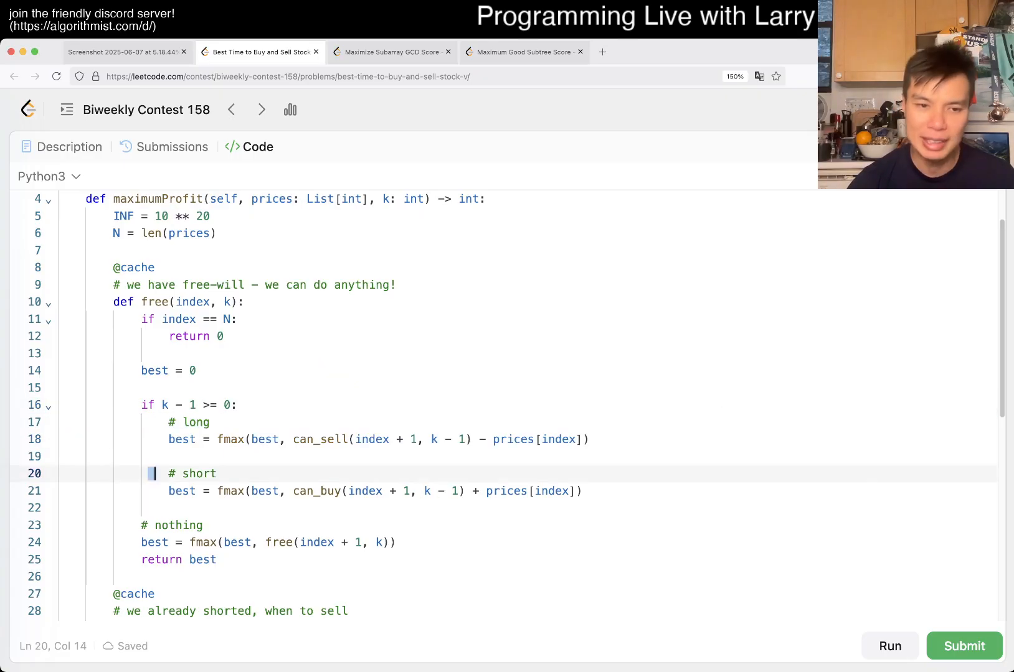
# Add a line after the short-selling line and review the code around can_buy.
pyautogui.click(582, 492)
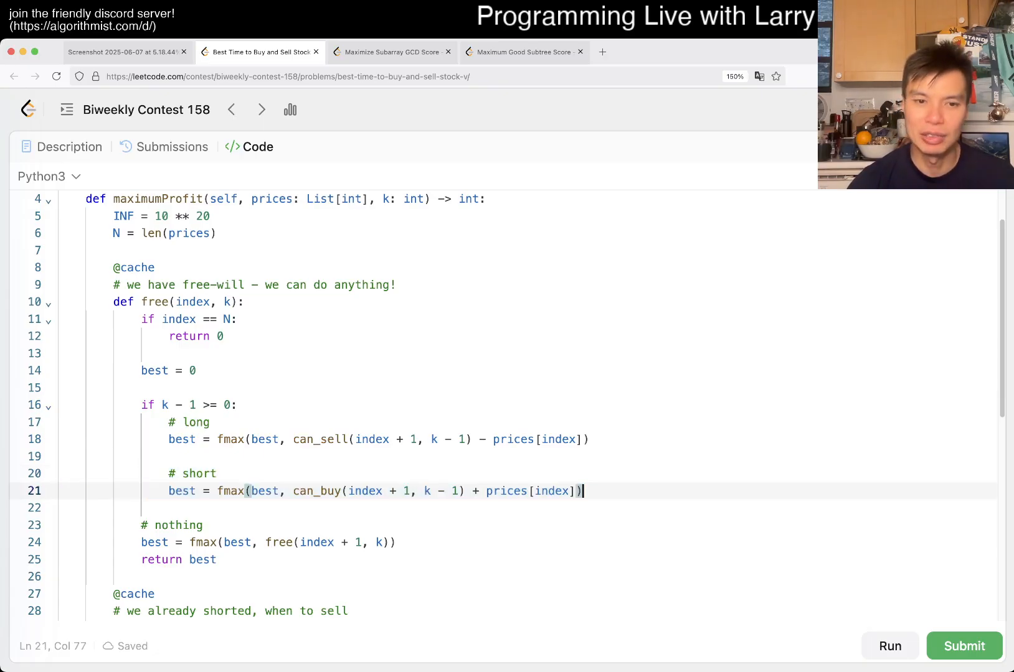
pyautogui.press('Return')
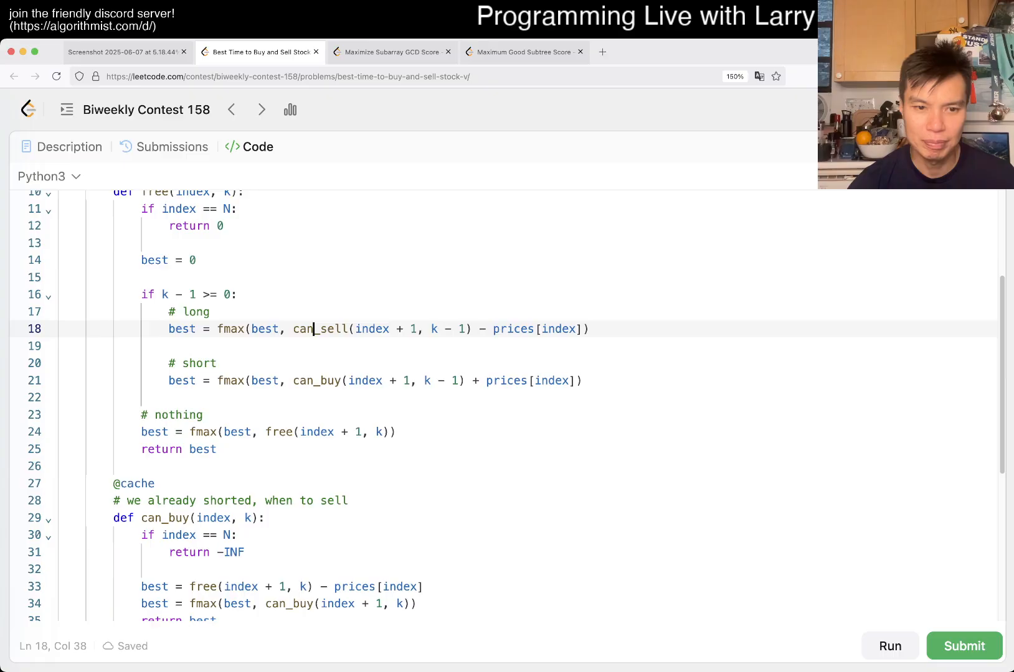
pyautogui.scroll(-3)
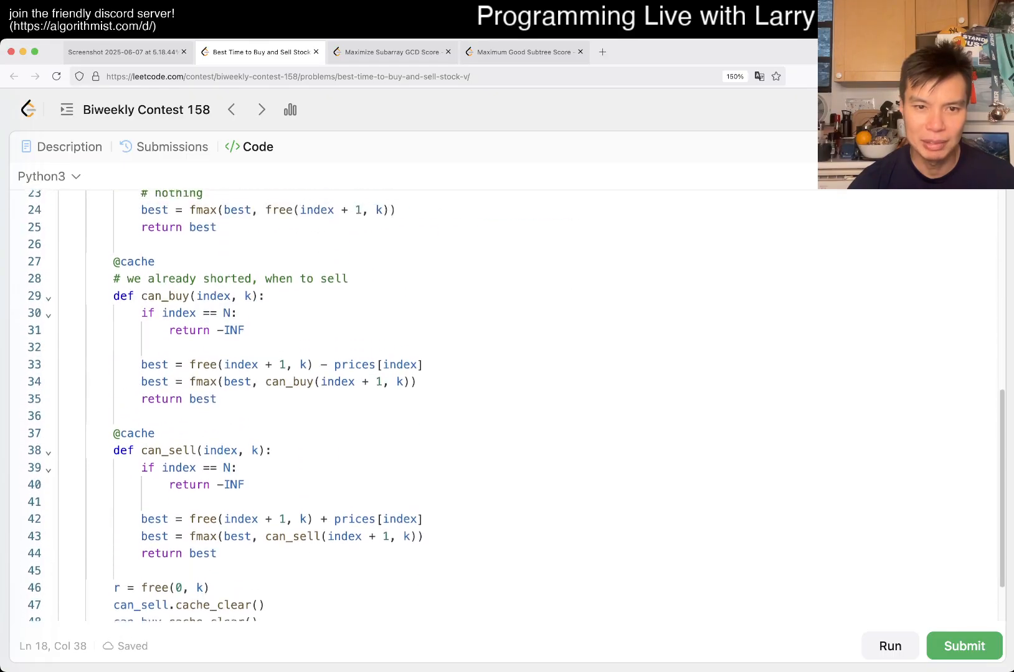
pyautogui.scroll(3)
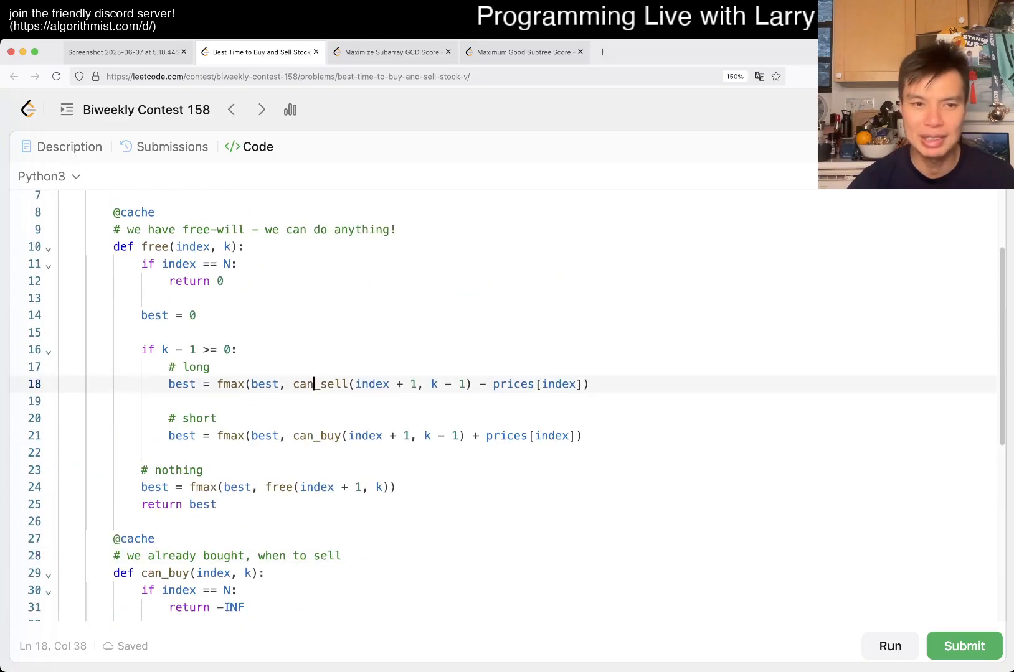
# Select the word 'shorted' in the can_buy comment to replace it and check the code below.
pyautogui.doubleClick(319, 383)
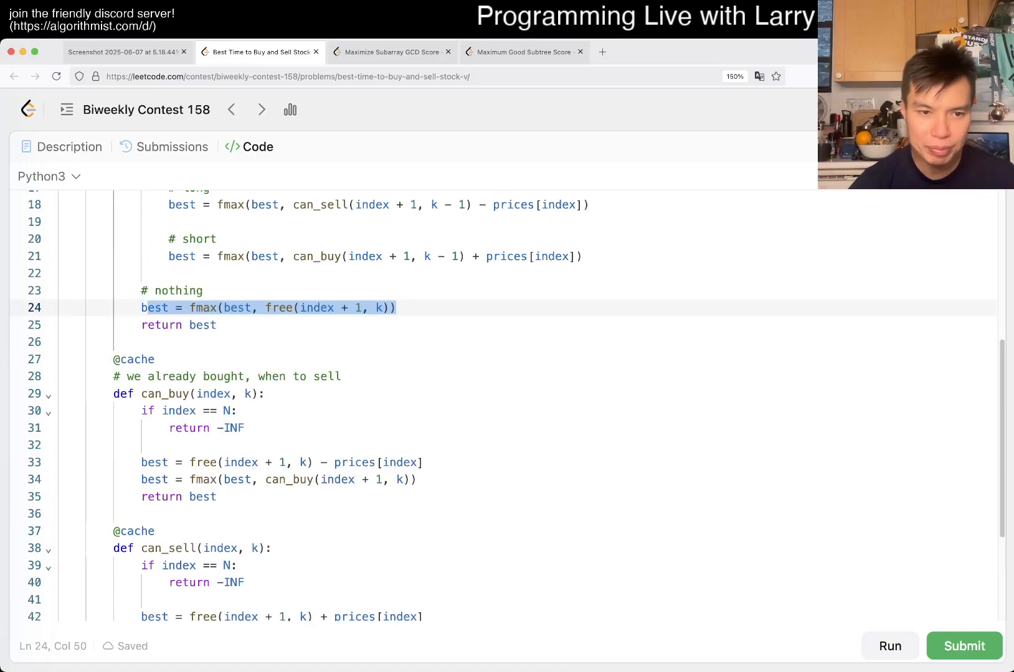
pyautogui.scroll(-3)
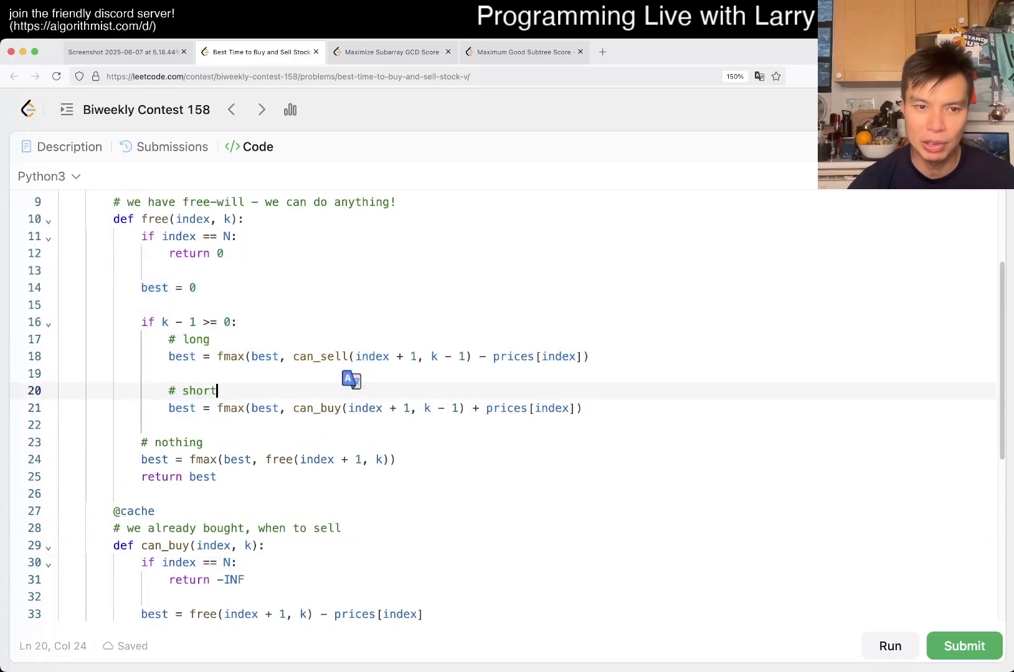
pyautogui.scroll(-3)
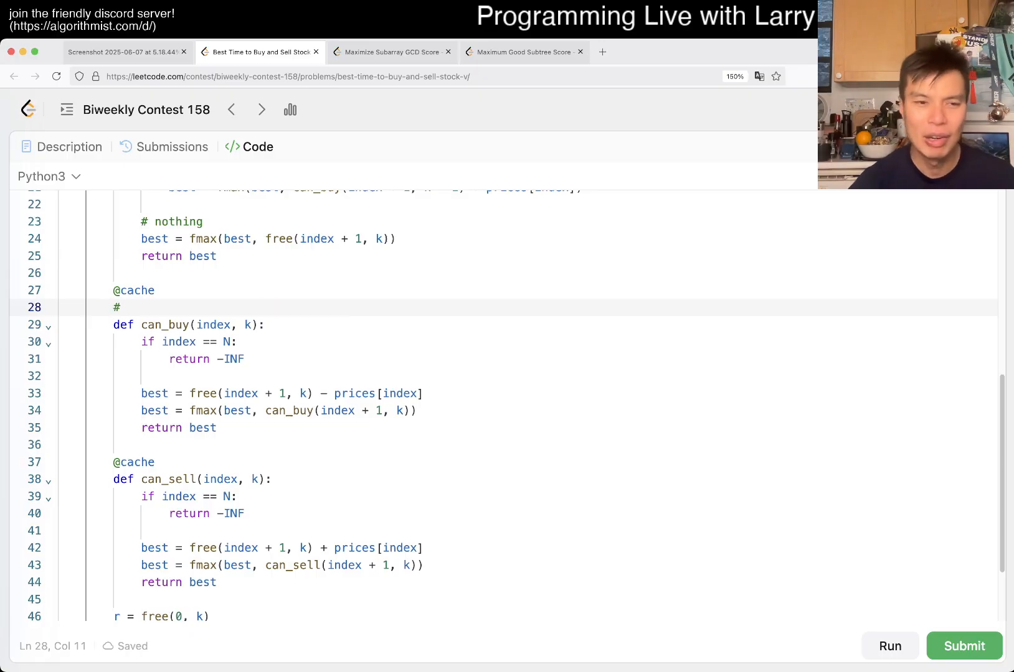
# Rewrite the can_buy comment as 'when we already owe a stock, we have to buy it back' and mark the subtracted price term.
pyautogui.write('when we already')
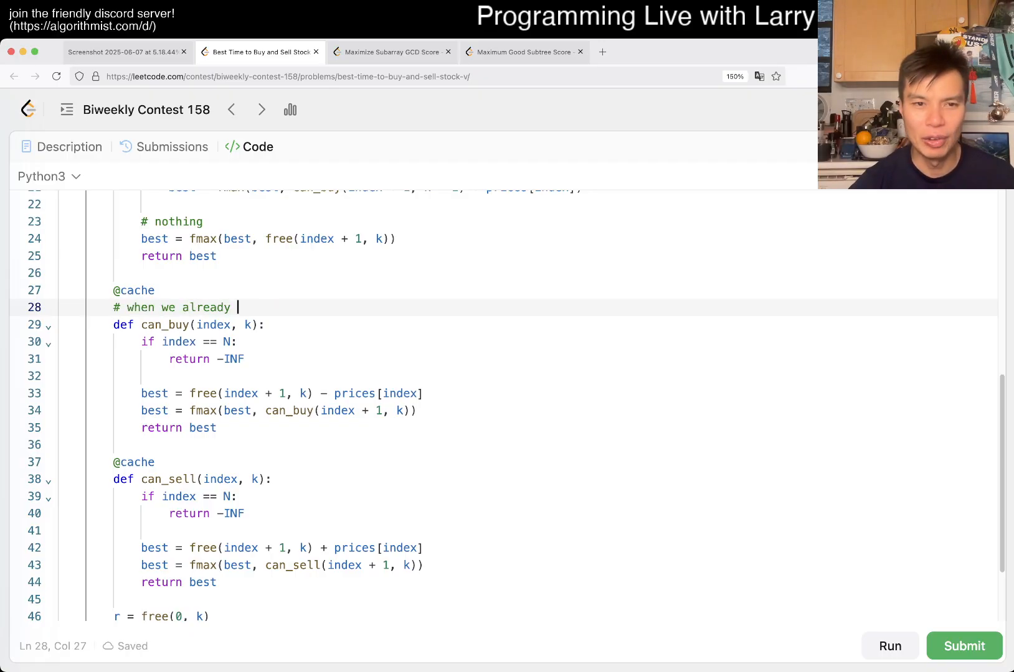
pyautogui.write('owe a stor')
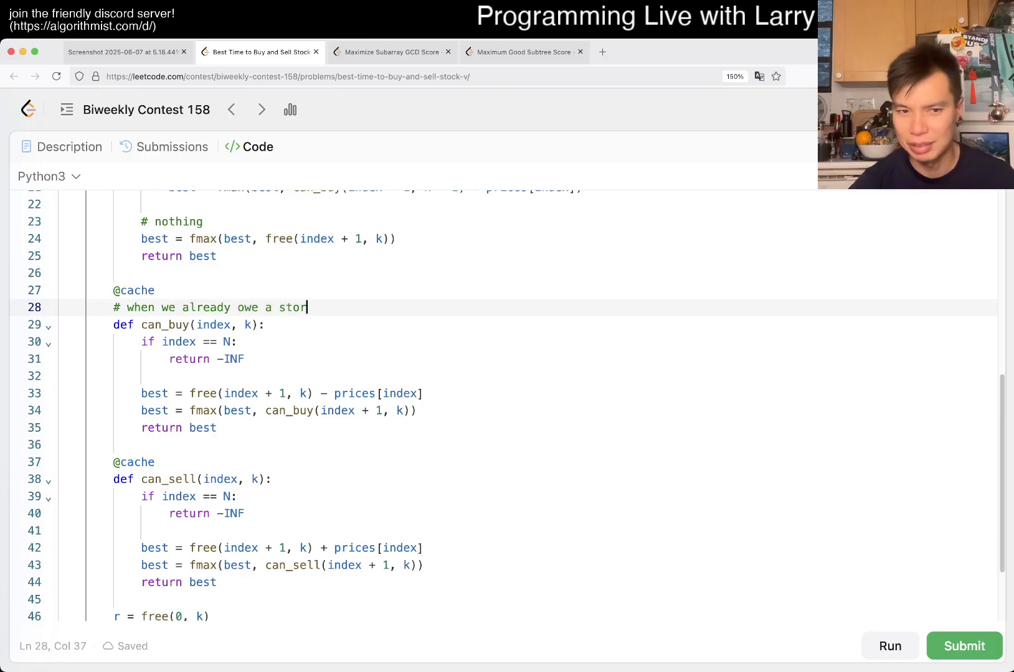
pyautogui.write('k, we')
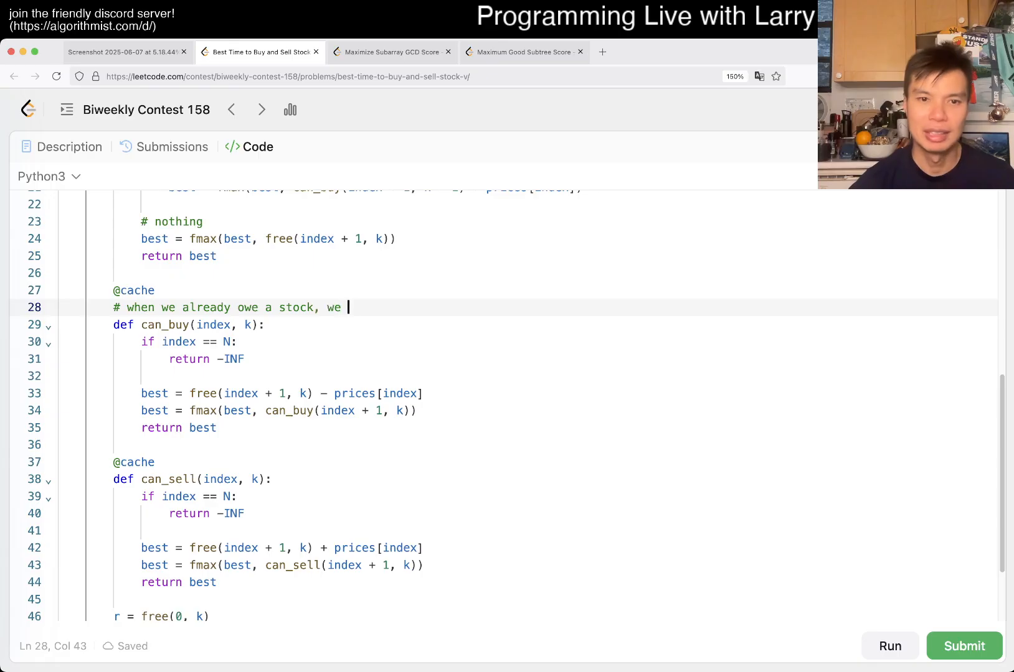
pyautogui.write('have to buy it back')
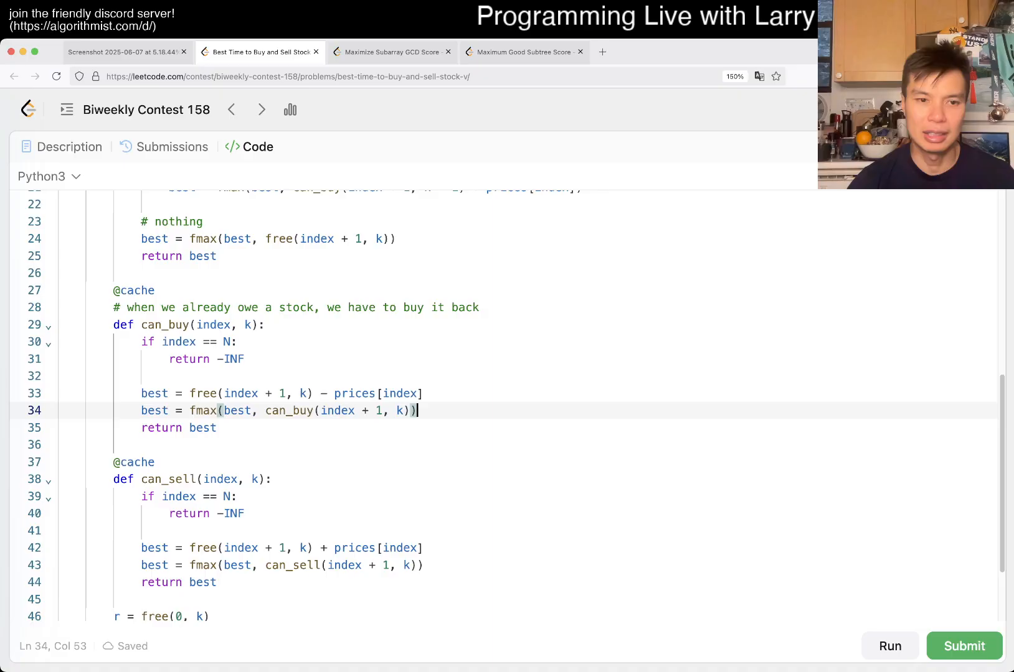
pyautogui.click(61, 376)
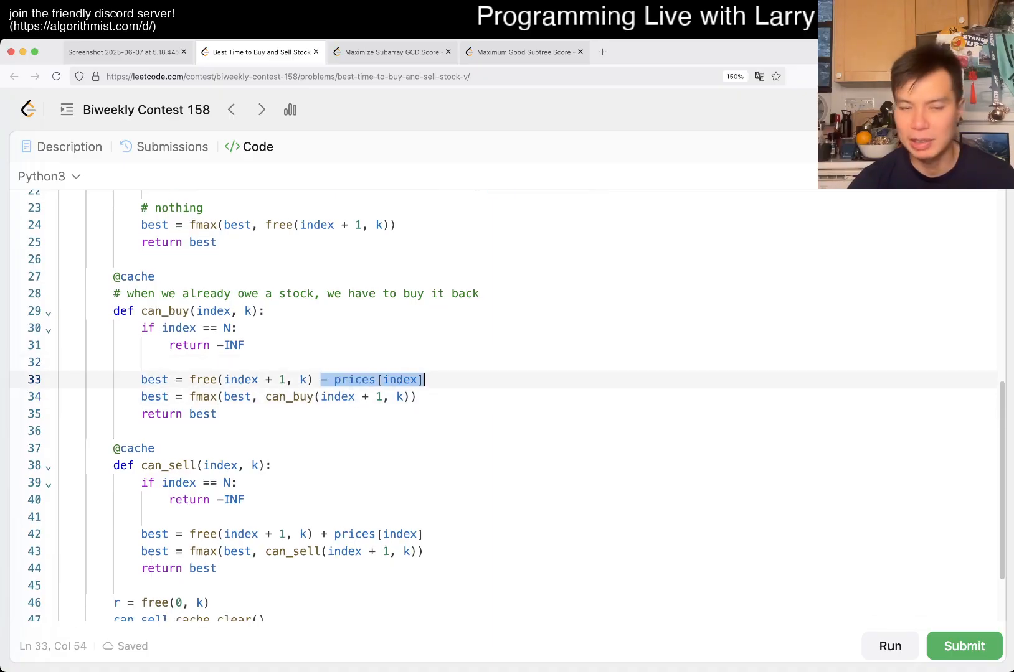
pyautogui.click(154, 448)
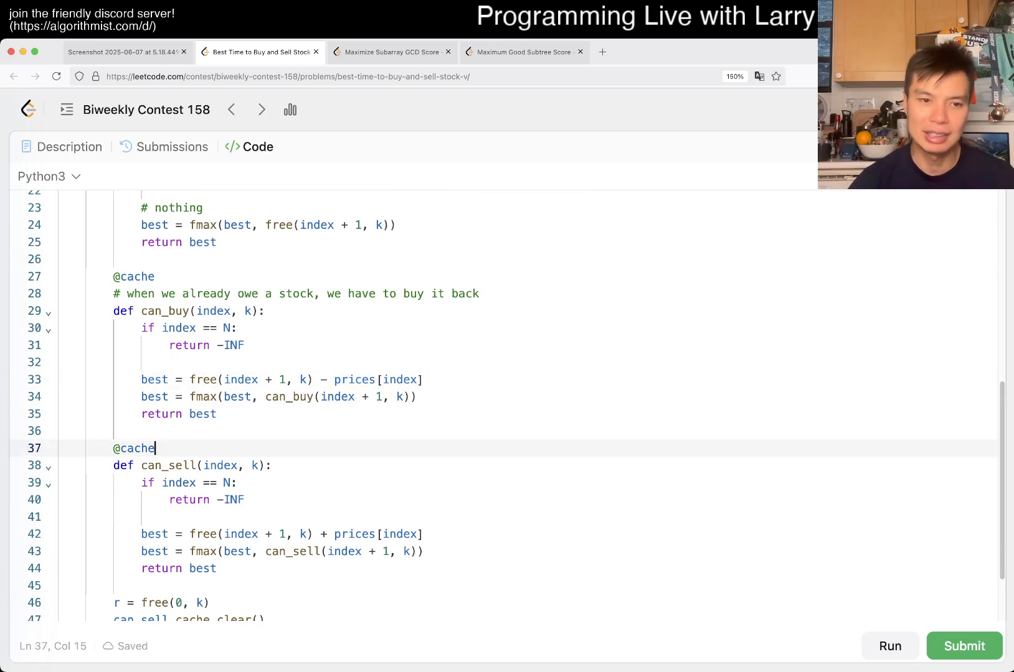
pyautogui.write('# we ow')
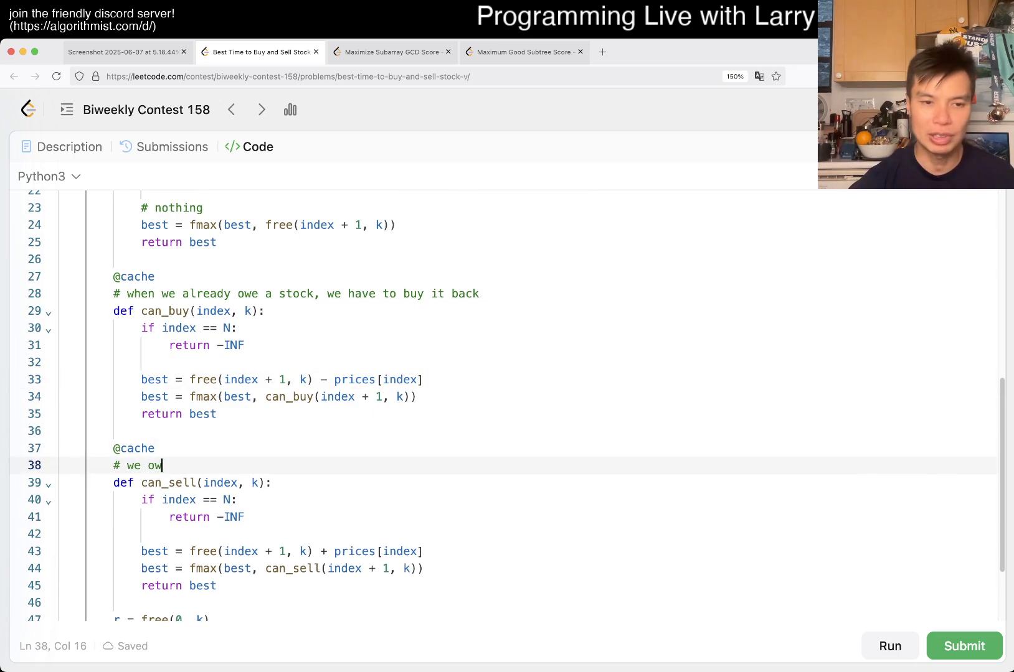
pyautogui.write('n the stock, we want to')
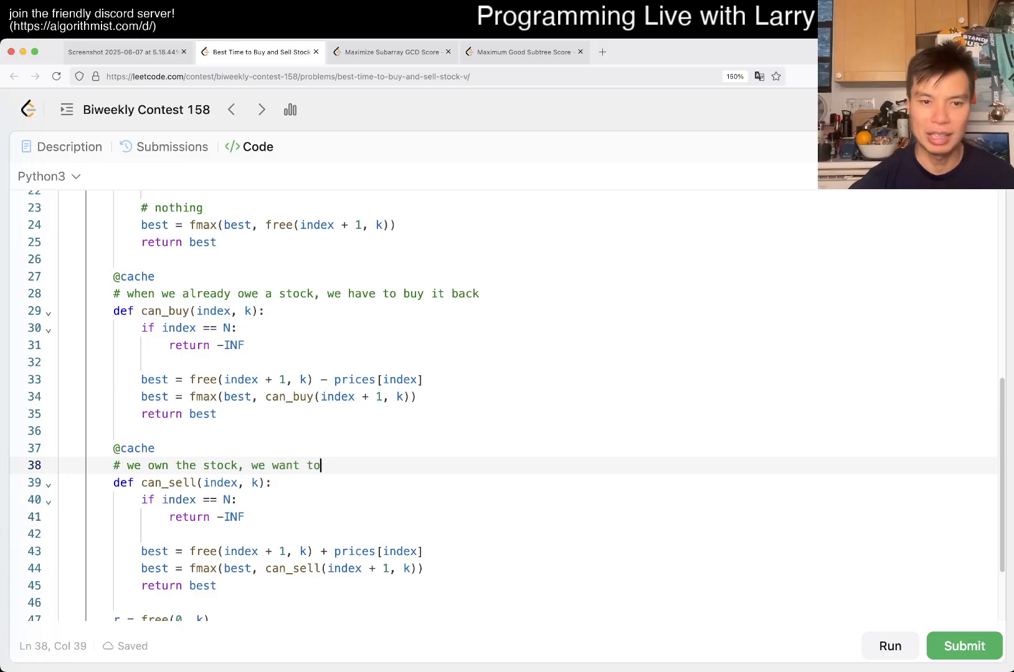
pyautogui.write('sell it')
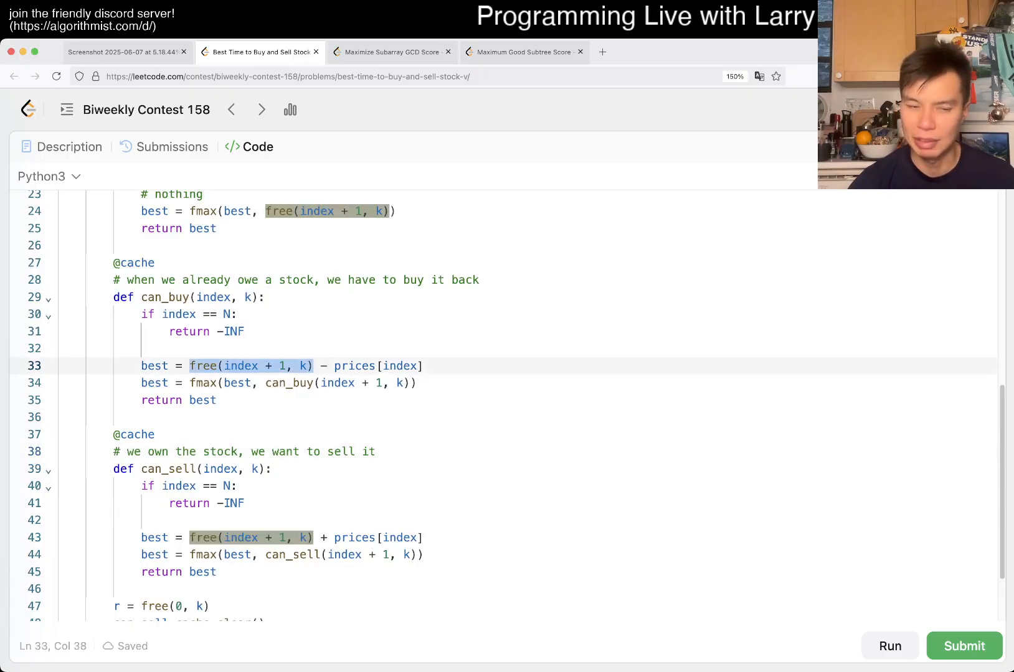
pyautogui.click(244, 503)
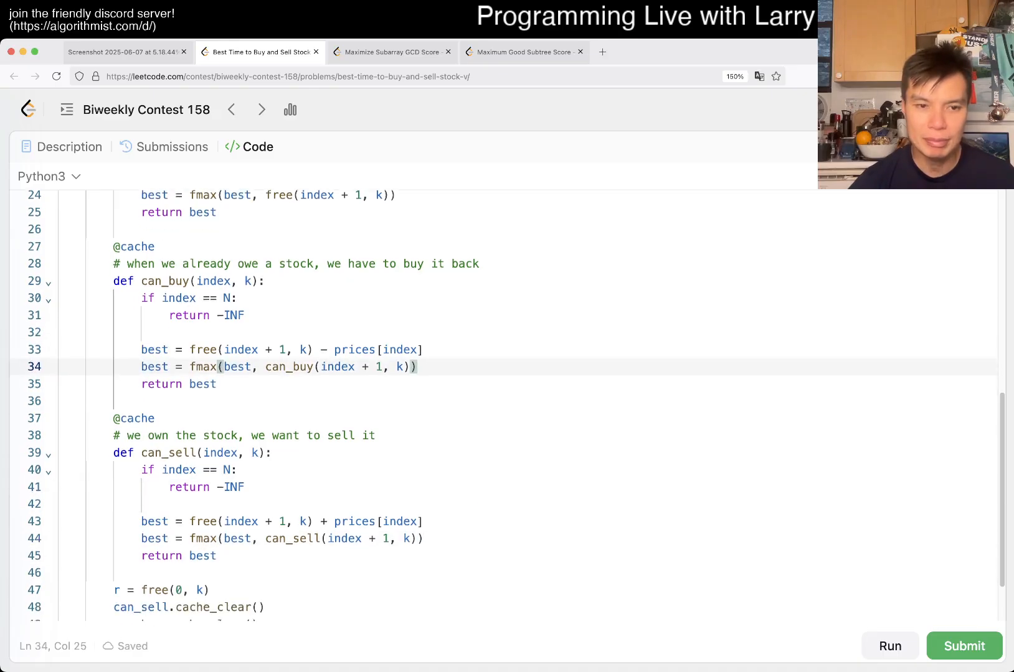
pyautogui.scroll(-3)
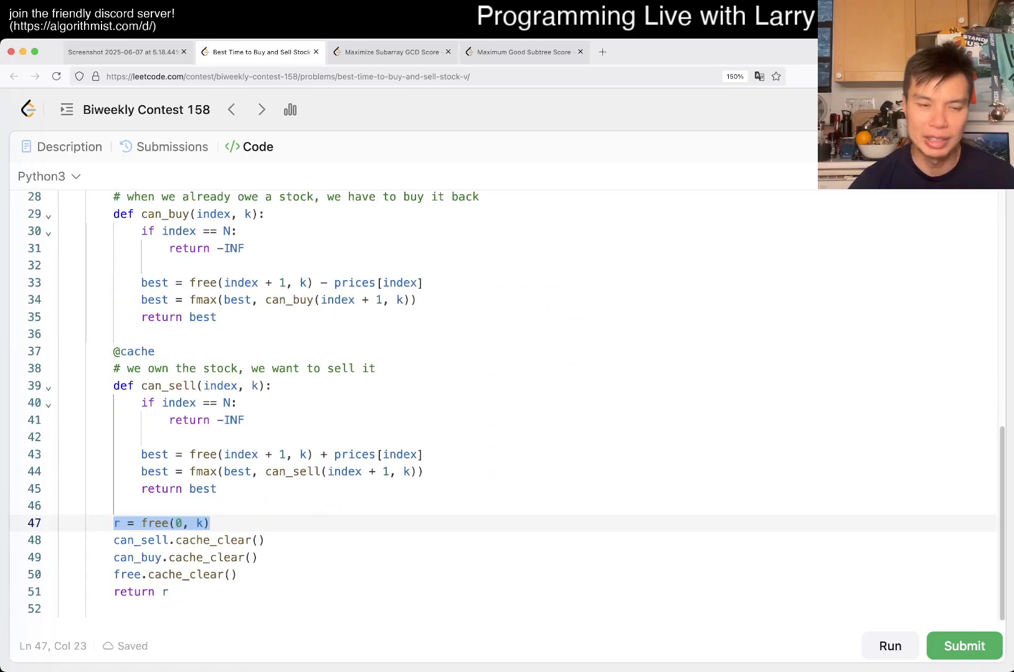
pyautogui.click(176, 523)
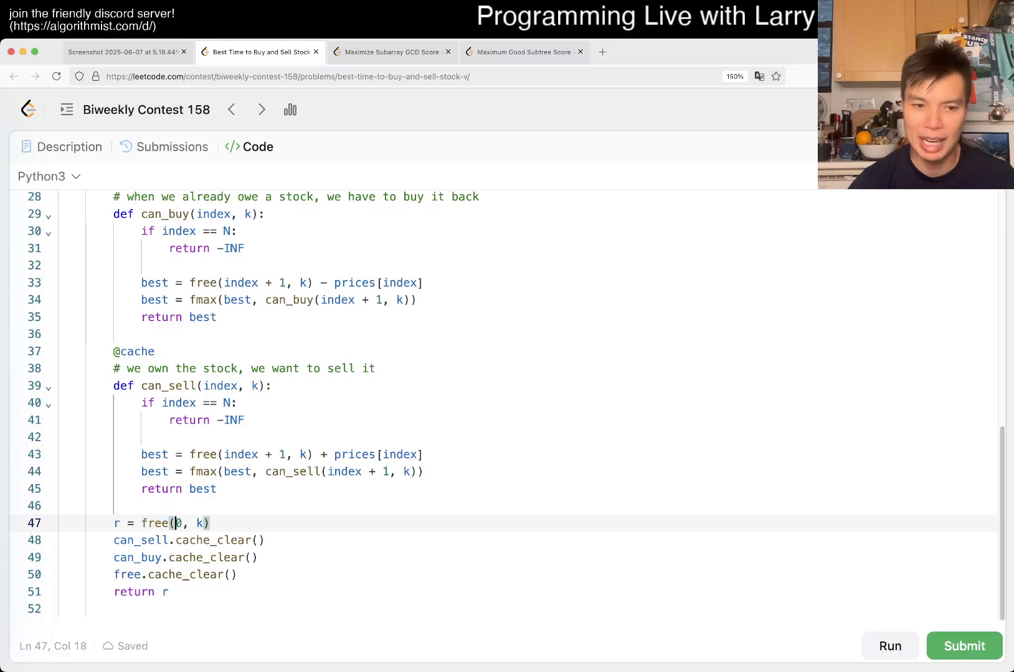
pyautogui.scroll(3)
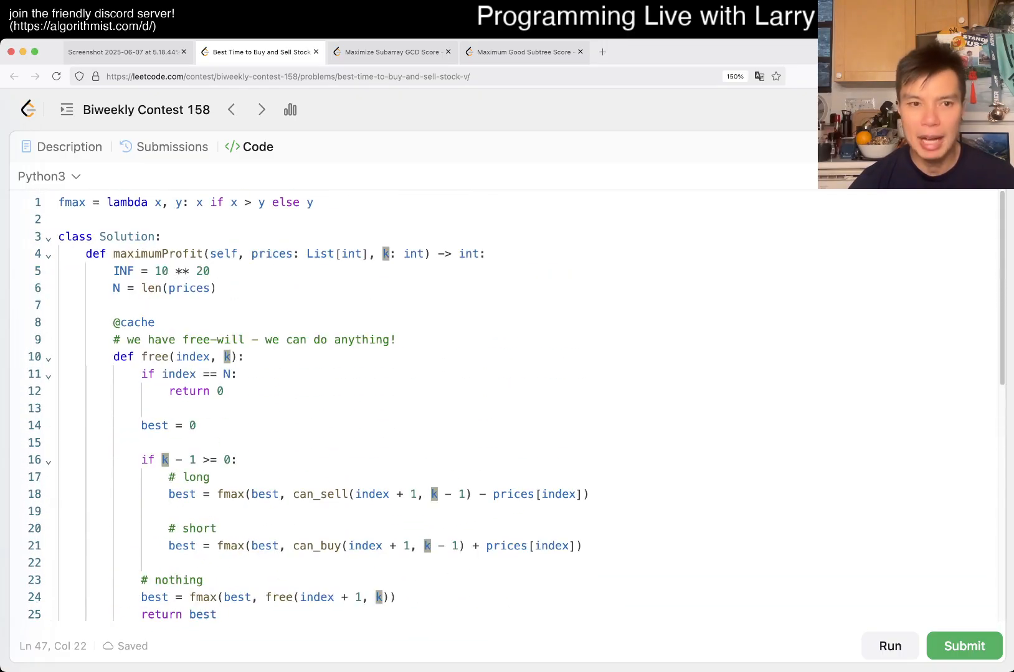
pyautogui.doubleClick(192, 357)
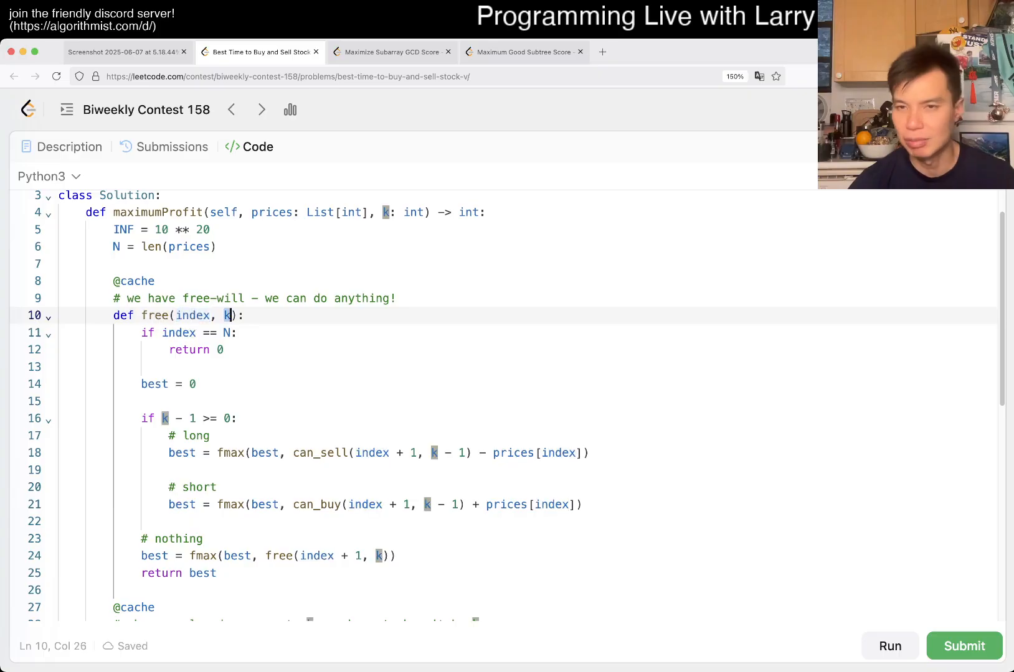
pyautogui.click(385, 212)
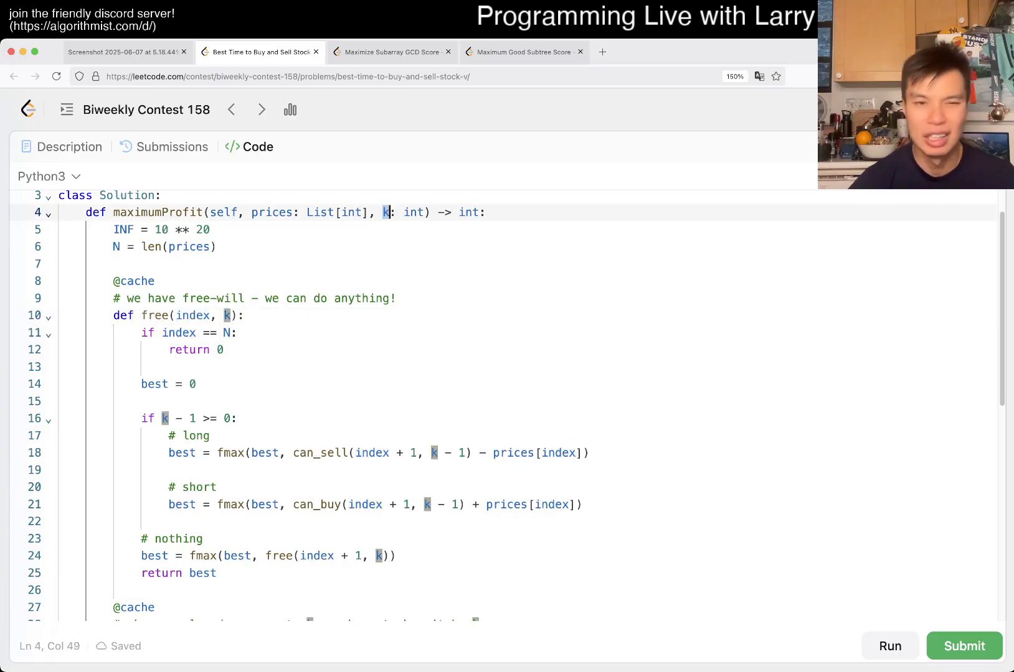
pyautogui.scroll(-3)
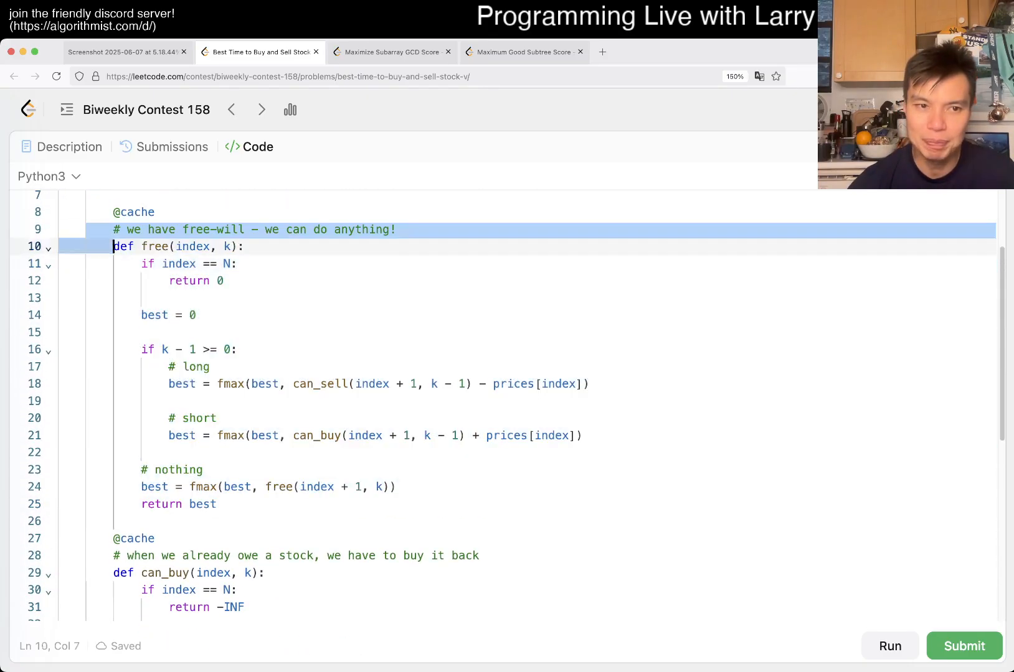
pyautogui.scroll(-3)
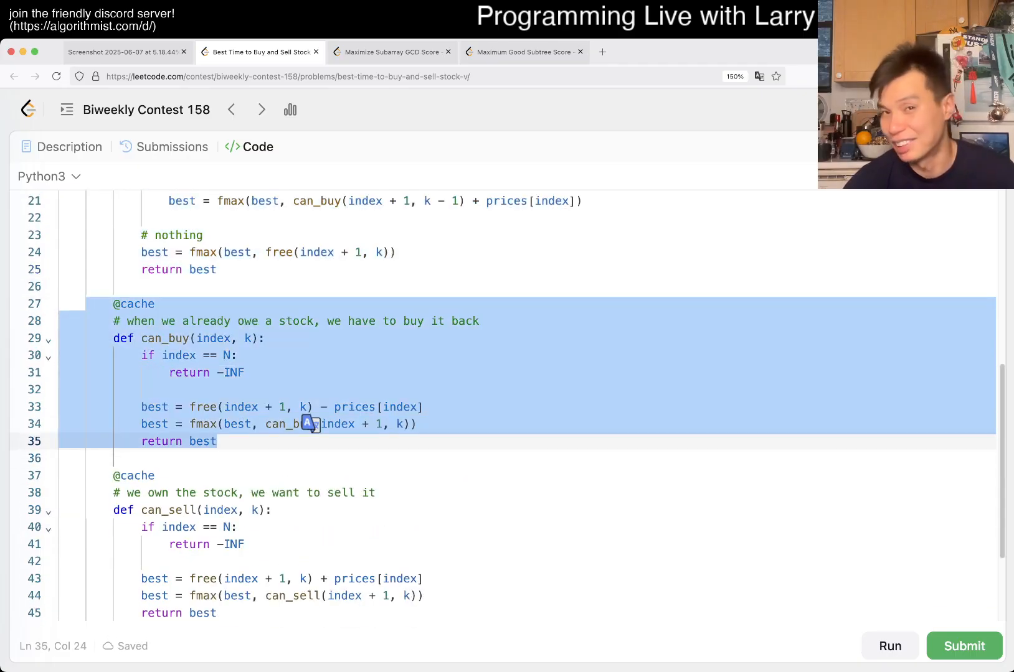
pyautogui.doubleClick(212, 339)
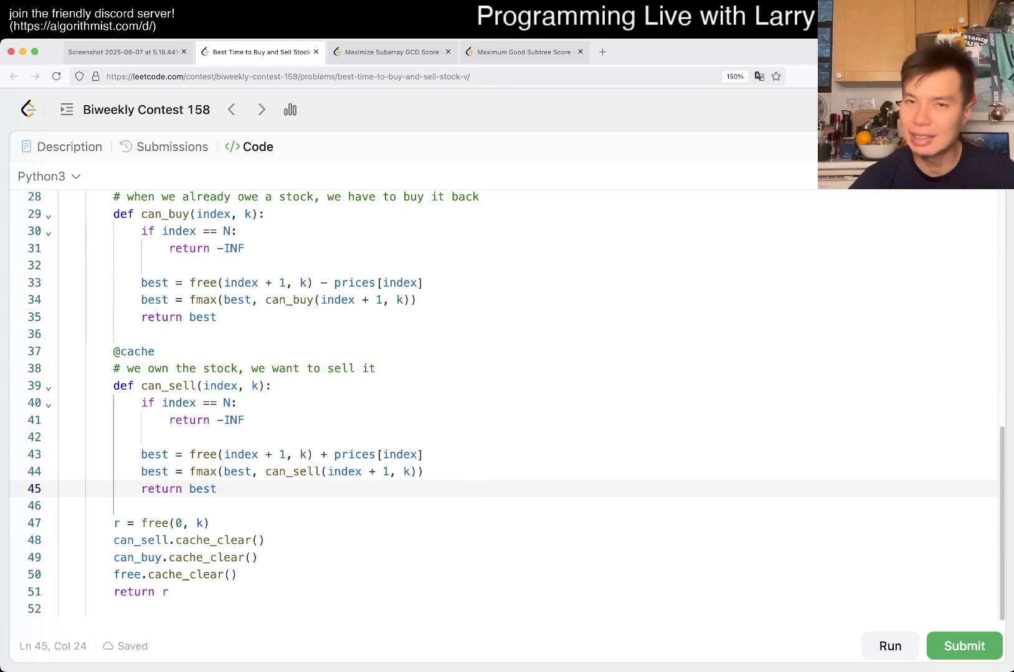
pyautogui.click(218, 490)
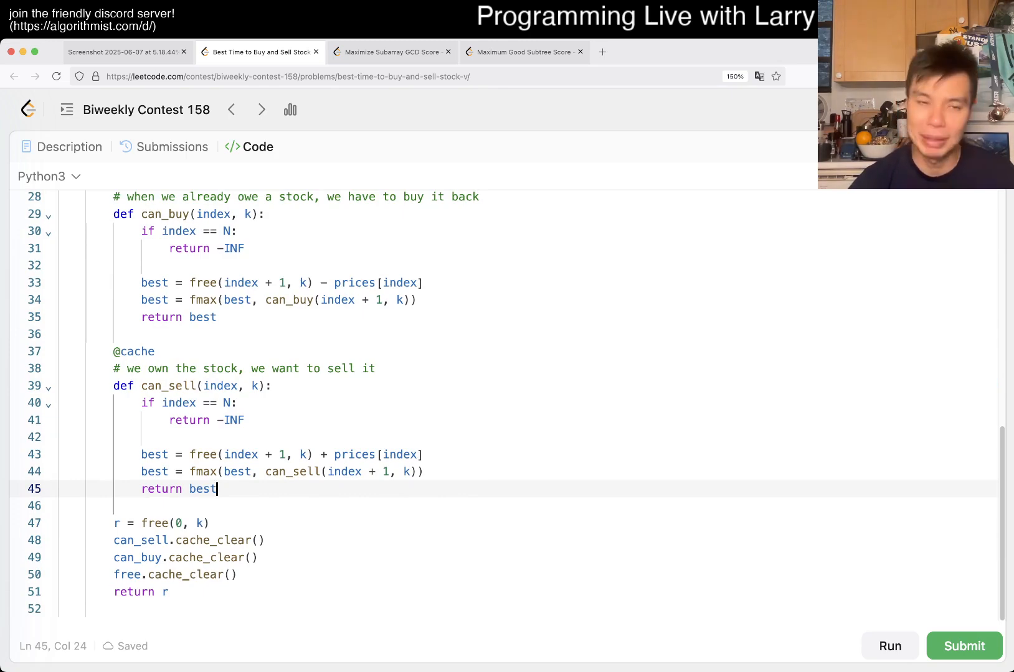
pyautogui.scroll(3)
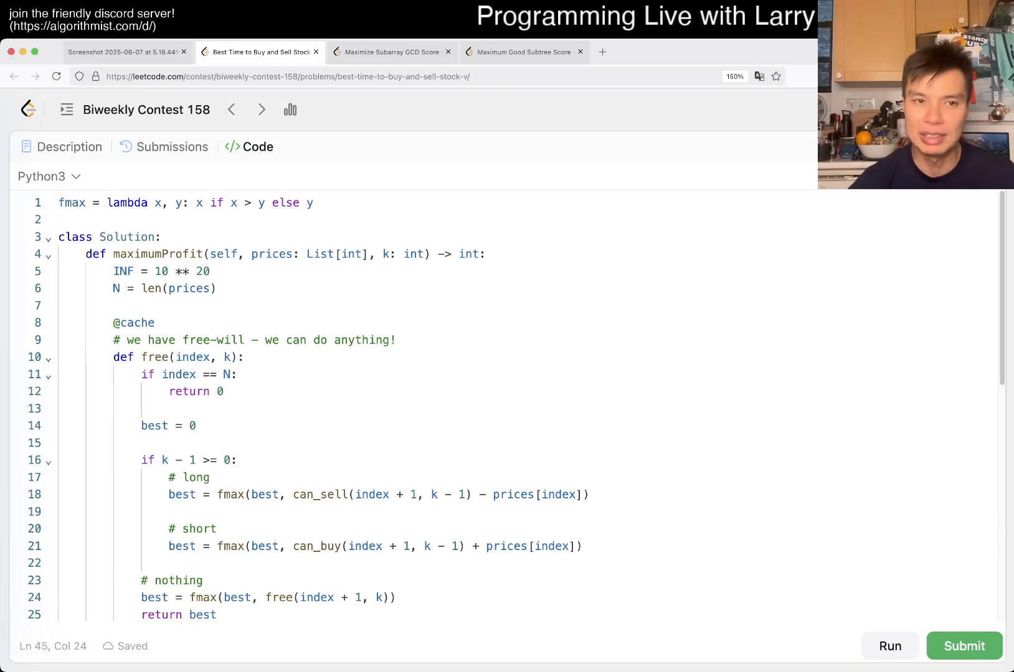
pyautogui.click(69, 147)
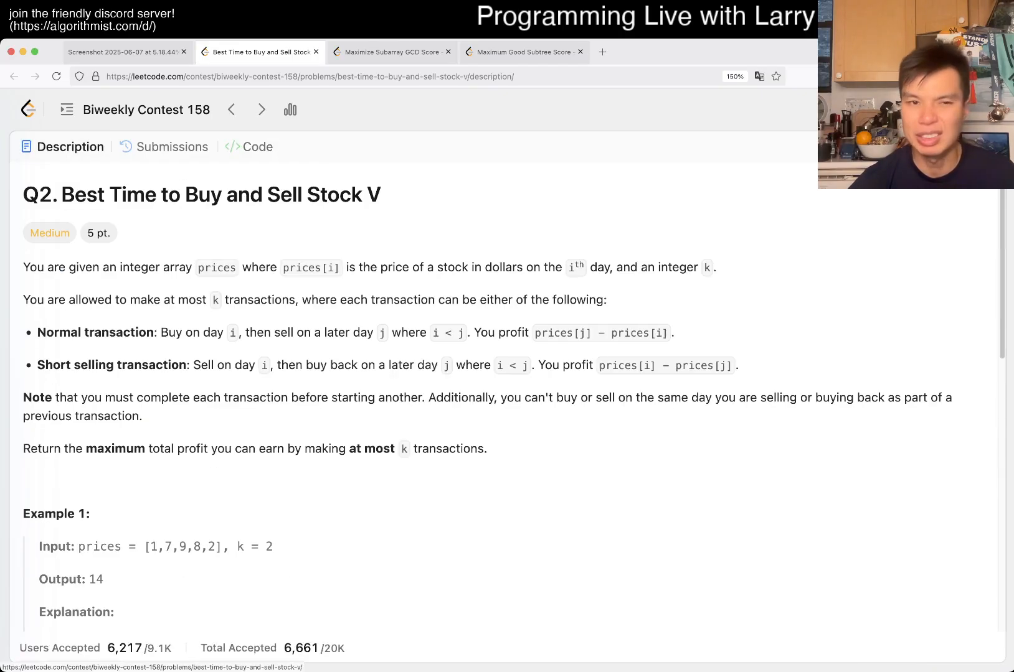
pyautogui.click(257, 146)
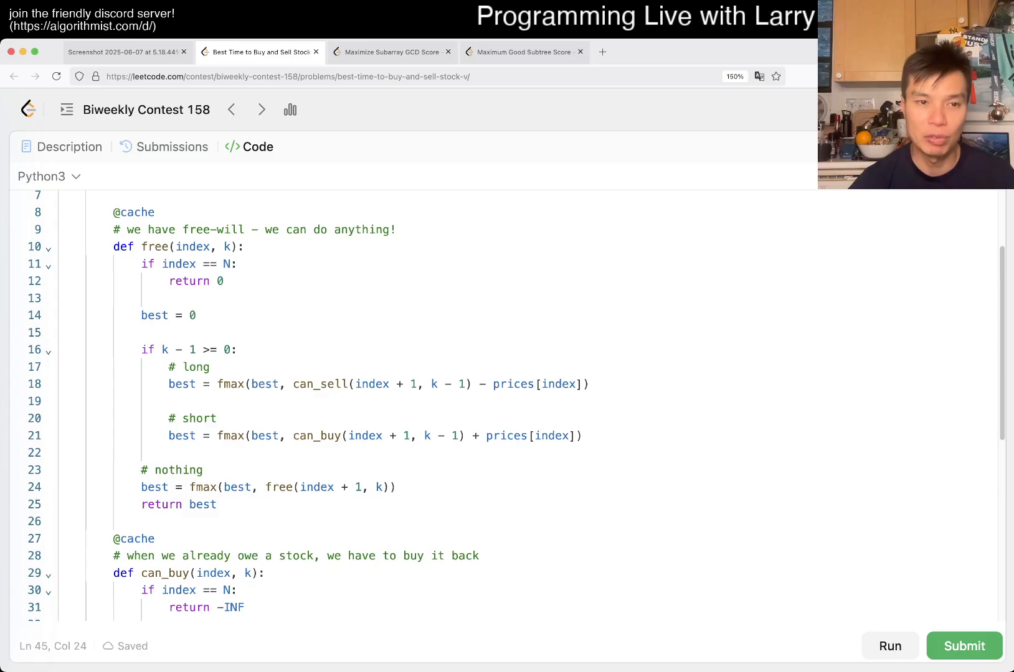
pyautogui.scroll(-3)
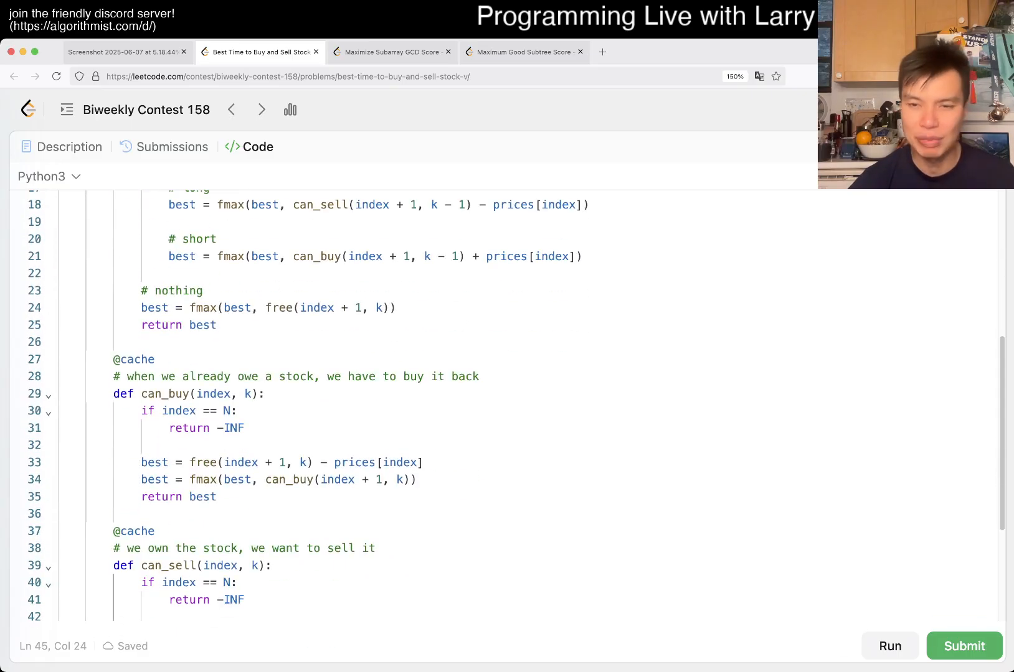
pyautogui.scroll(-3)
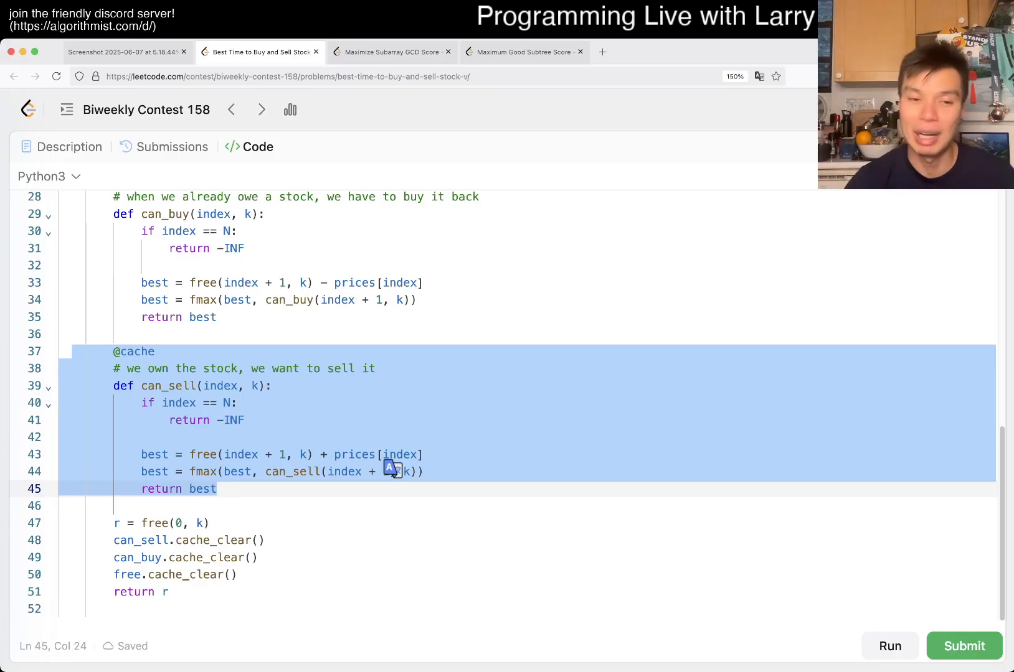
pyautogui.scroll(3)
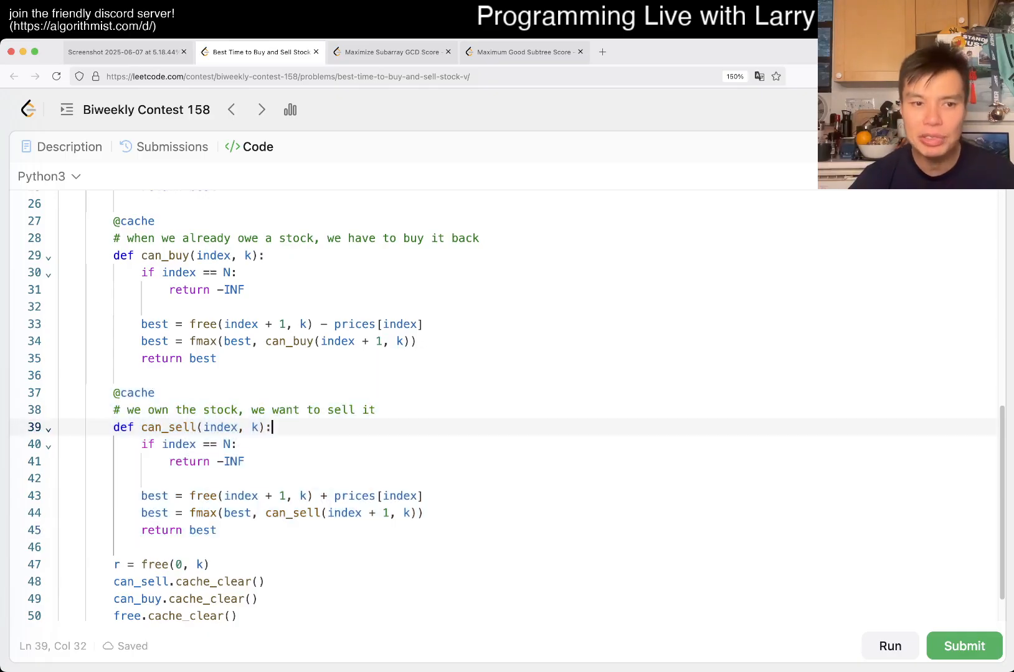
pyautogui.click(243, 341)
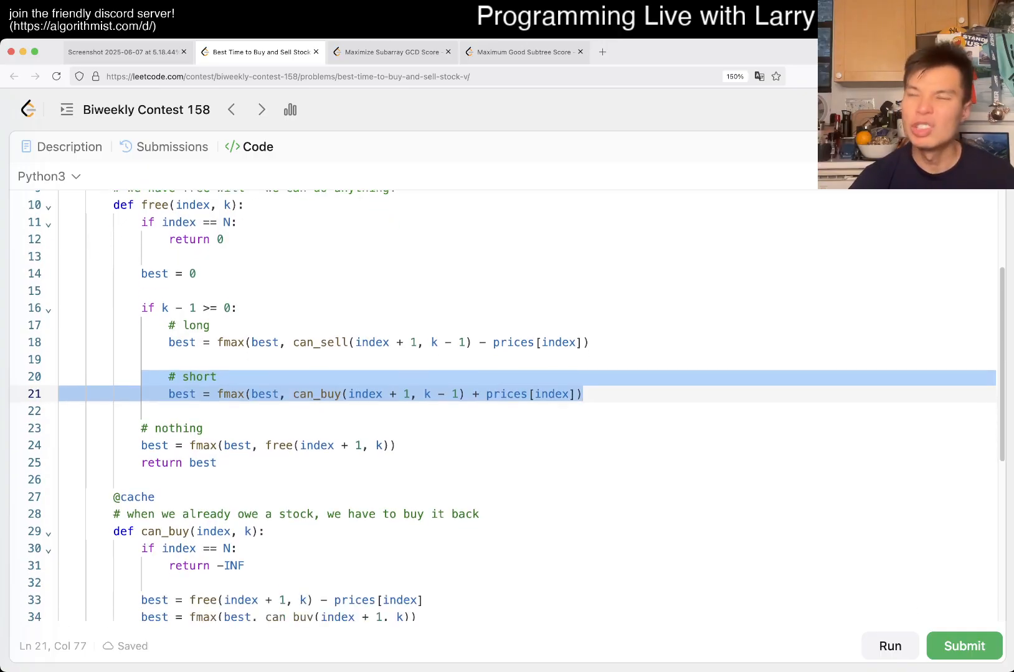
pyautogui.scroll(-3)
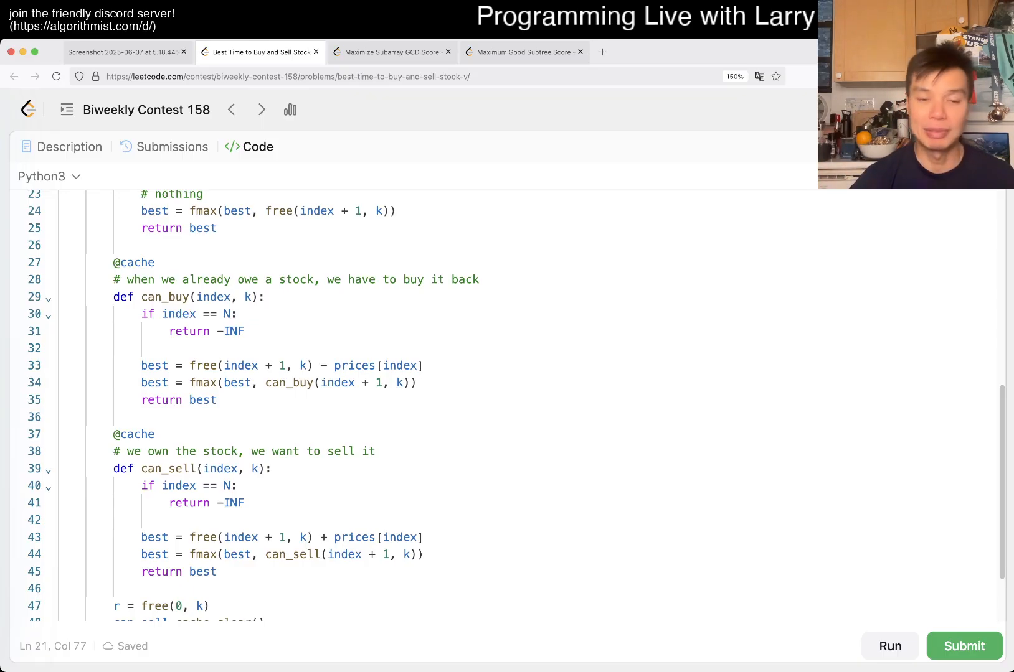
pyautogui.scroll(-3)
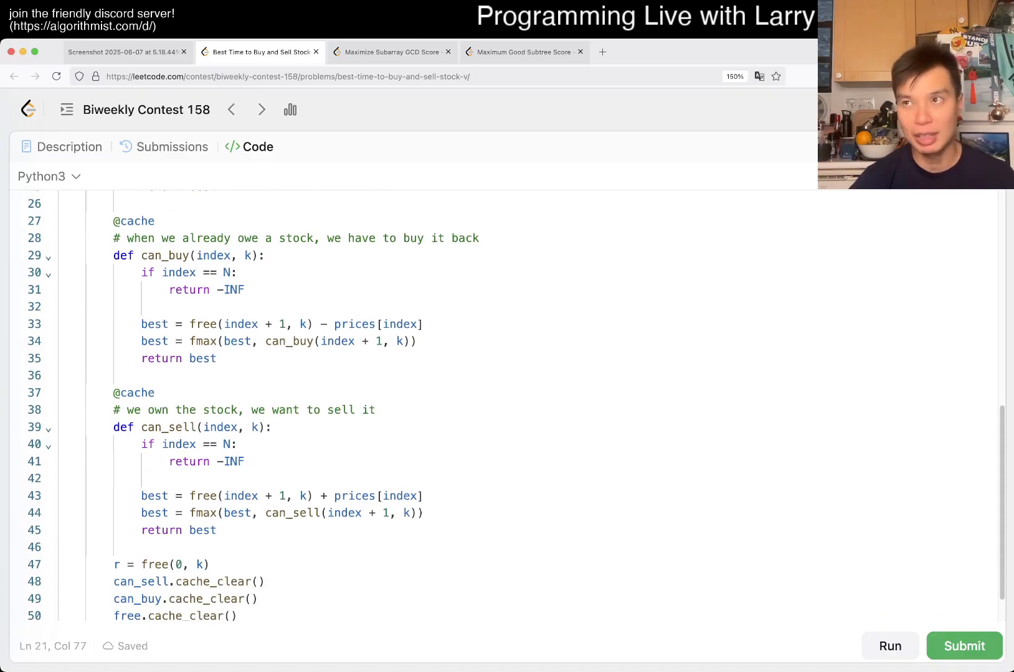
pyautogui.scroll(3)
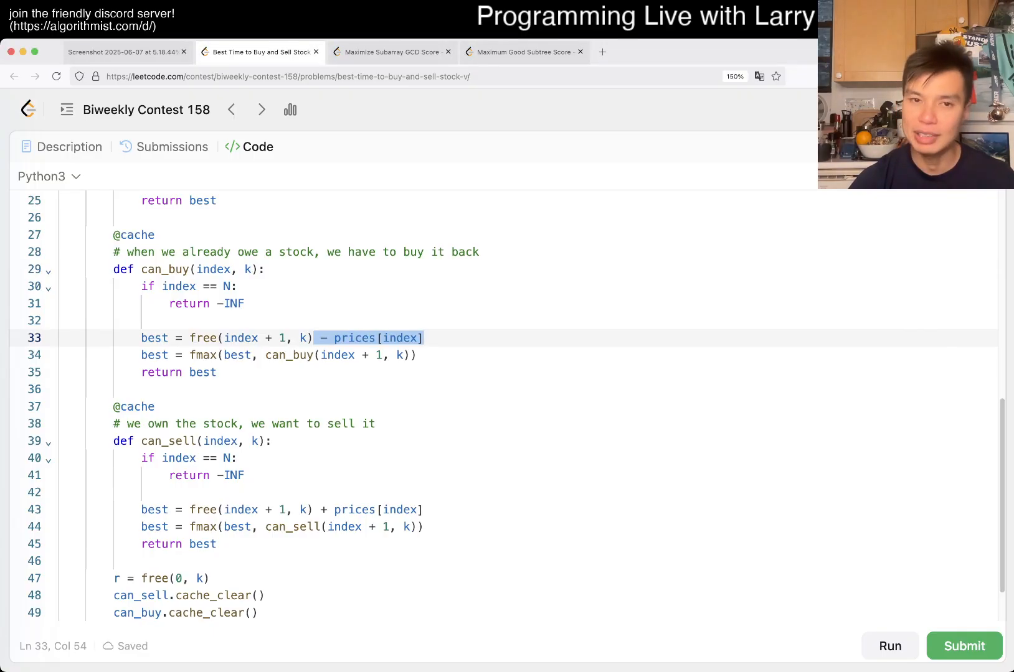
pyautogui.scroll(3)
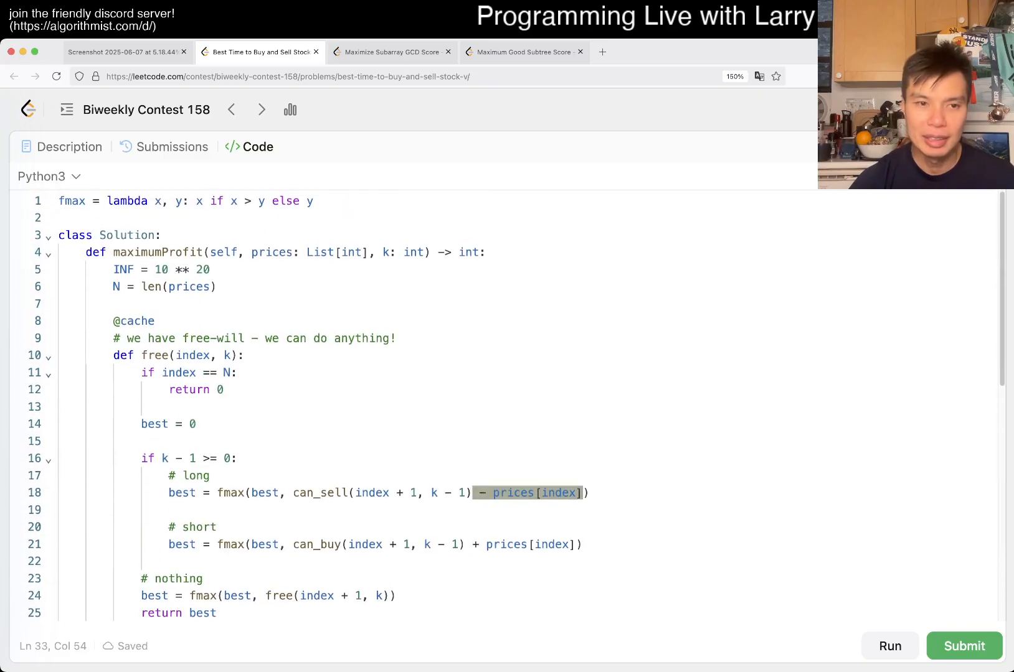
pyautogui.scroll(-3)
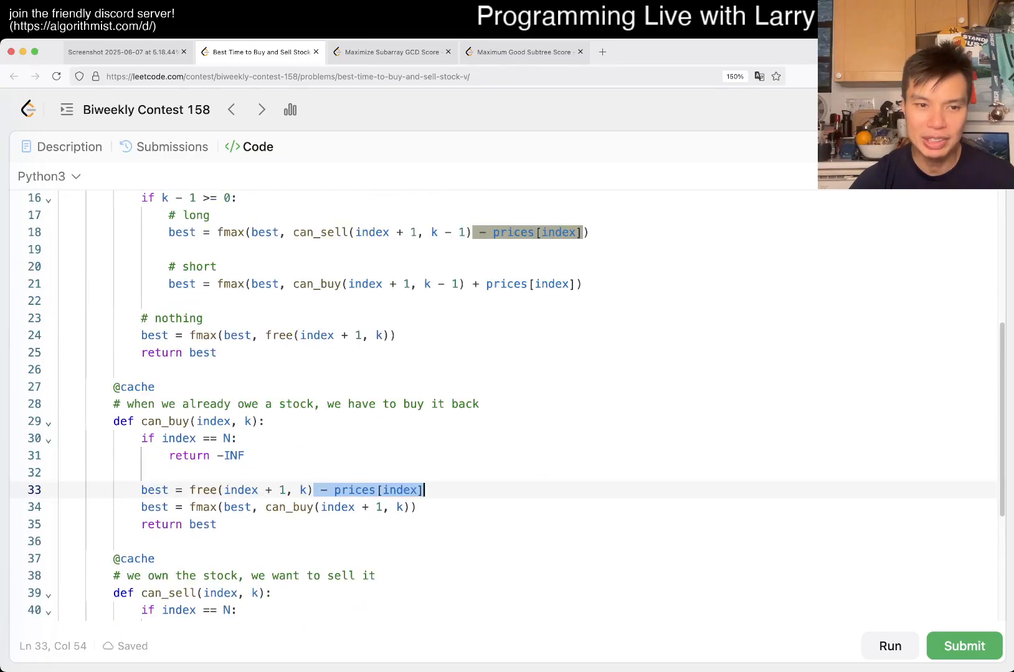
pyautogui.scroll(-3)
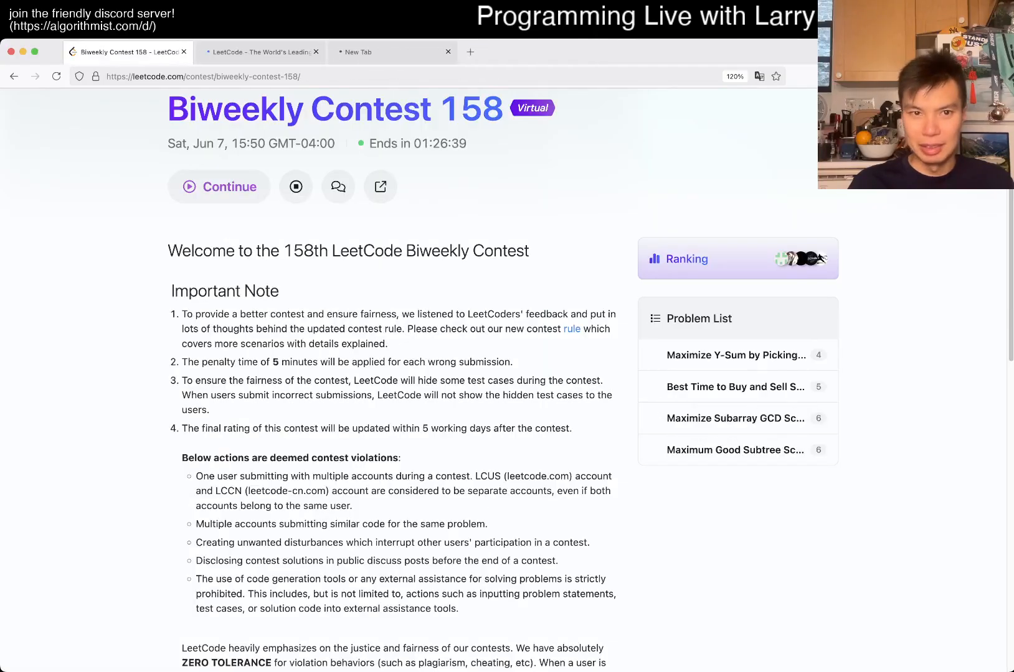
# From the contest page go to Q2, peek at Q3 and its code editor, then return to the Q2 stock problem.
pyautogui.click(736, 386)
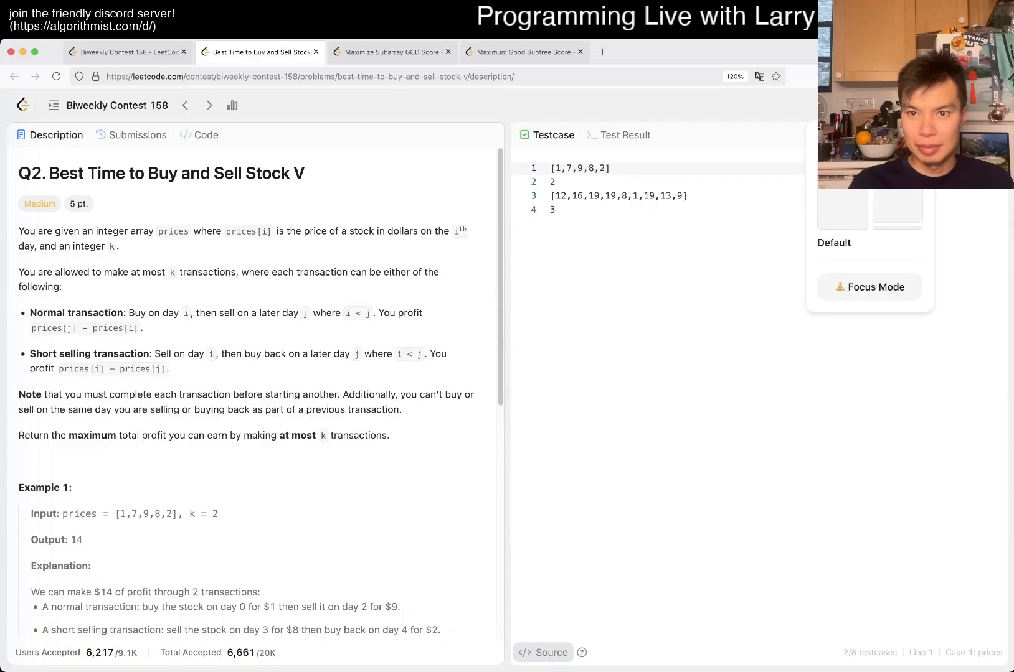
pyautogui.click(390, 53)
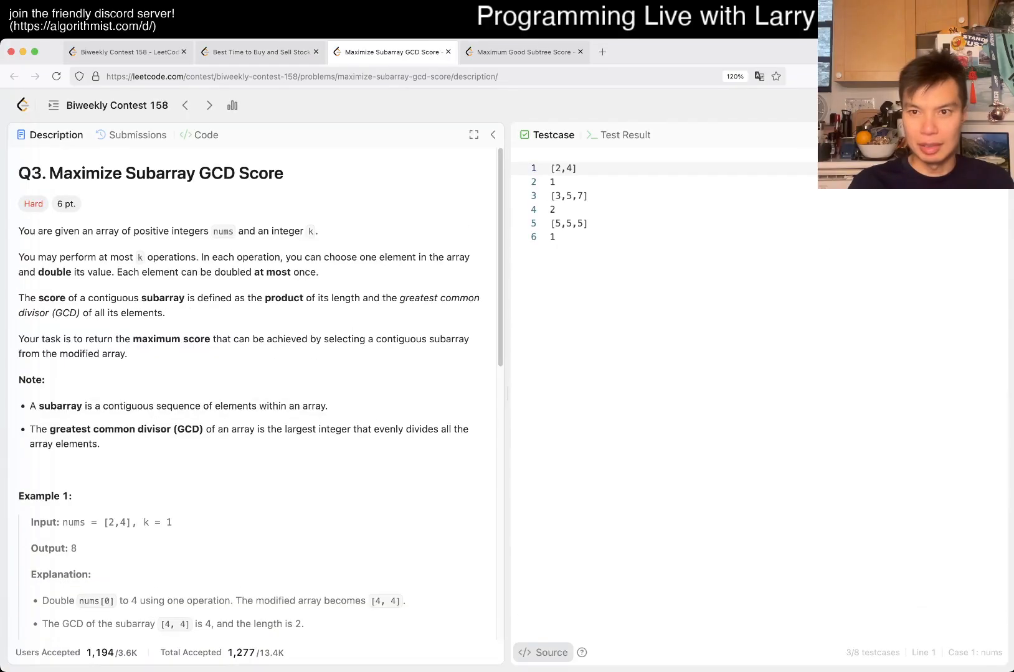
pyautogui.click(204, 134)
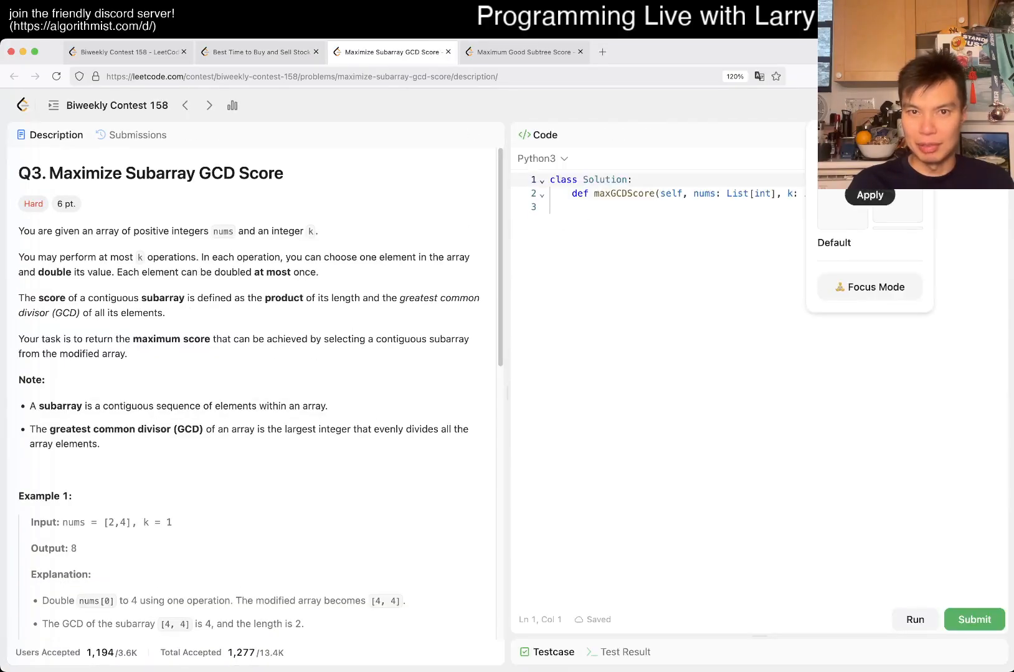
pyautogui.click(524, 52)
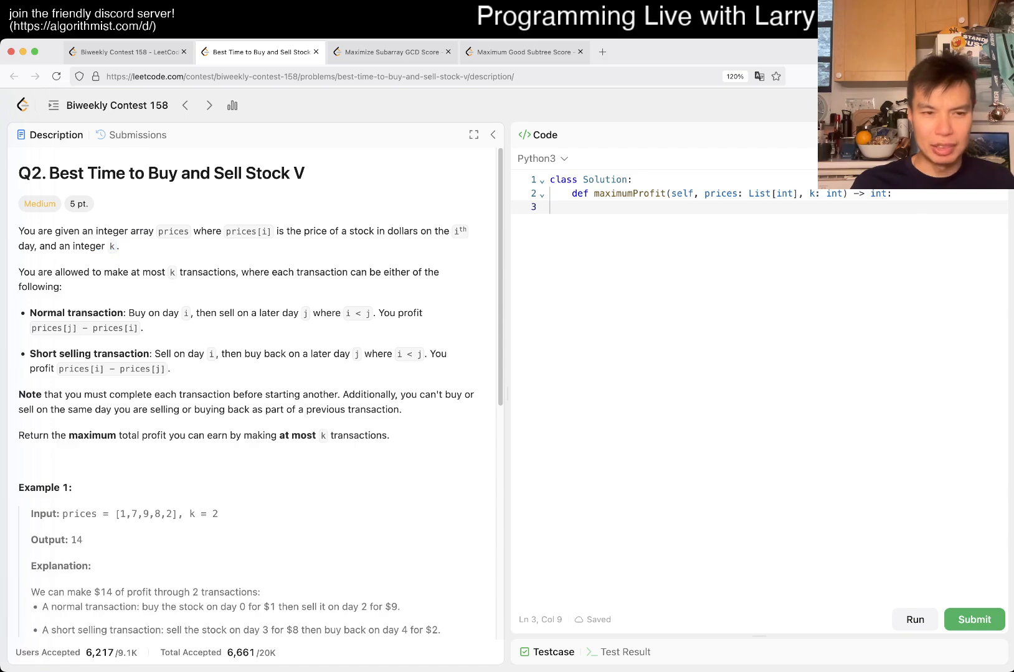
# Read the Q2 statement to its constraints and put the caret inside maximumProfit to start coding.
pyautogui.doubleClick(154, 273)
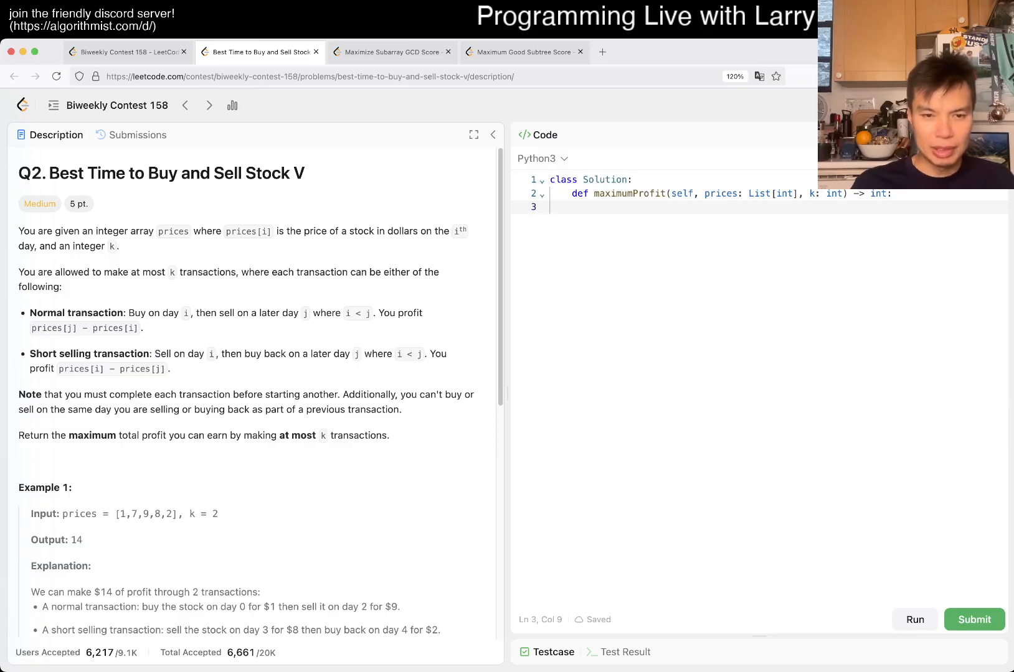
pyautogui.scroll(-3)
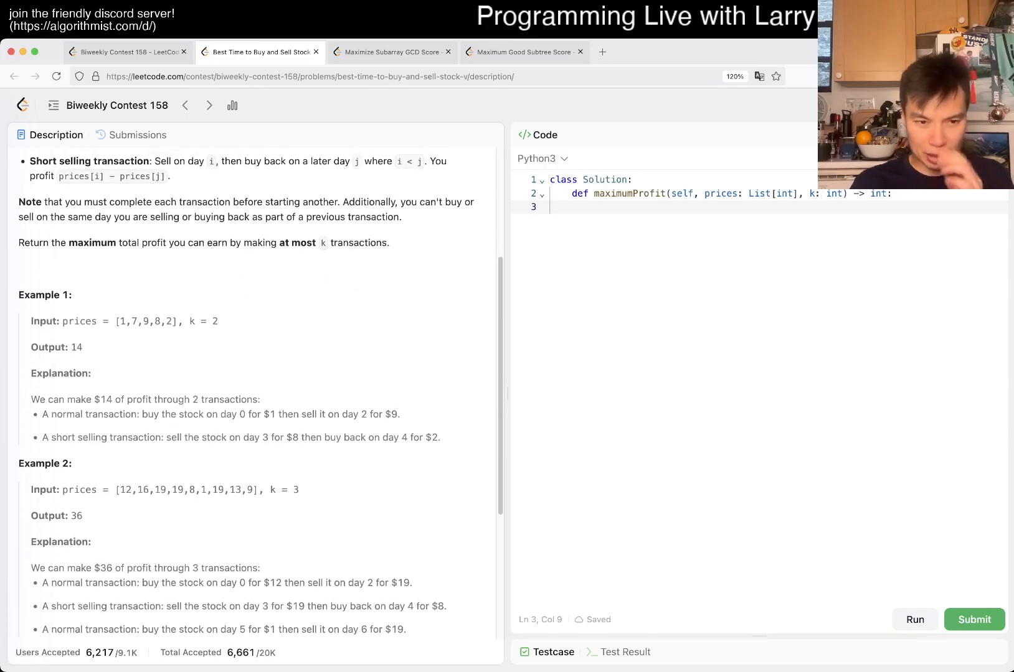
pyautogui.scroll(-3)
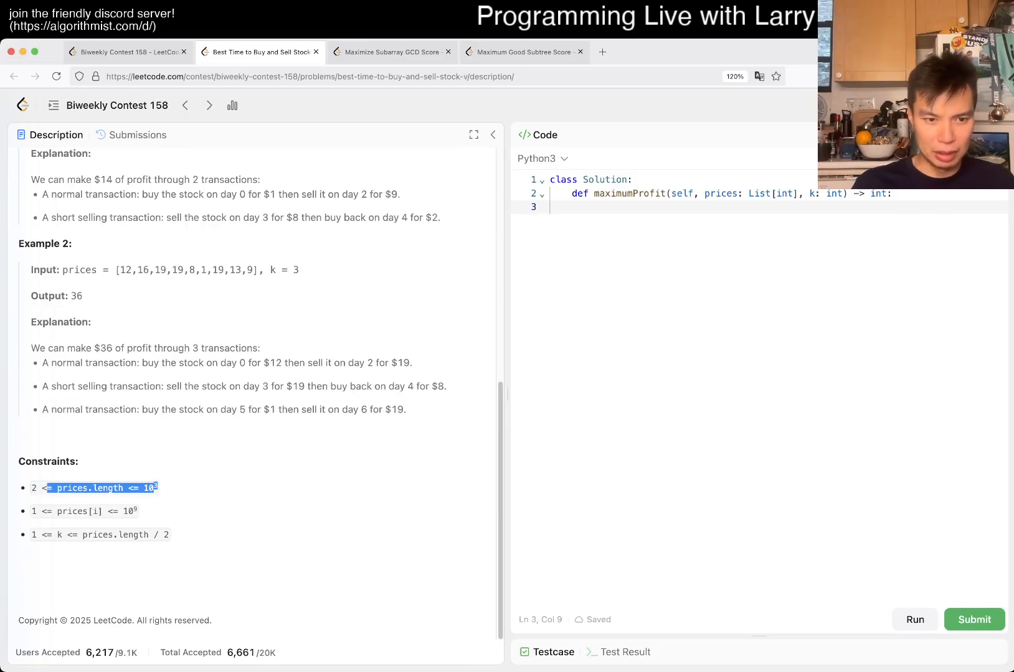
pyautogui.click(259, 569)
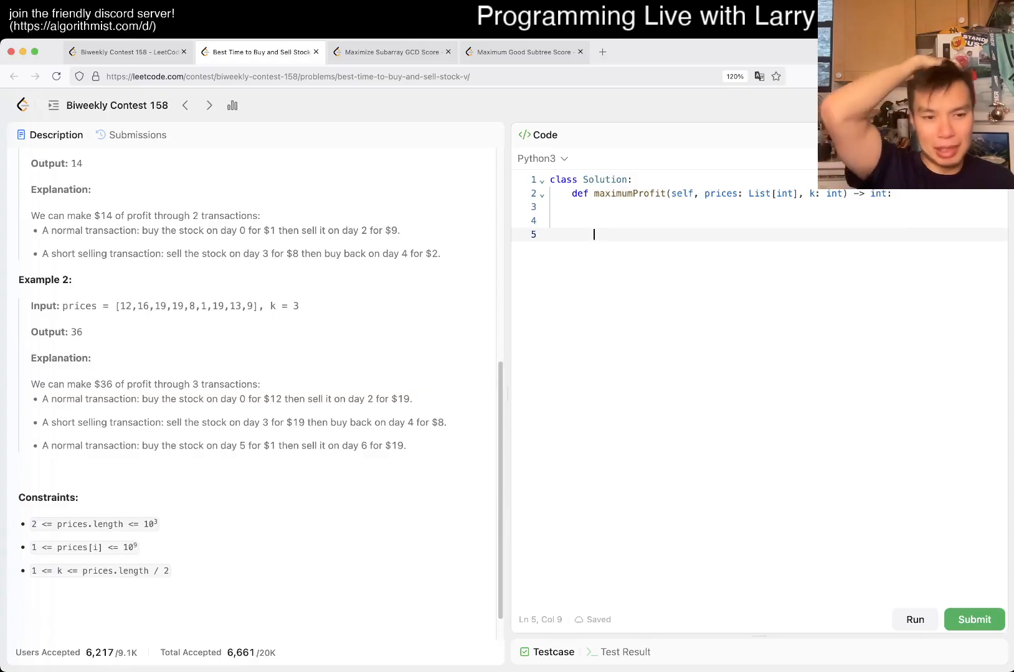
pyautogui.write('def')
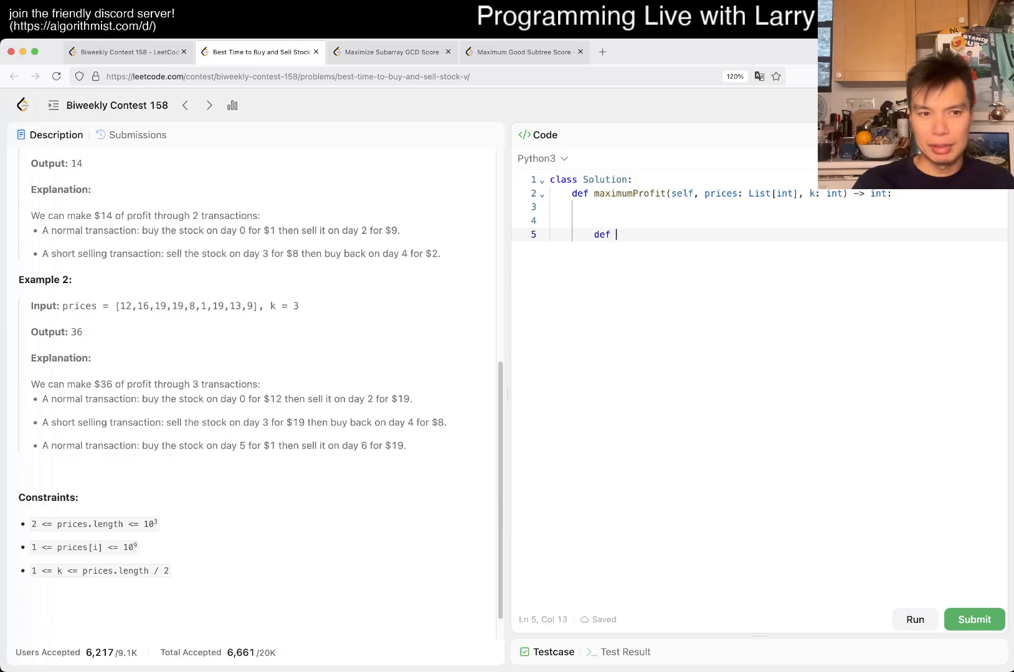
pyautogui.write('can_buy')
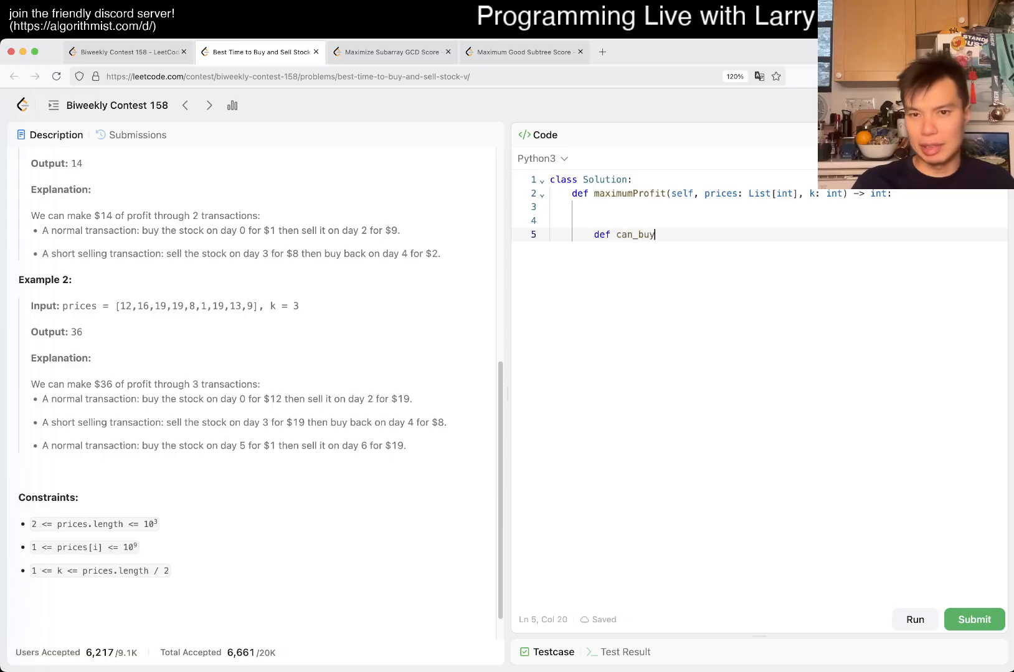
pyautogui.write('(index, )')
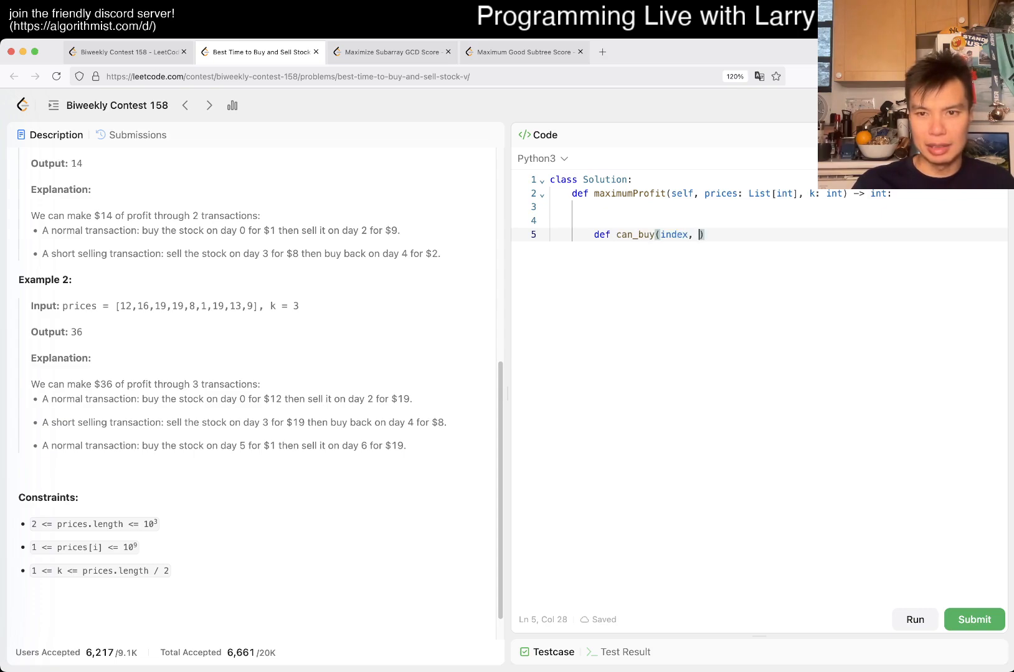
pyautogui.write('k):')
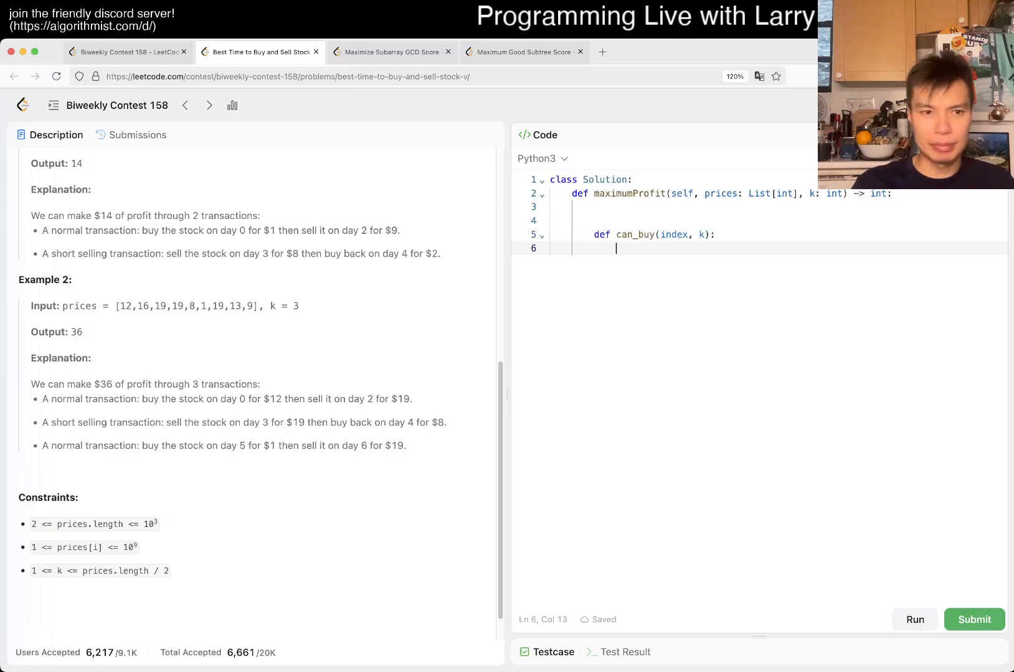
pyautogui.scroll(3)
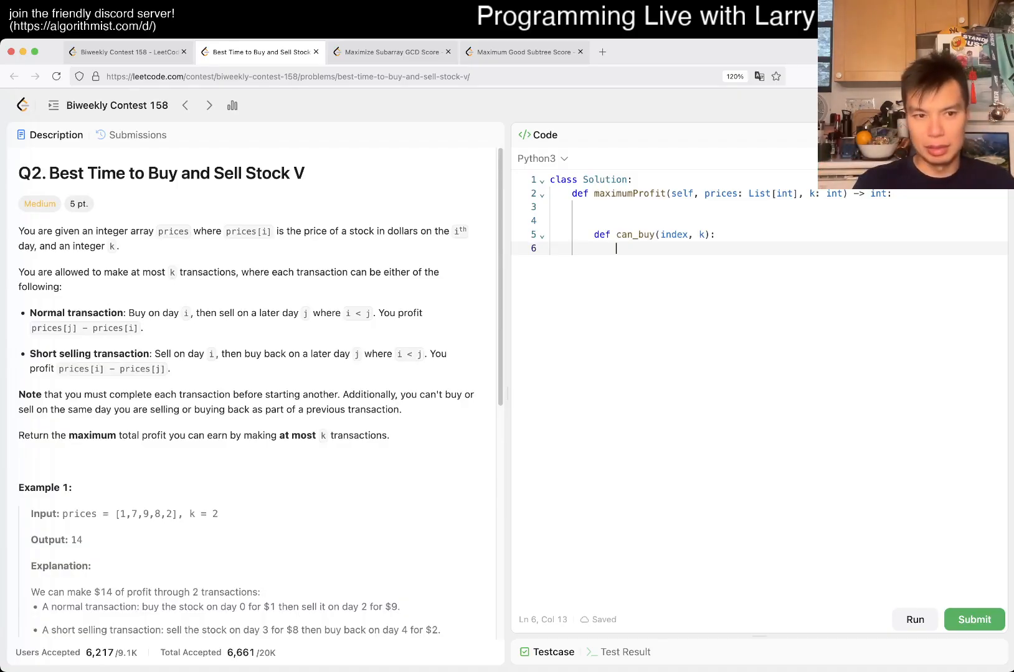
pyautogui.write('if index == N:')
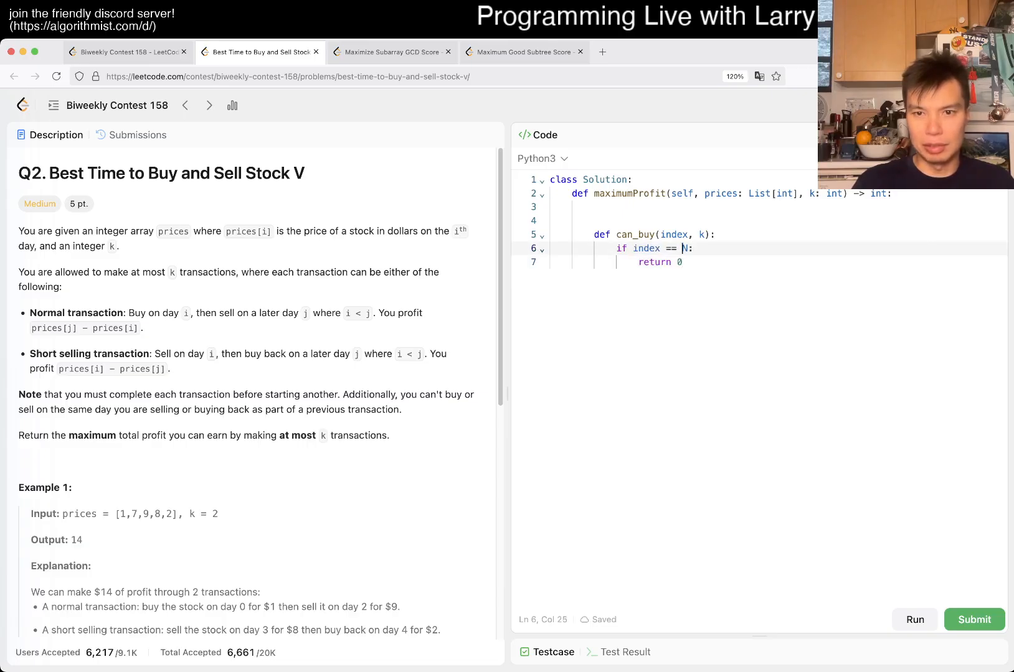
pyautogui.press('Enter')
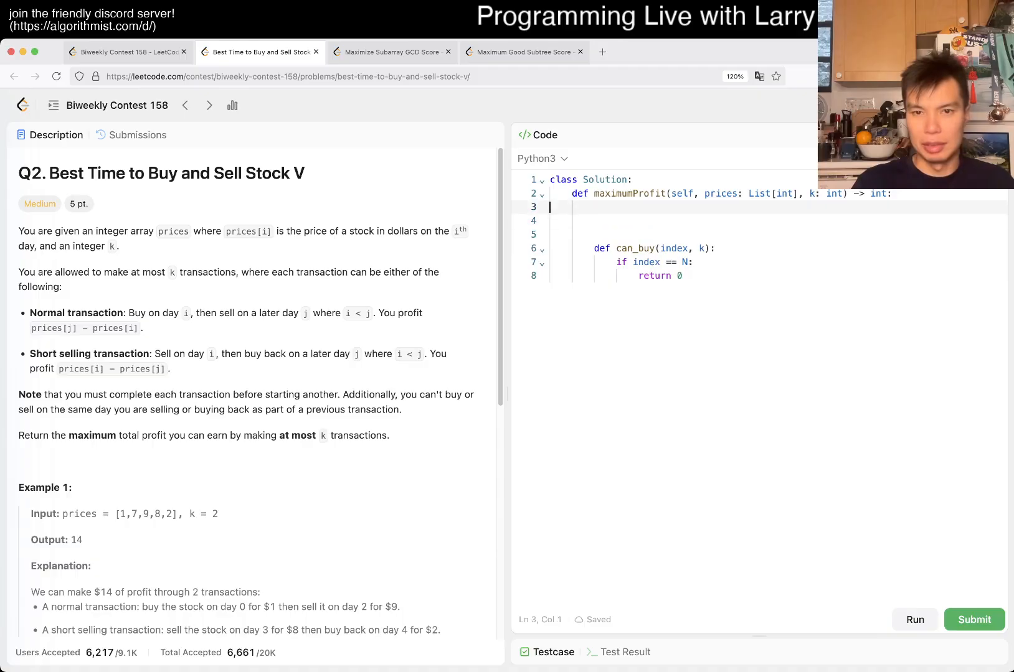
pyautogui.write('N = len(prices')
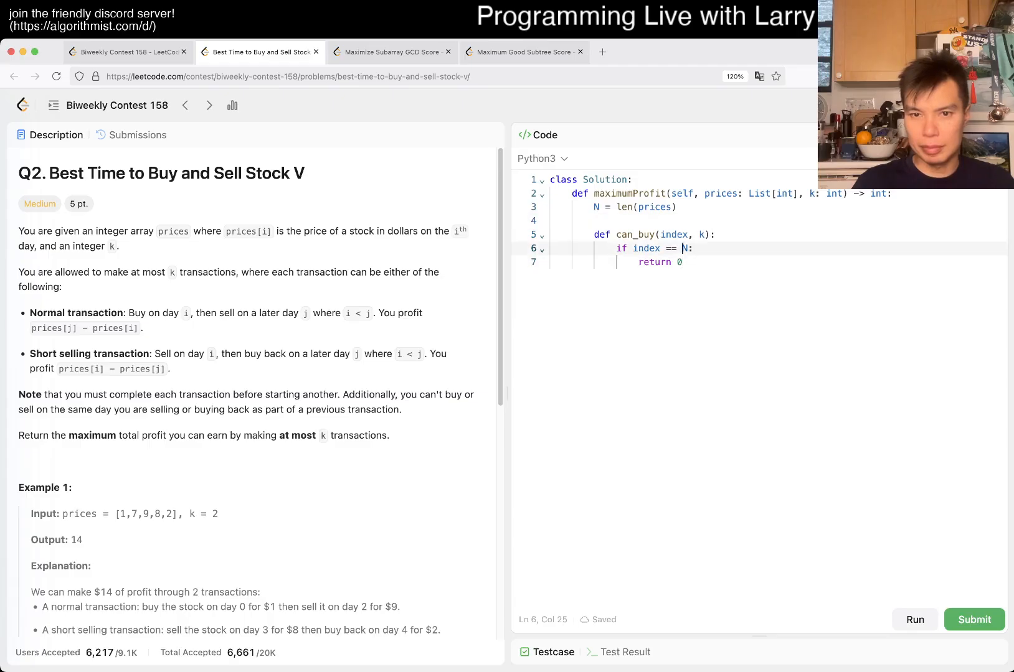
pyautogui.write('@cache')
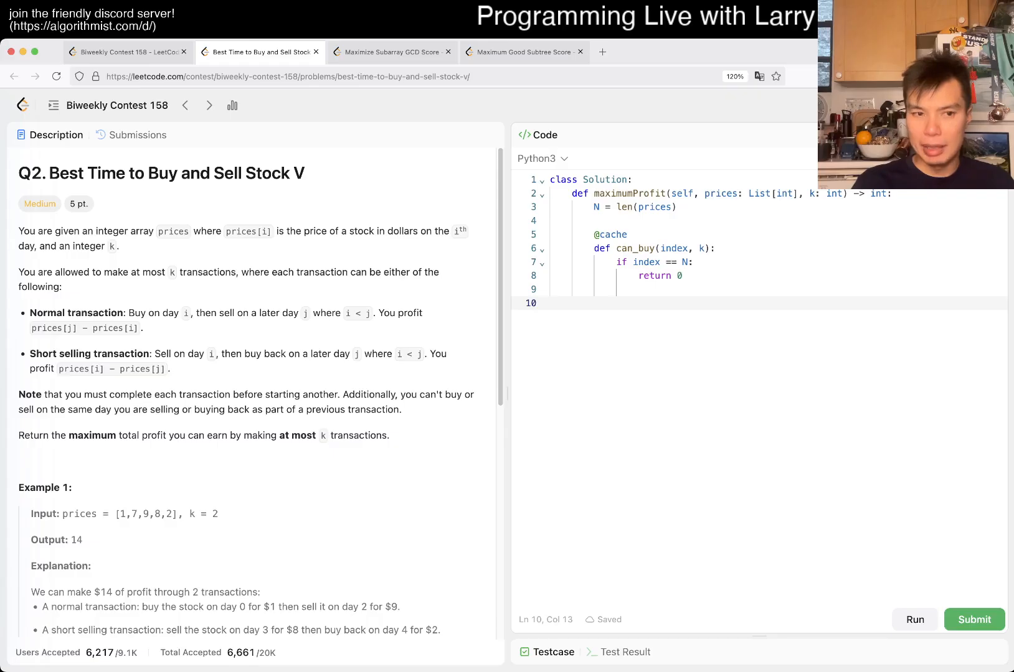
# Write the can_sell(index + 1, k - 1) - prices[index] transition and make room for another helper above can_buy.
pyautogui.write('can')
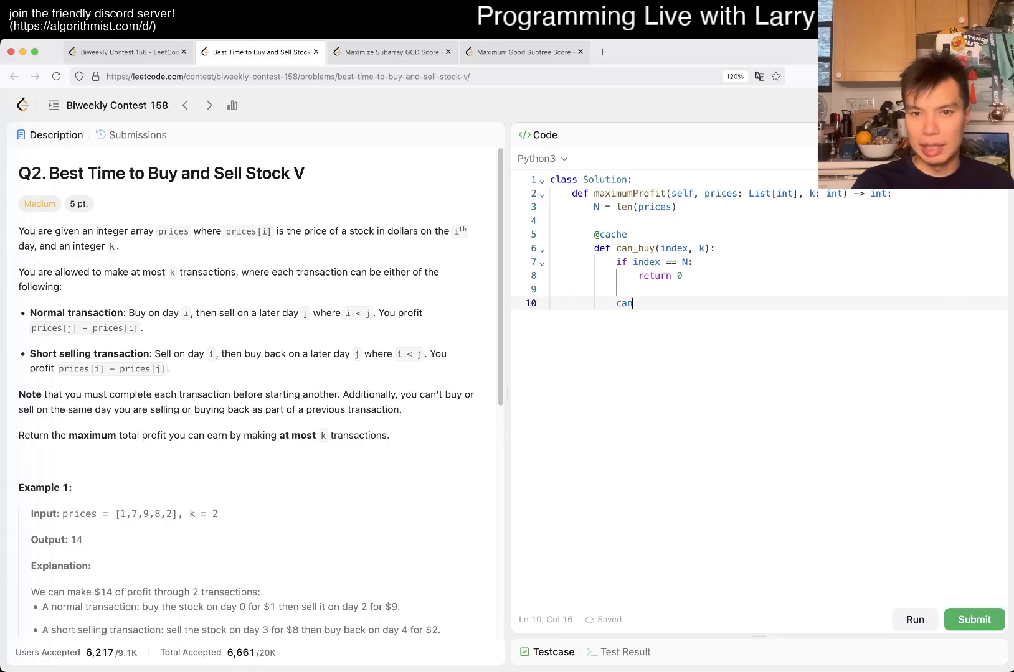
pyautogui.write('_sell()')
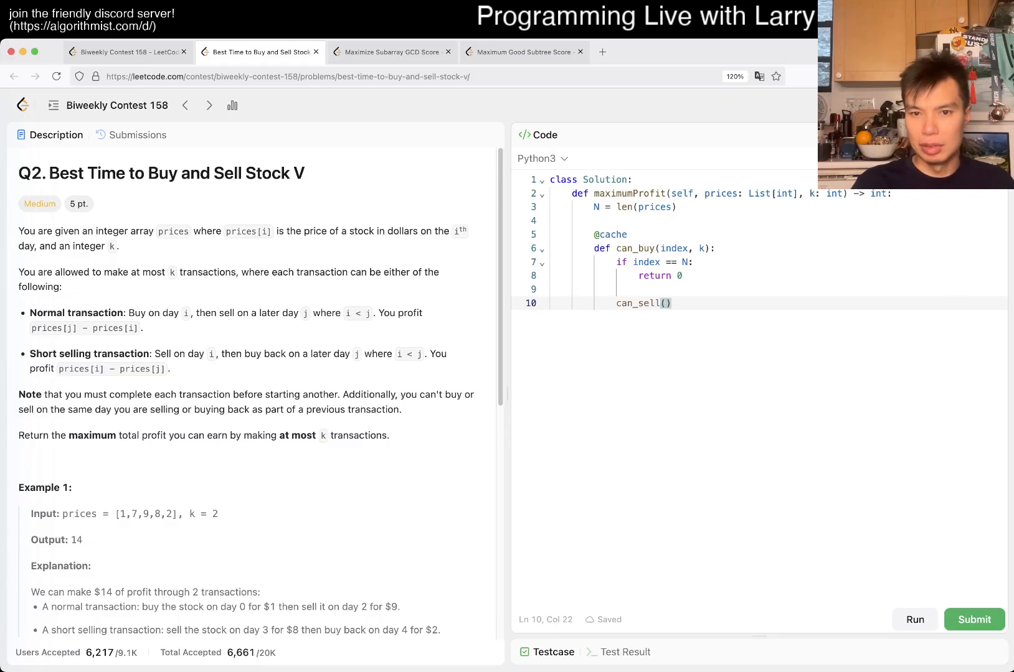
pyautogui.write('index + 1, k -')
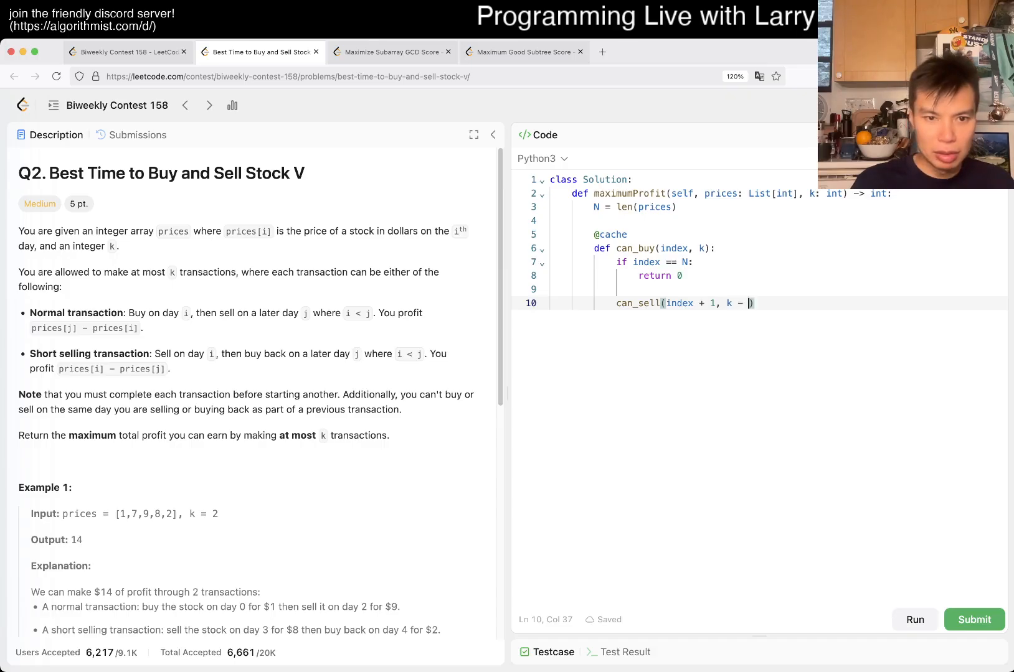
pyautogui.write('1')
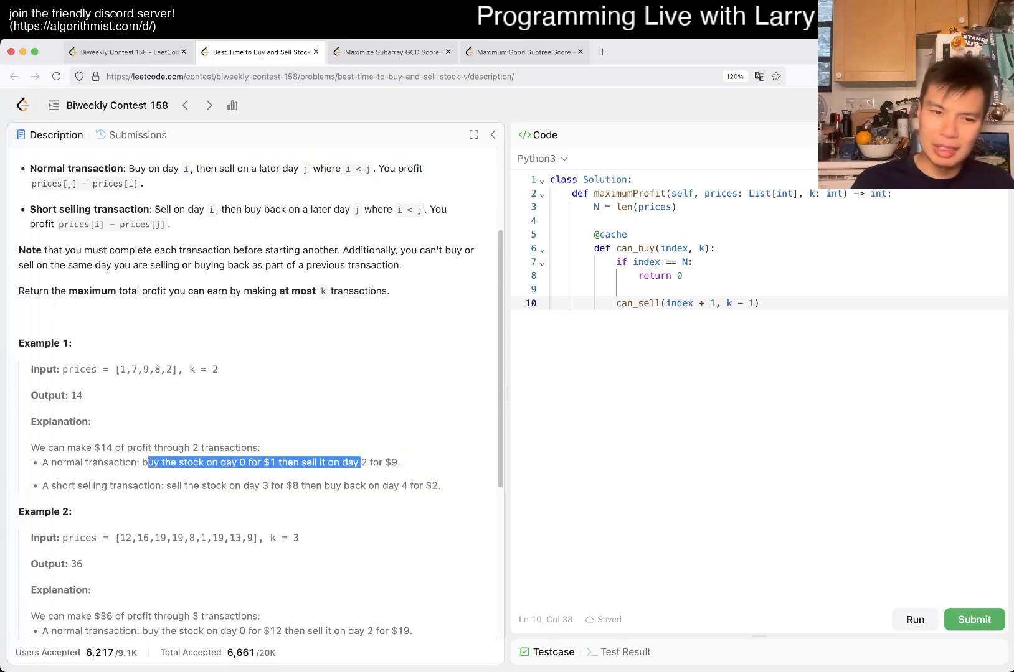
pyautogui.scroll(3)
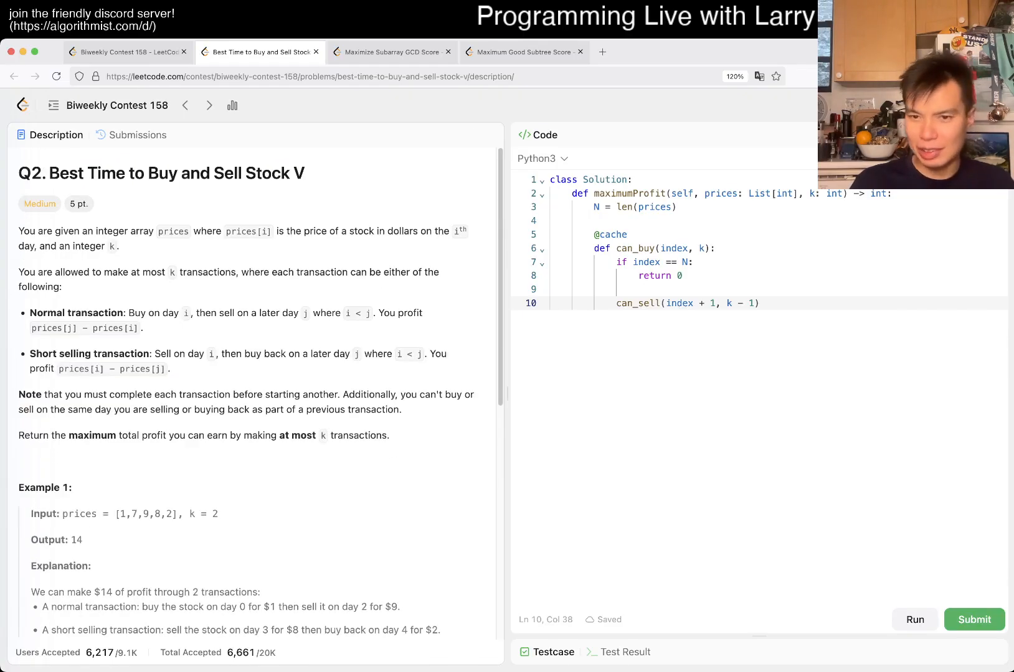
pyautogui.write(')')
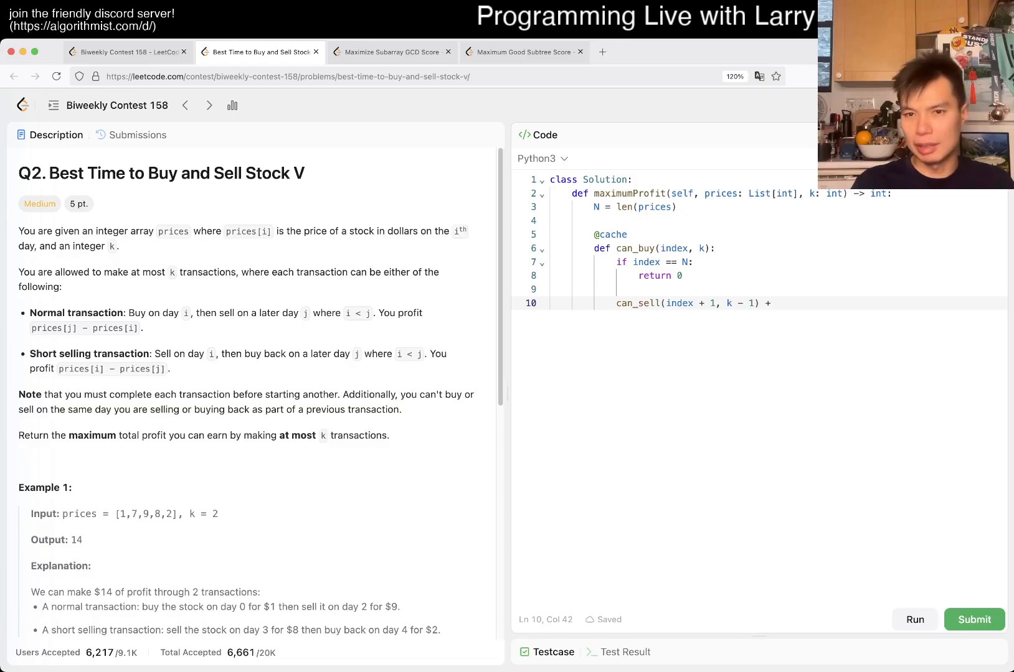
pyautogui.write('- prices')
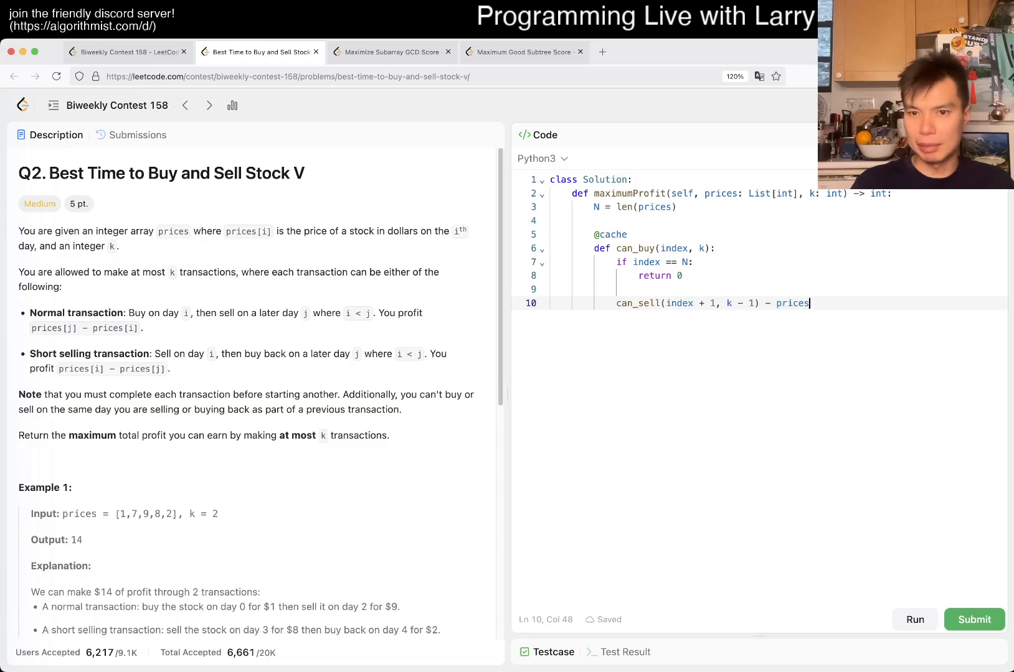
pyautogui.write('[index]')
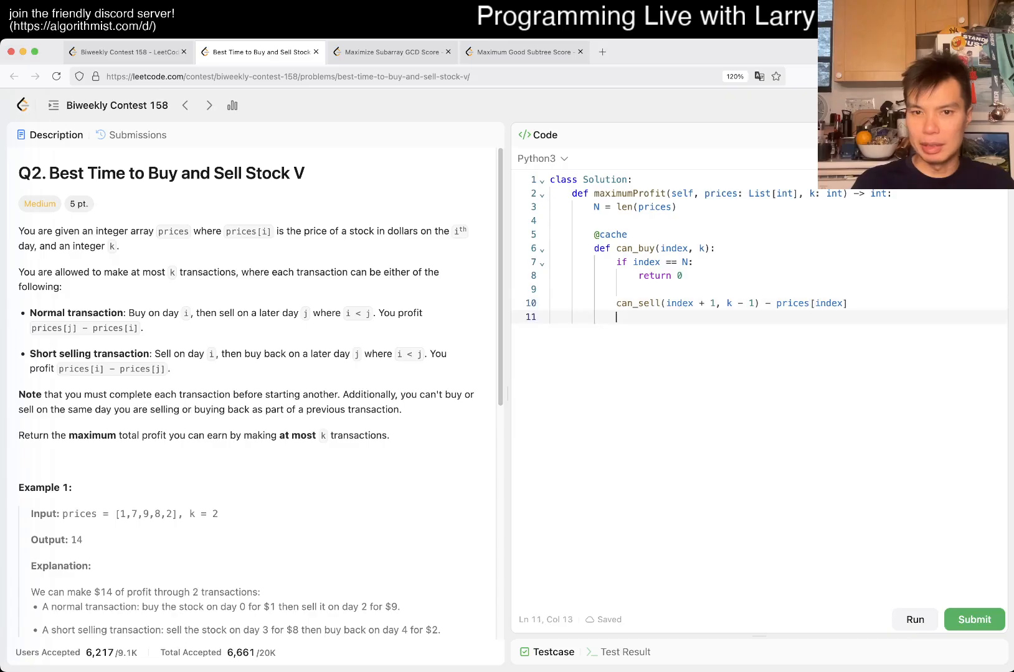
pyautogui.write('can_buy')
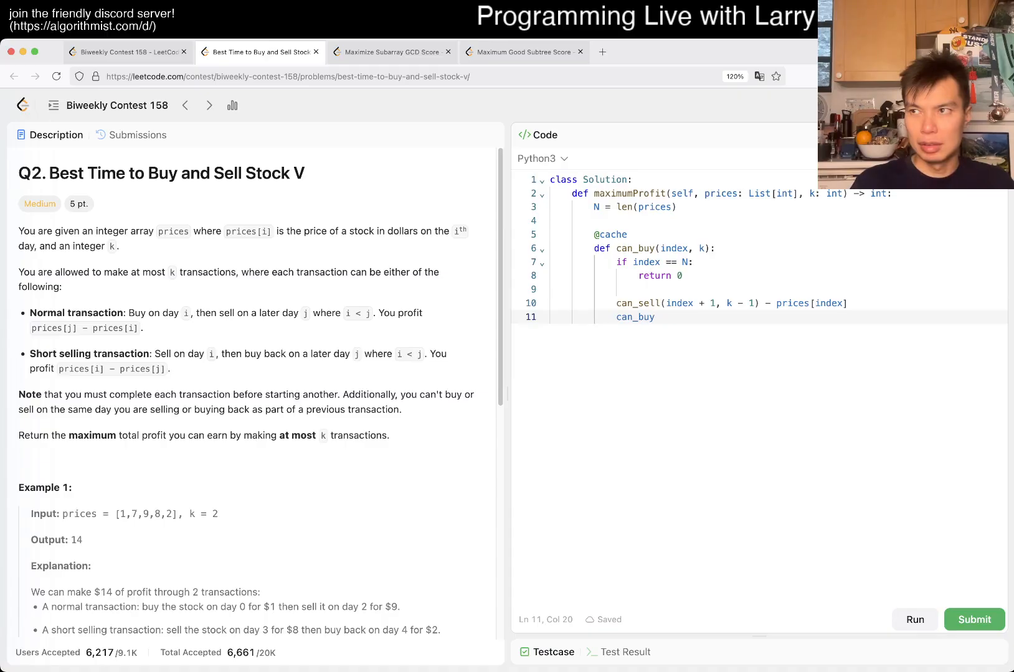
pyautogui.click(655, 304)
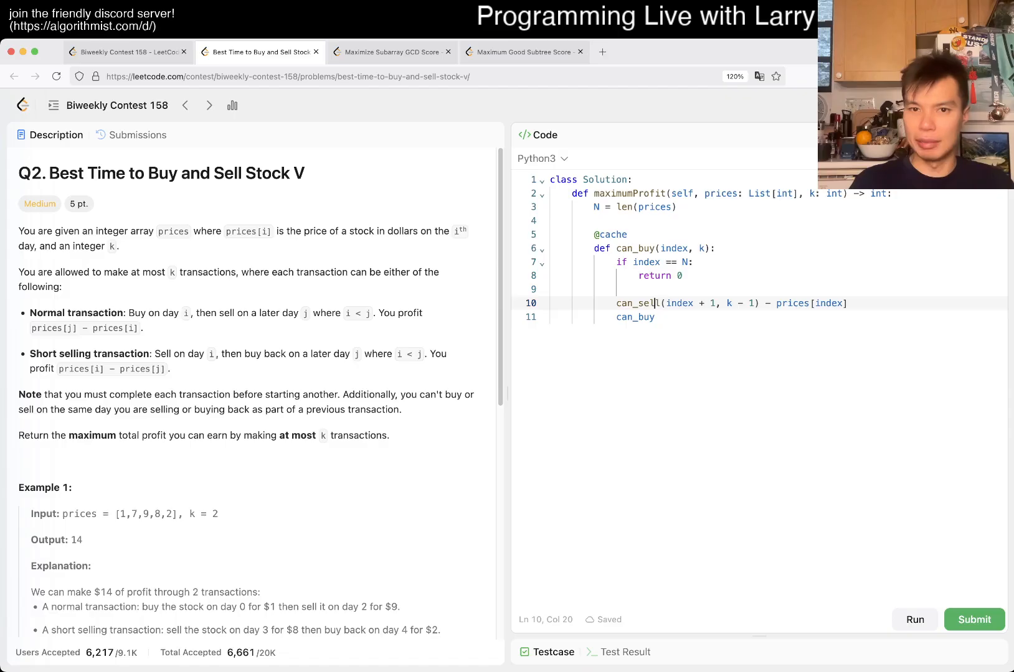
pyautogui.press('enter')
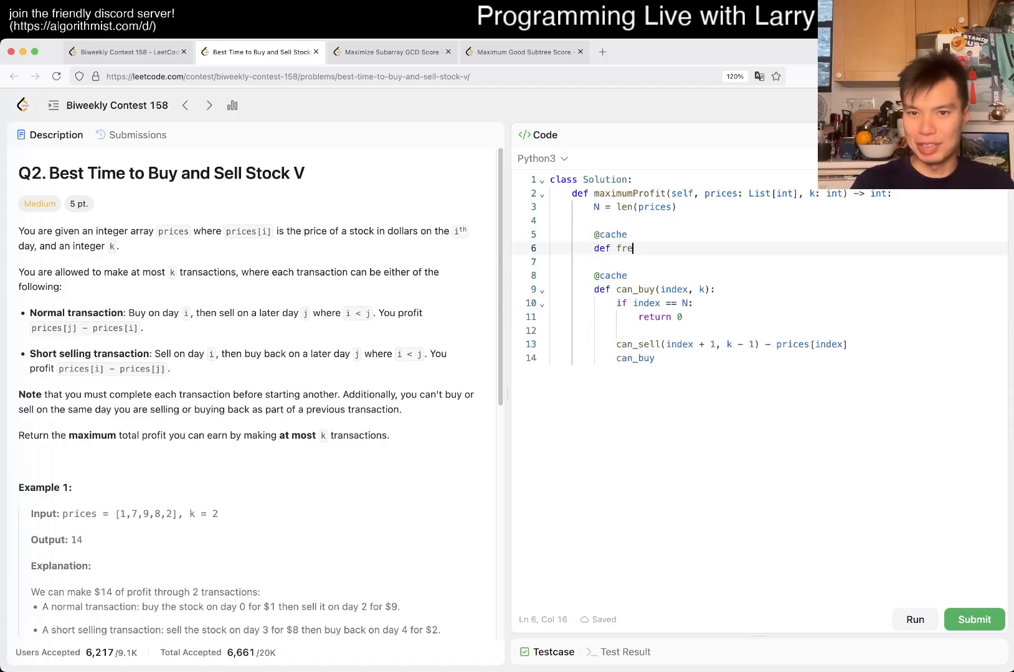
# Define free(index, k) with its N base check and a '# buy' branch calling can_sell(index + 1, k - 1) - prices[index].
pyautogui.write('e(index, k):')
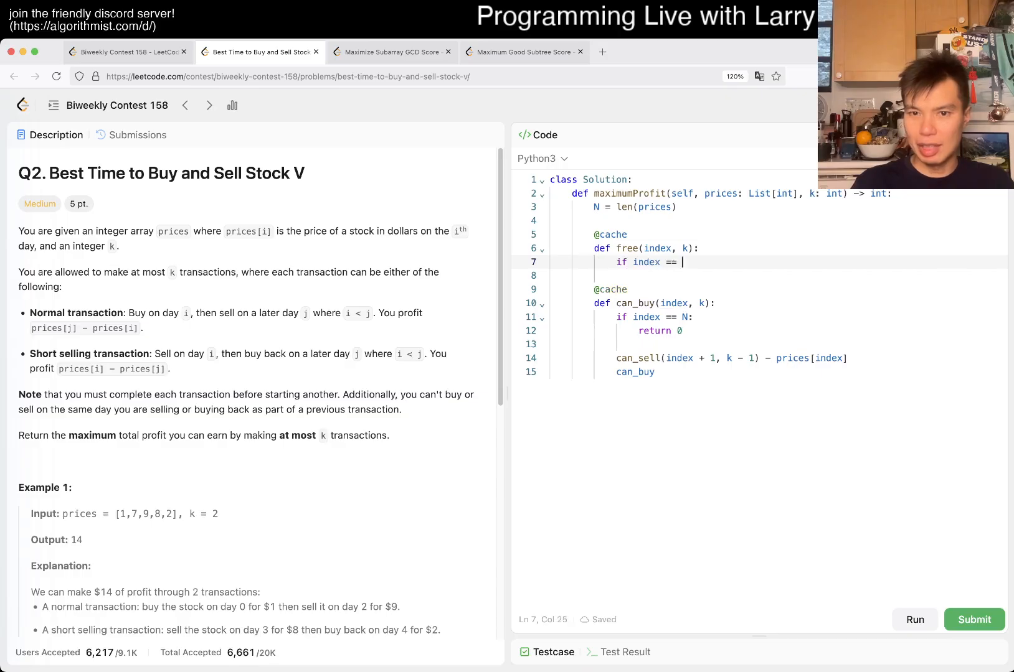
pyautogui.write('N:')
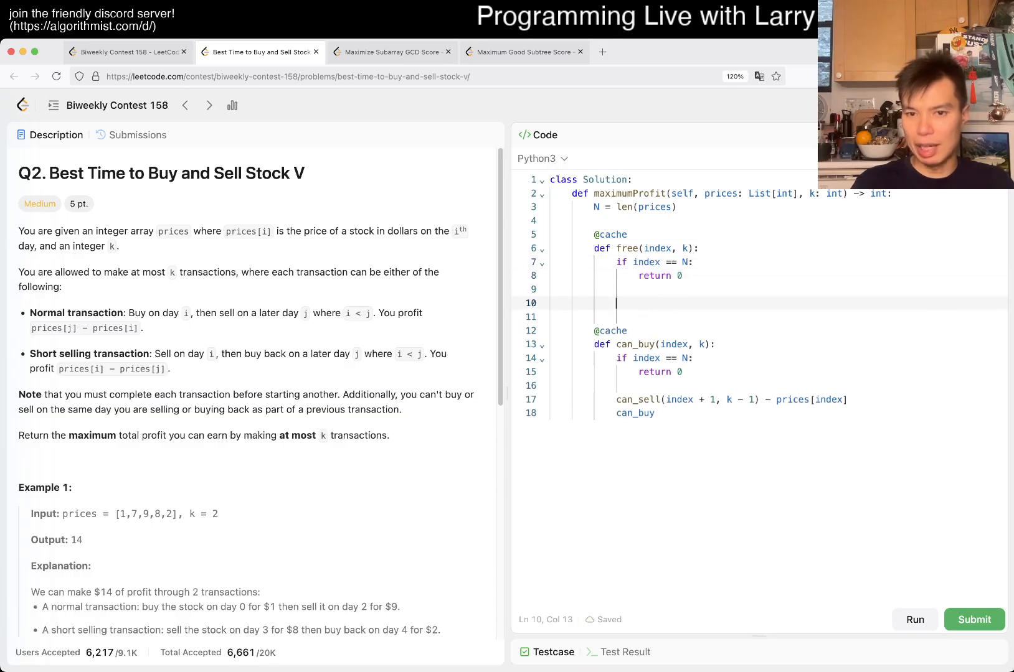
pyautogui.write('if can')
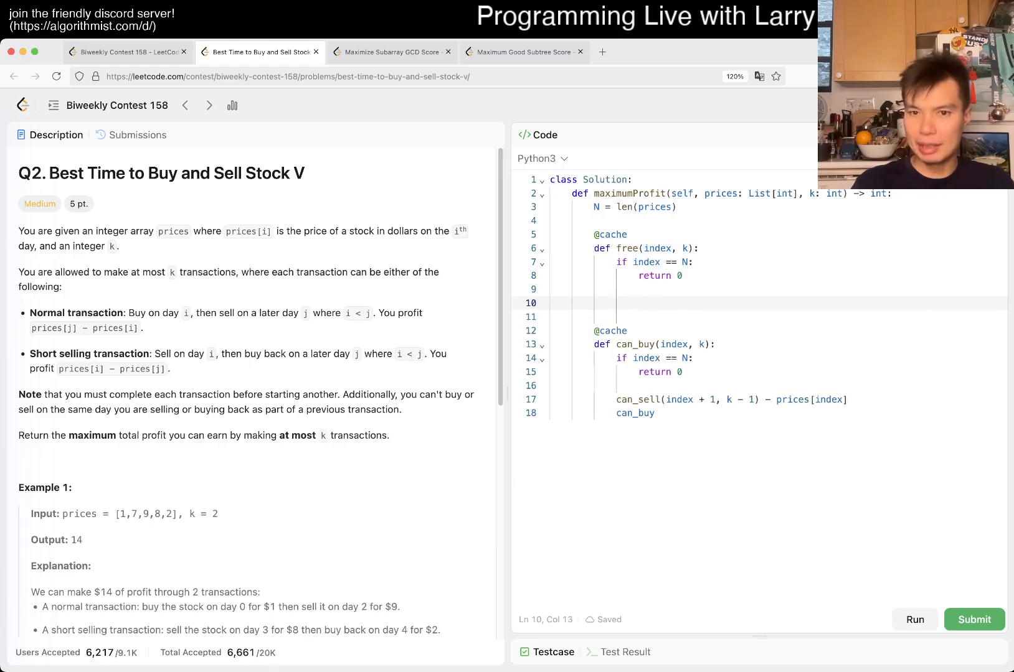
pyautogui.write('# buy')
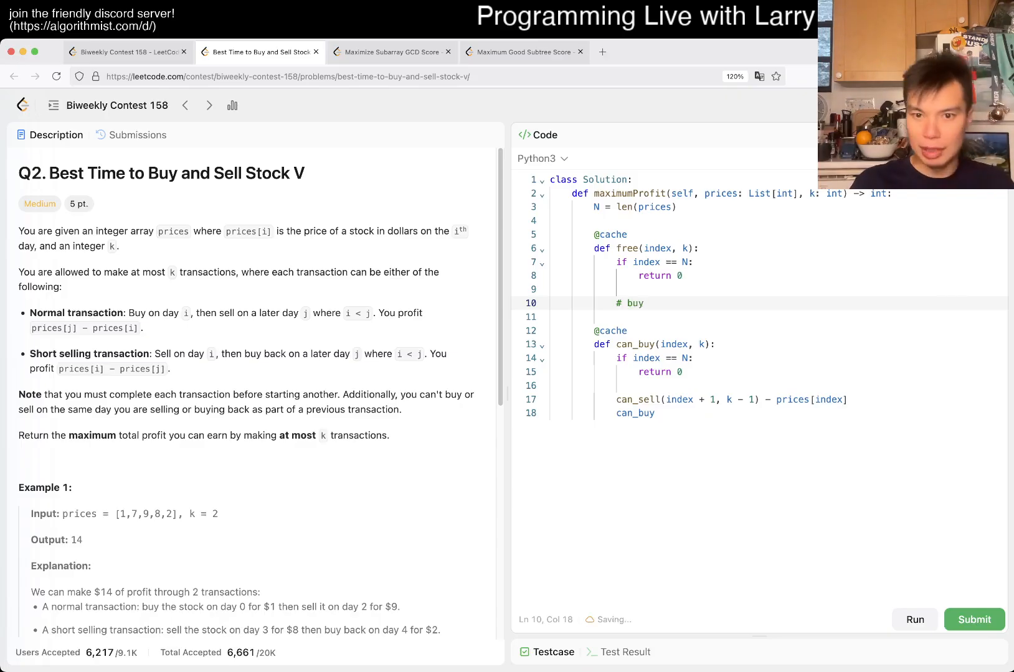
pyautogui.press('Enter')
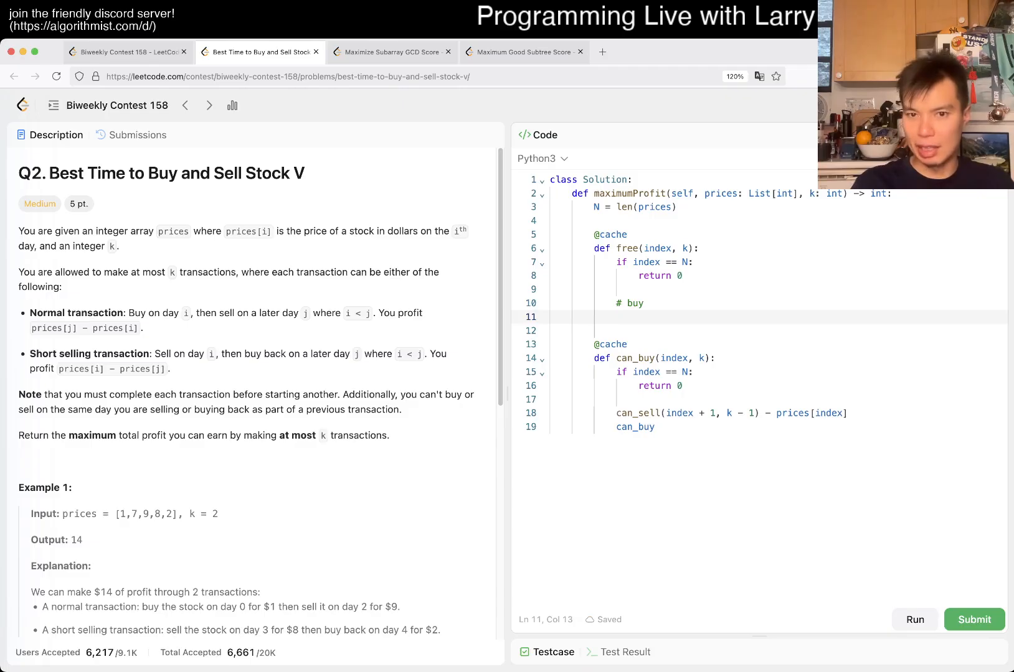
pyautogui.write('can_sell()')
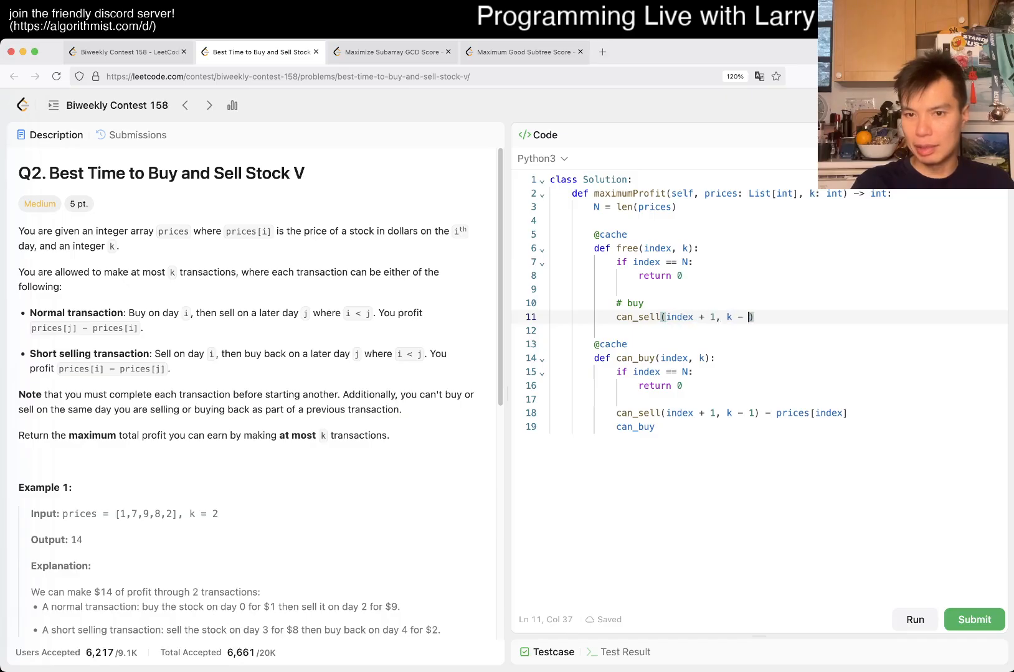
pyautogui.write('1) - prices[index]')
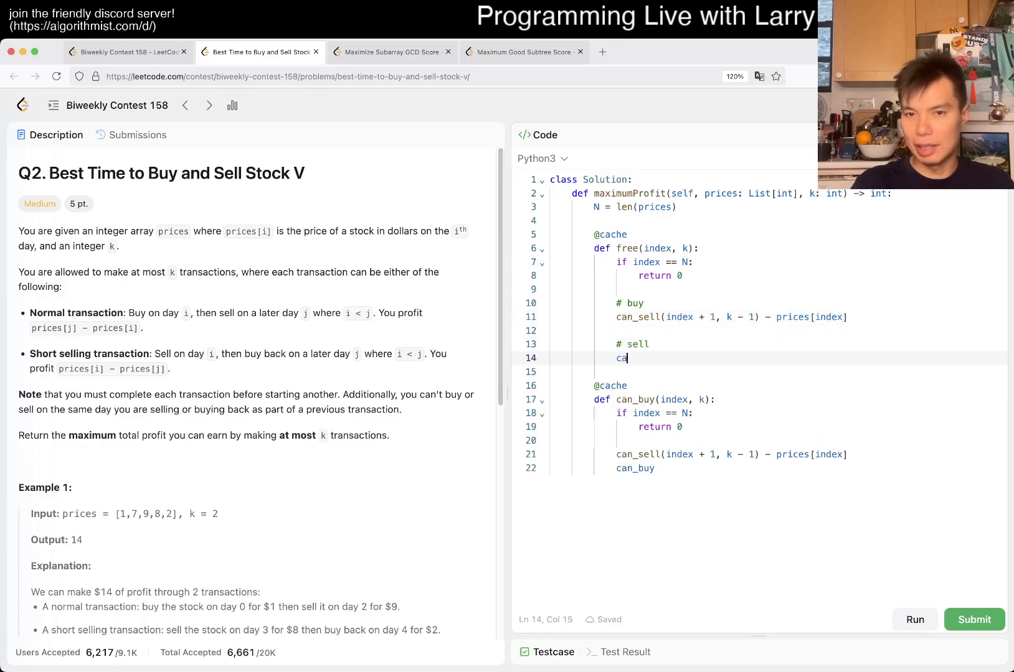
# Add the short branch can_buy(index + 1, k - 1) + prices[index], label long/short, and a '# nothing' branch free(index + 1, k).
pyautogui.write('n_buy(index + 1)')
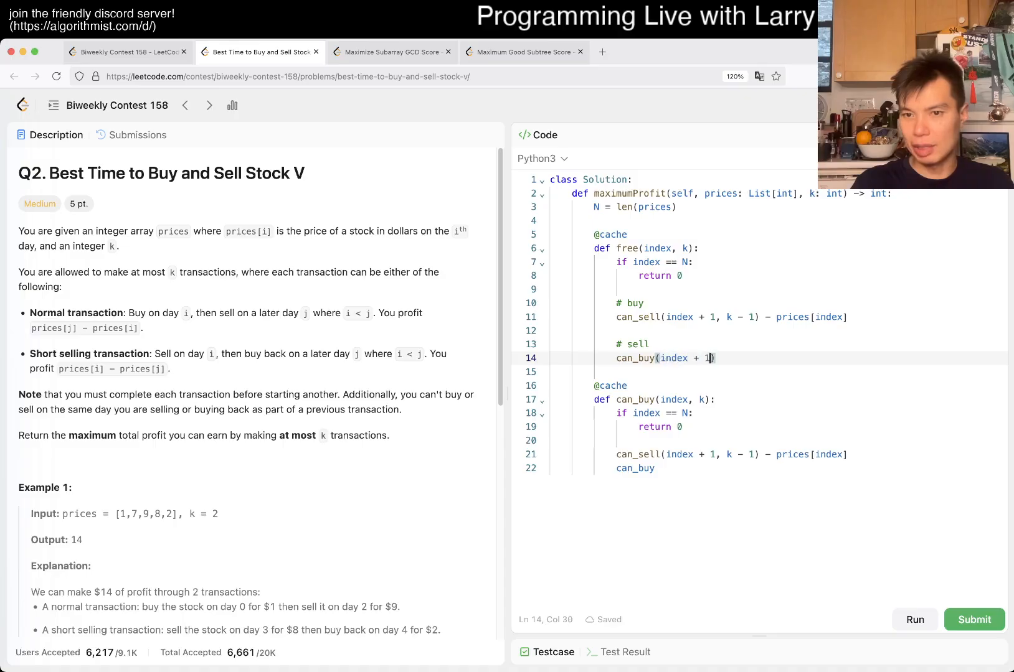
pyautogui.write(', k - 1) -')
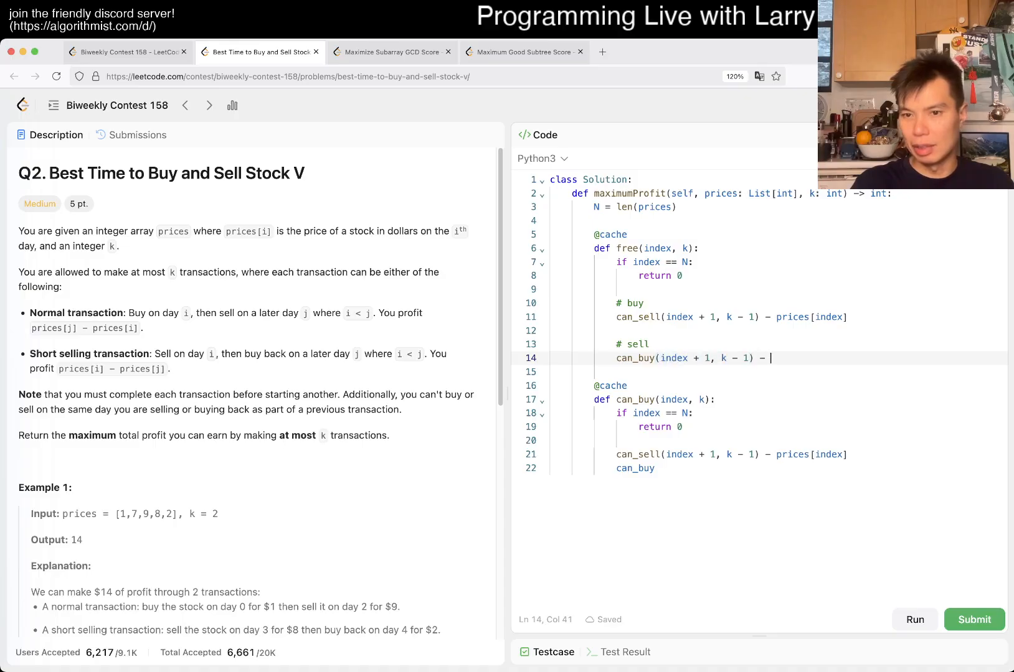
pyautogui.write('+ prices[index]')
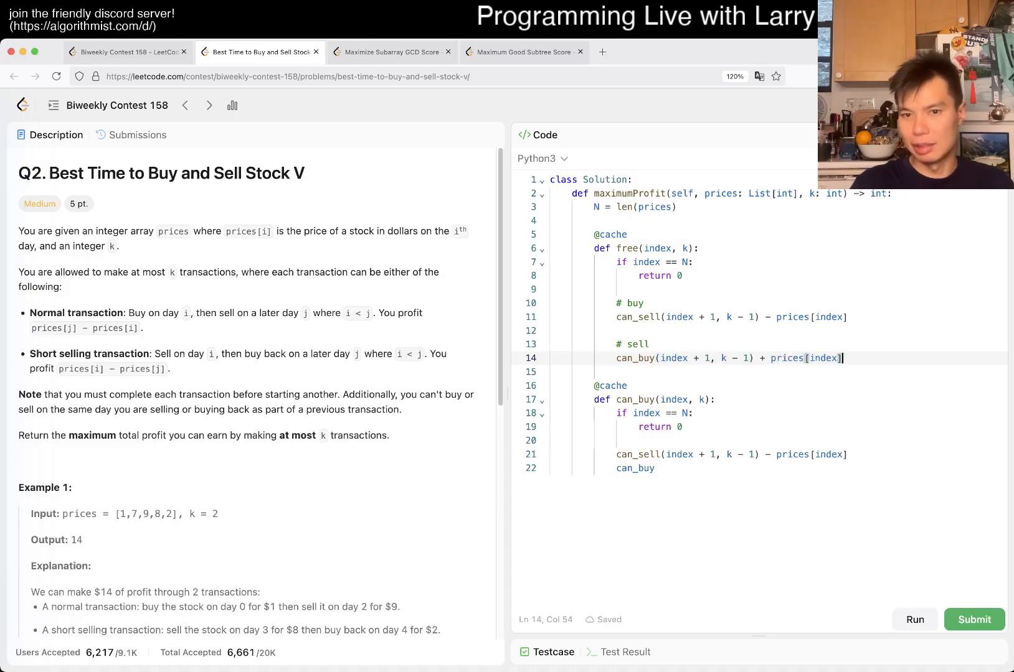
pyautogui.write('/short')
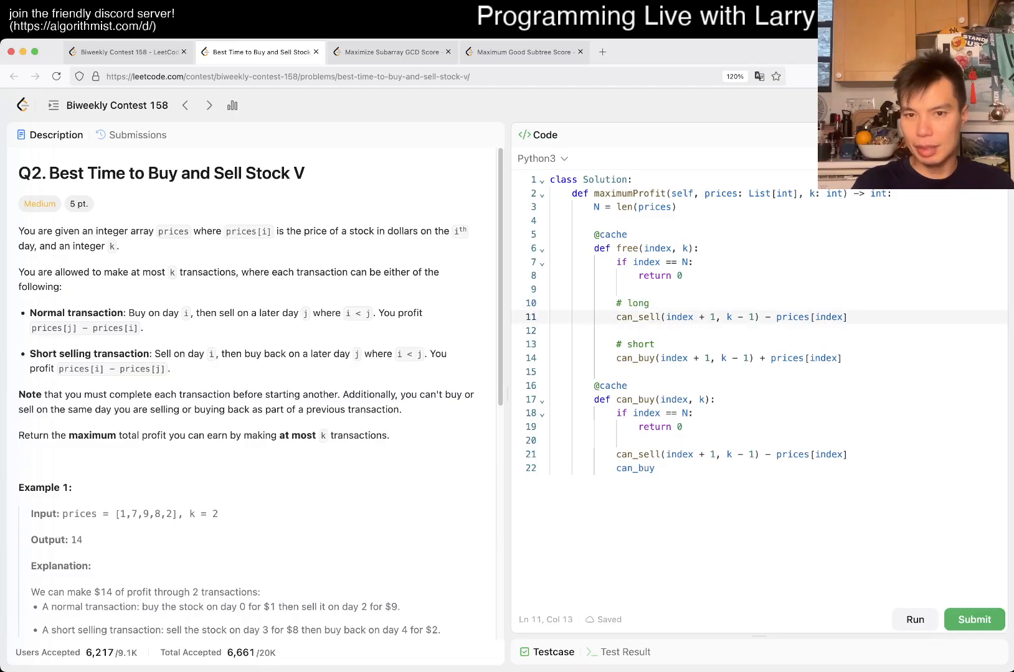
pyautogui.press('Enter')
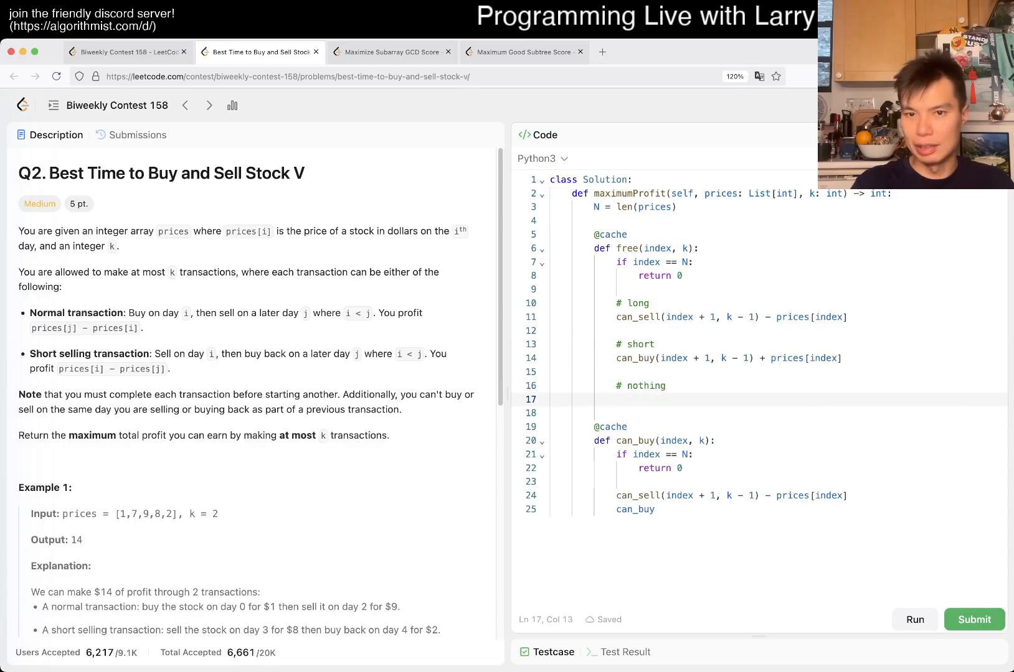
pyautogui.write('free(index + 1, k)')
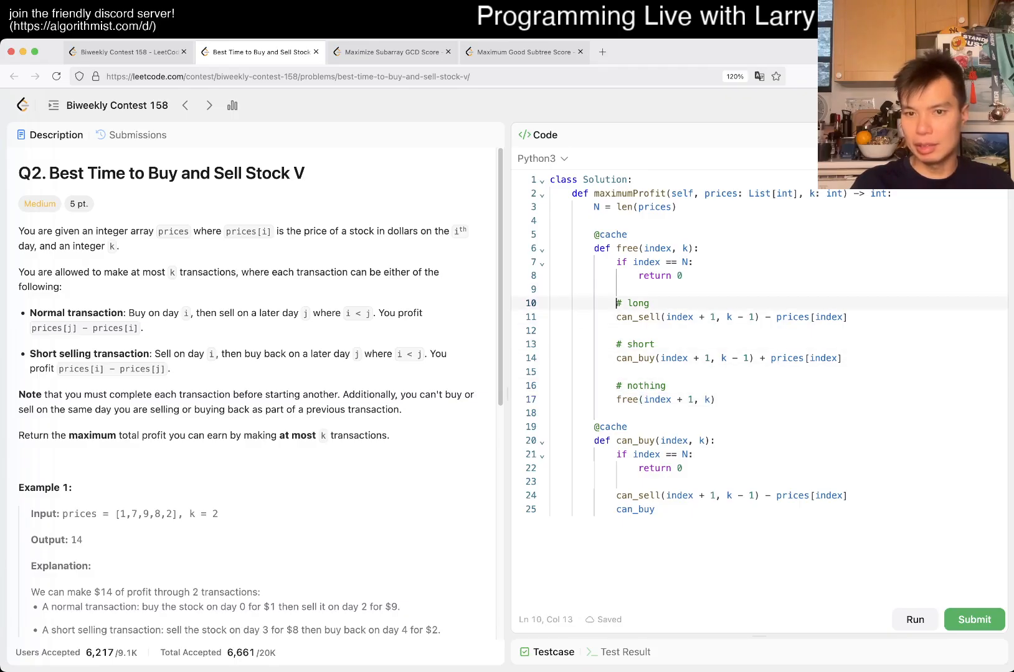
# Track best = 0 in free and wrap each branch in best = fmax(best, ...).
pyautogui.write('bes')
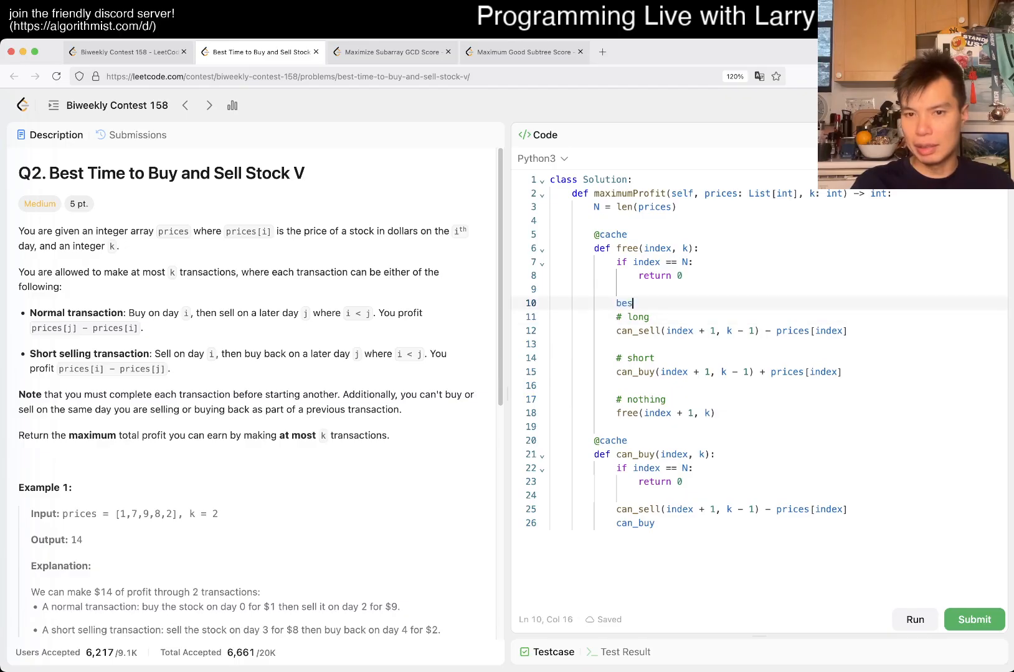
pyautogui.write('t =')
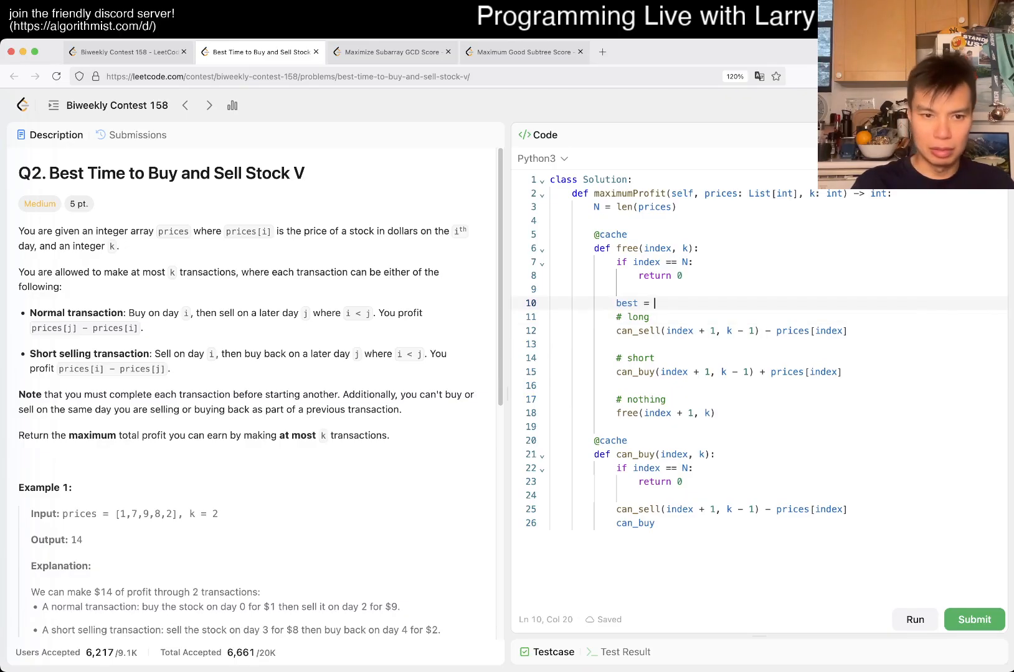
pyautogui.write('0')
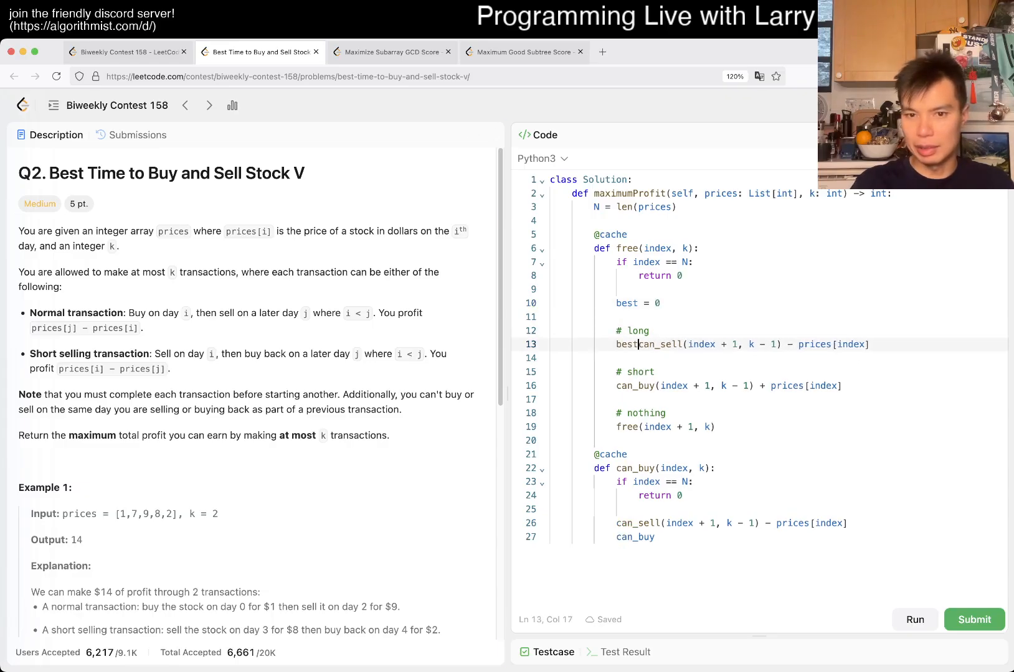
pyautogui.write('= fmin(')
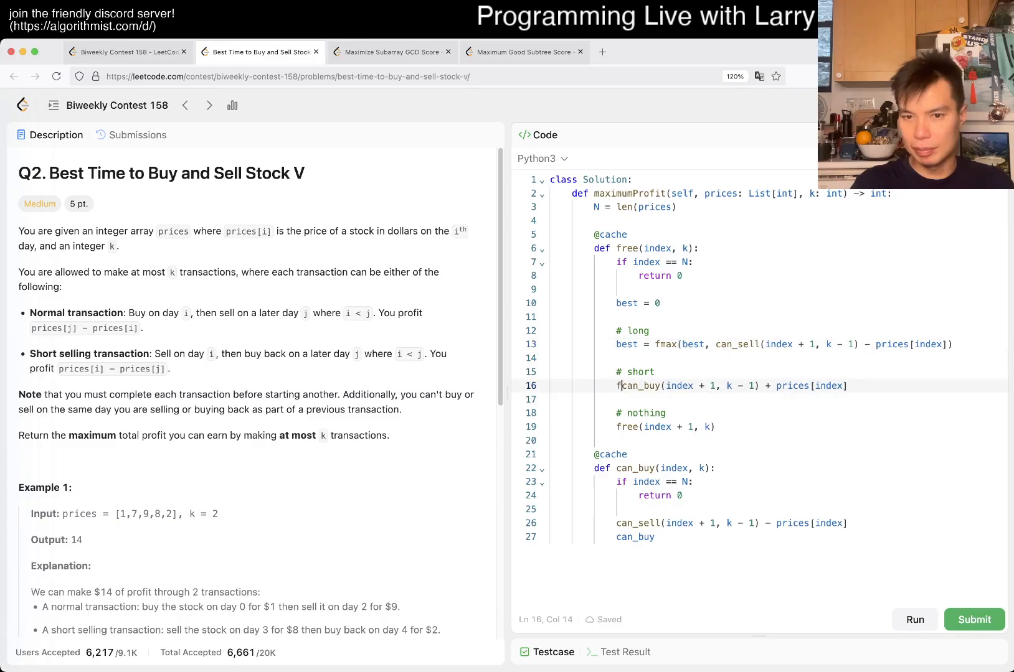
pyautogui.write('best = fmax(best,')
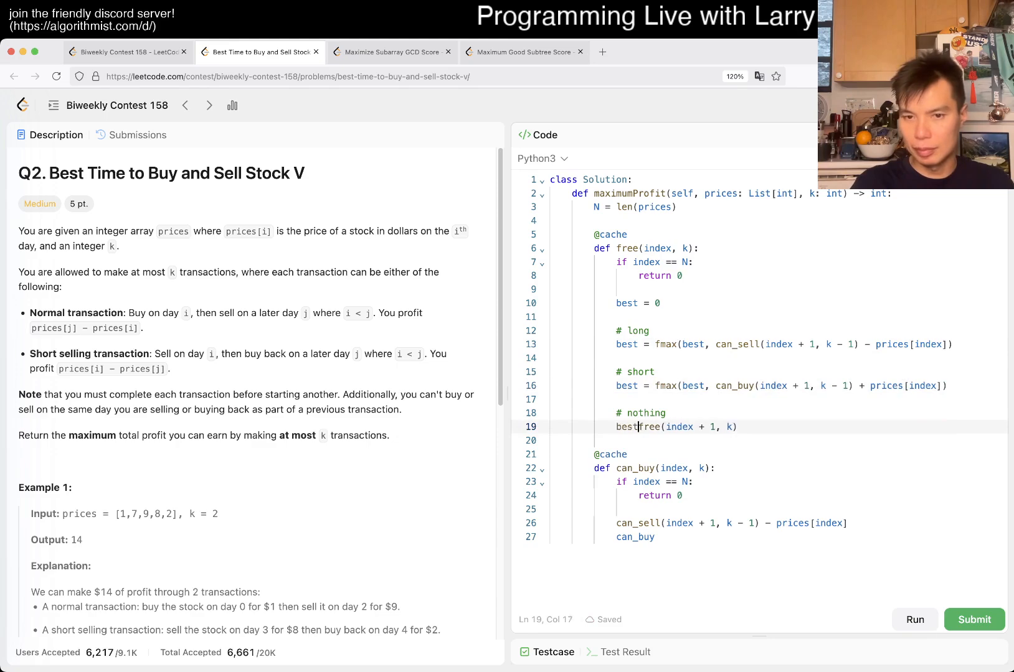
pyautogui.write('= fmax(best,')
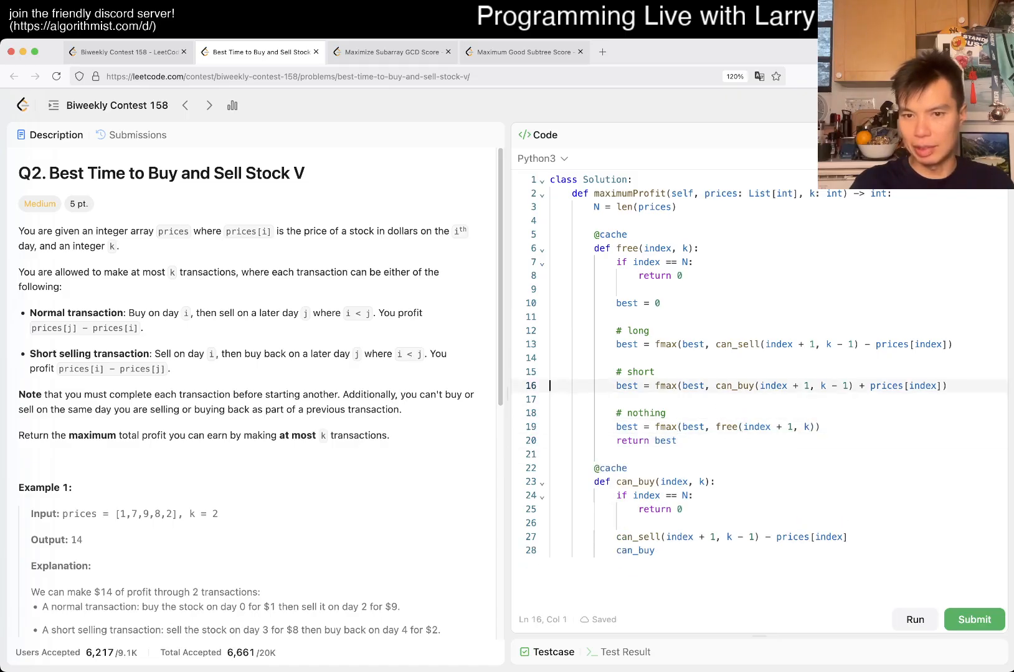
# Guard the long and short branches behind if k - 1 >= 0.
pyautogui.write('if k')
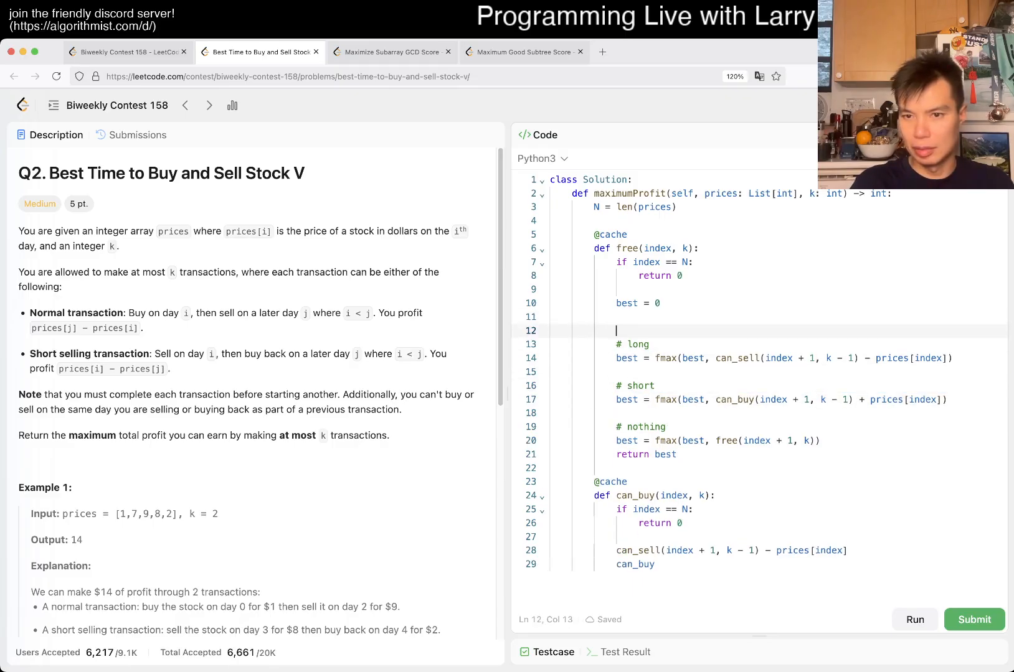
pyautogui.write('if k - 1 >= 0:')
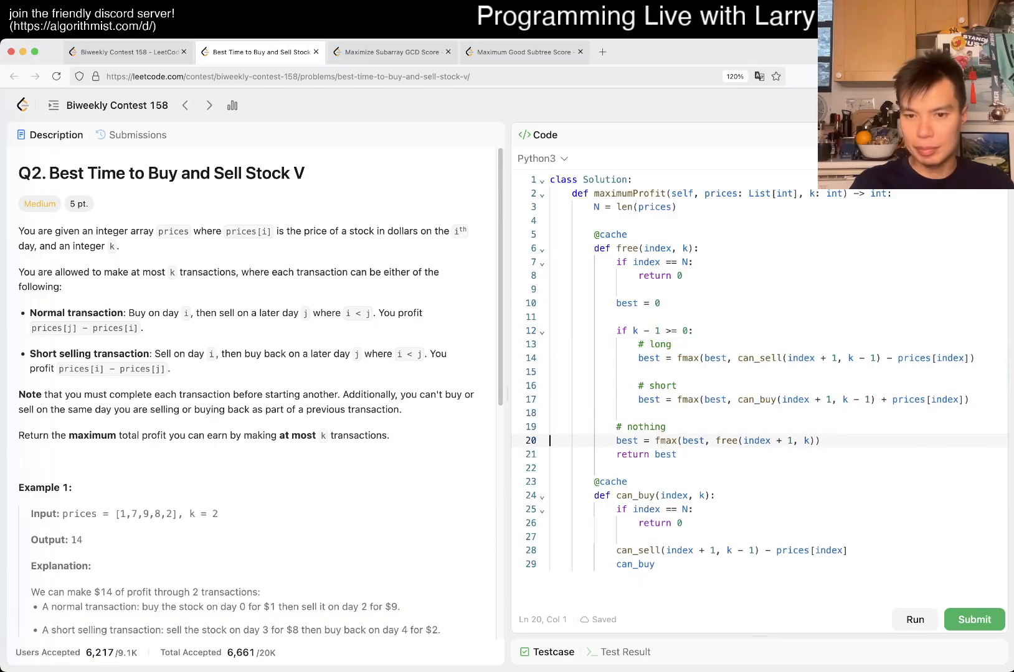
# Comment can_buy with '# we already shorted, when to sell'.
pyautogui.click(626, 482)
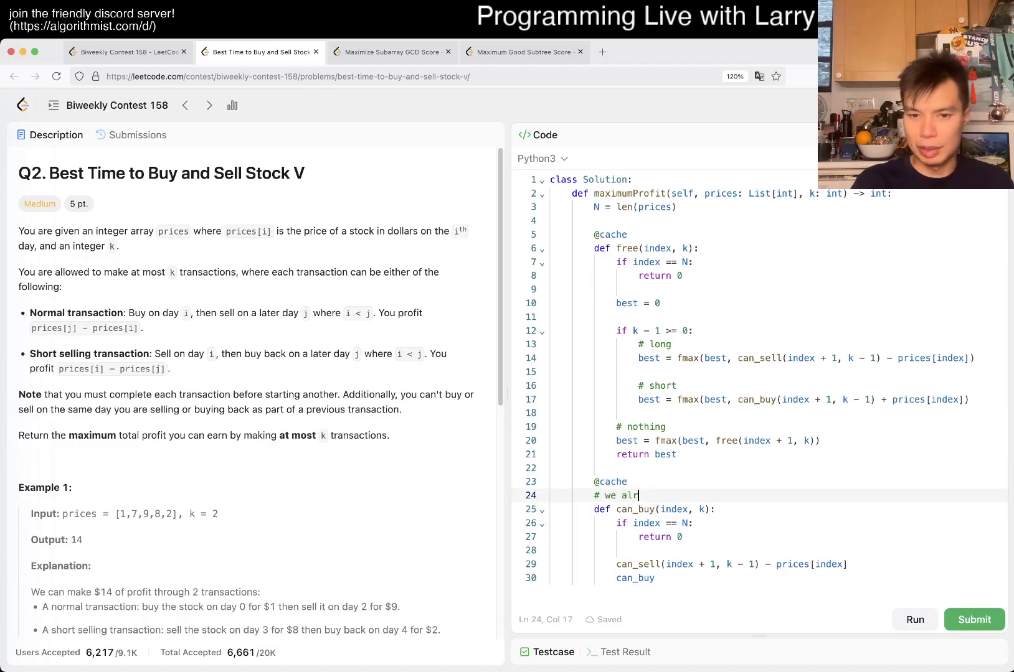
pyautogui.write('eaduy')
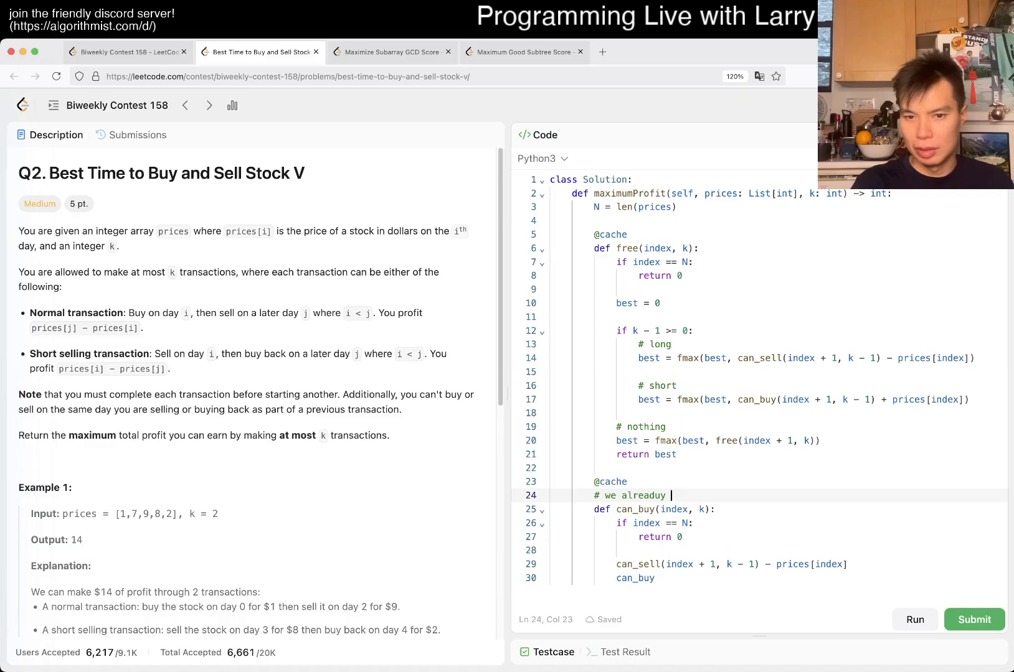
pyautogui.write('shor')
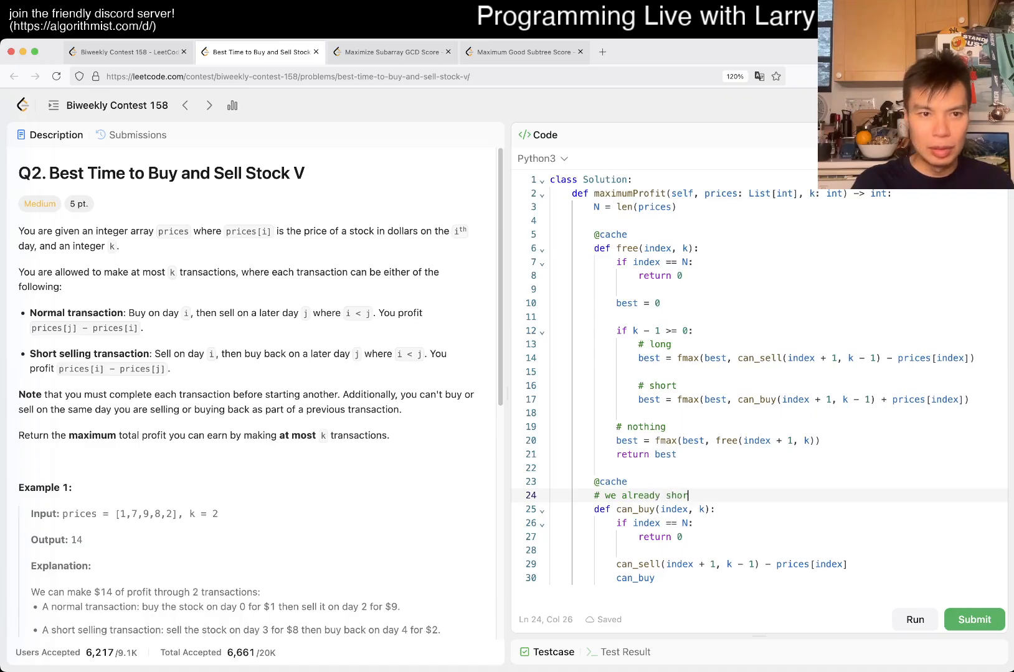
pyautogui.write('ted, when to sell')
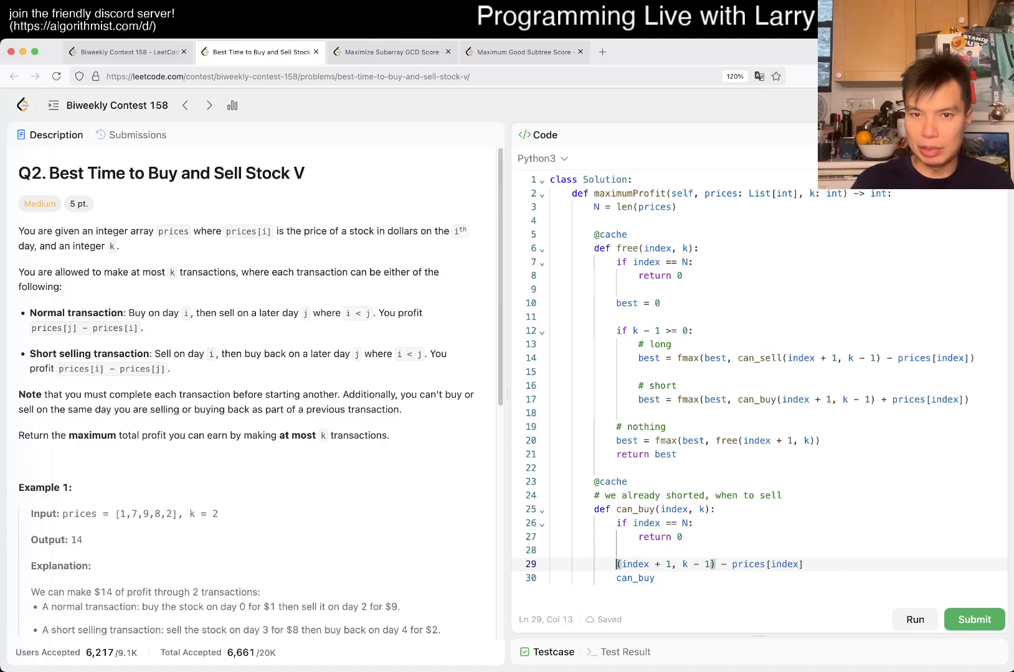
# Rewrite can_buy to return fmax of free(...) - prices[index] and can_buy(index + 1, k) starting from best = 0.
pyautogui.write('free')
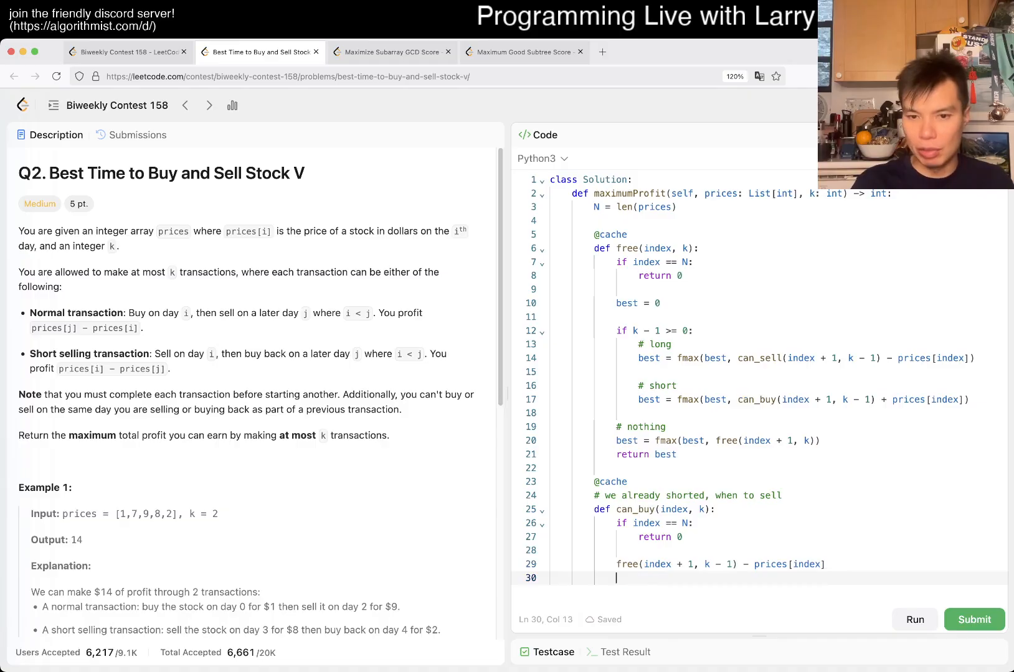
pyautogui.write('can_buy(index + 1, k')
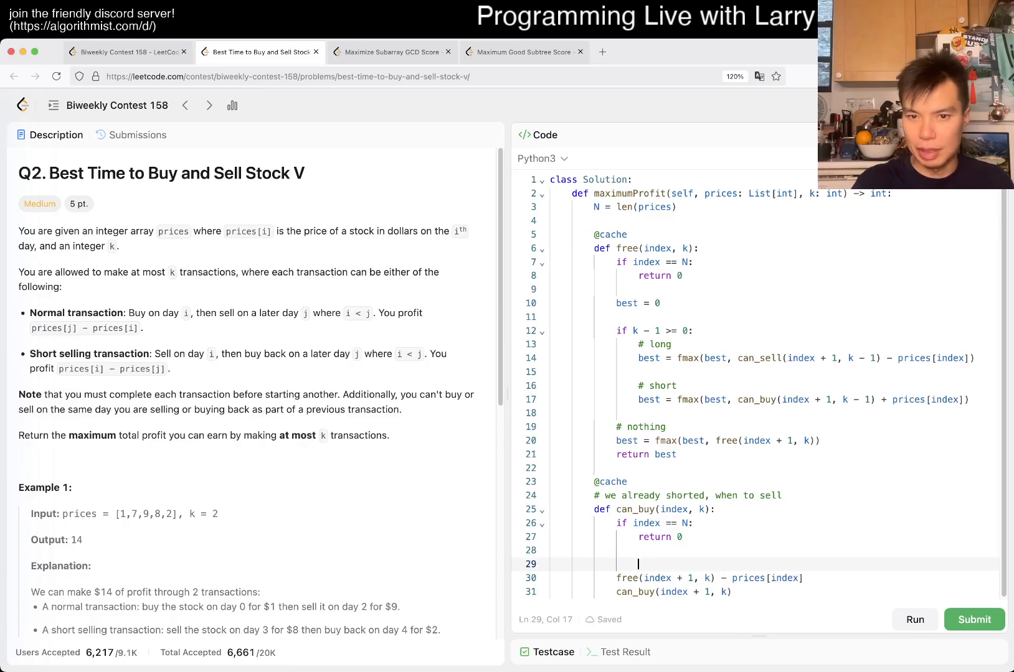
pyautogui.write('best = 0')
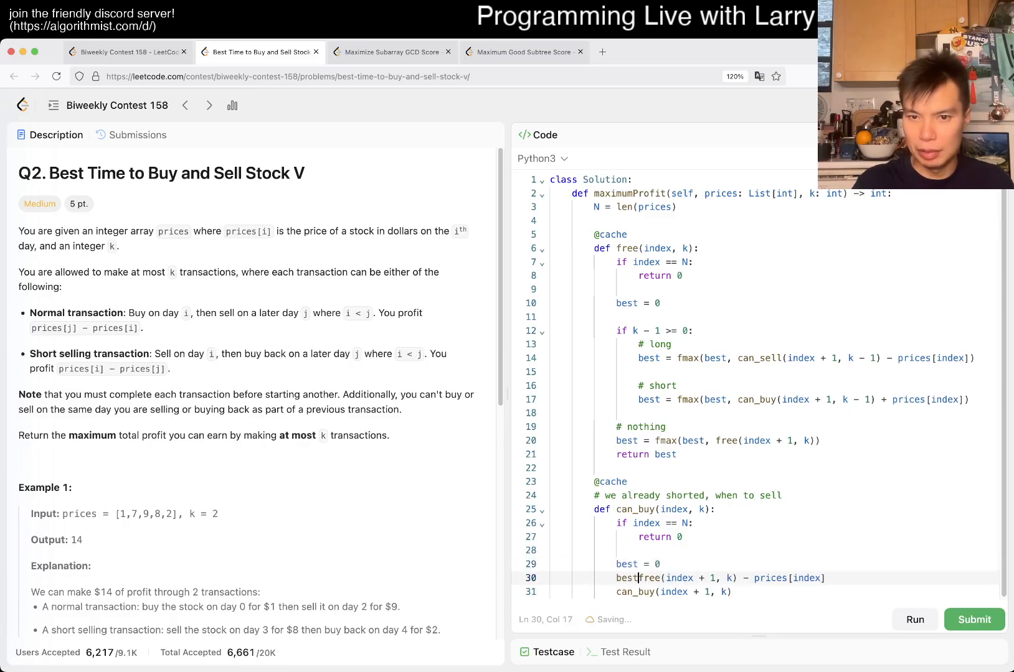
pyautogui.write('= fmax(best,')
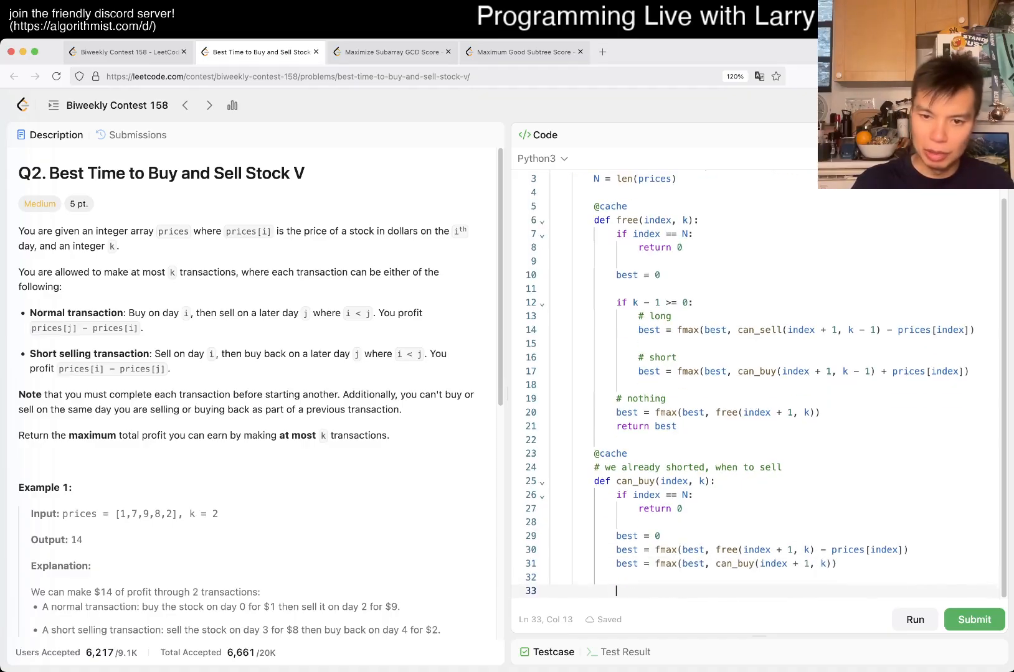
pyautogui.write('return b')
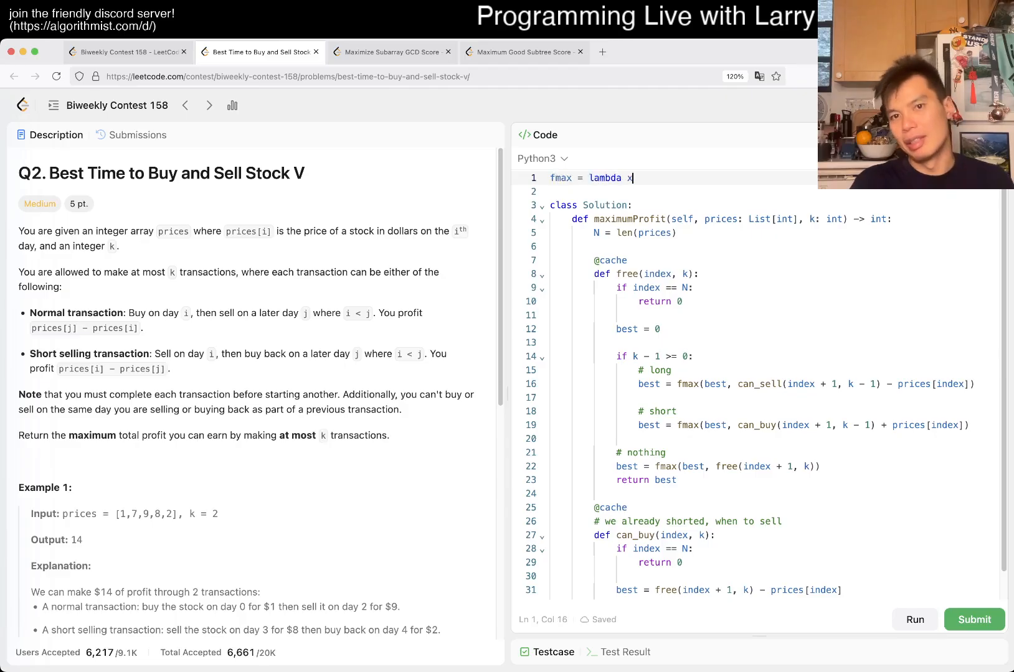
# Write the memoized can_sell(index, k) helper that adds prices[index] when selling and returns the best choice.
pyautogui.write(', y: x if')
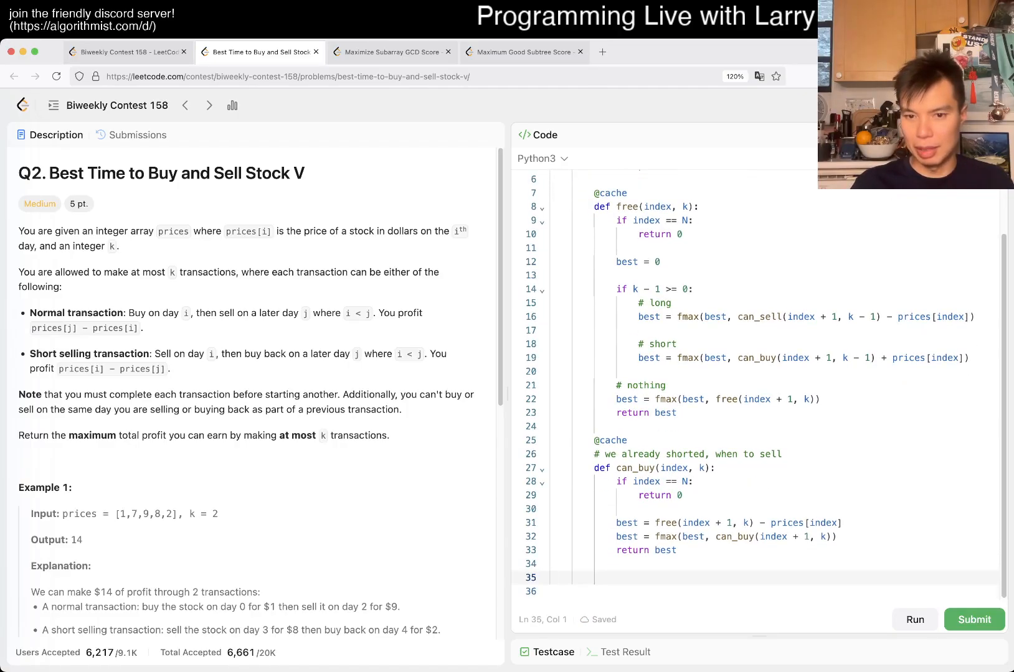
pyautogui.write('@c')
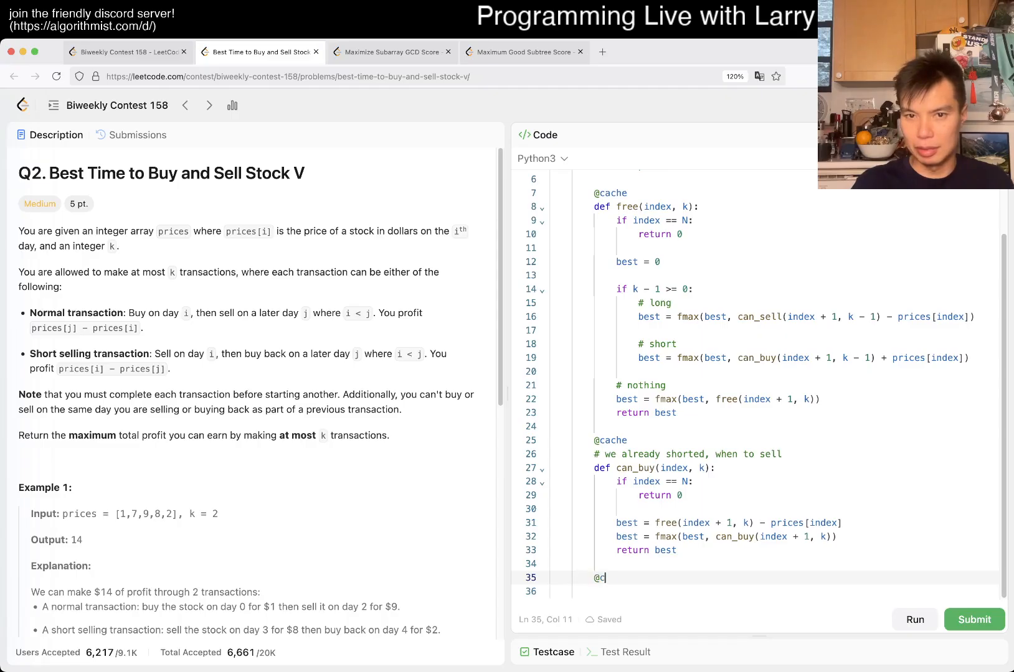
pyautogui.write('ache')
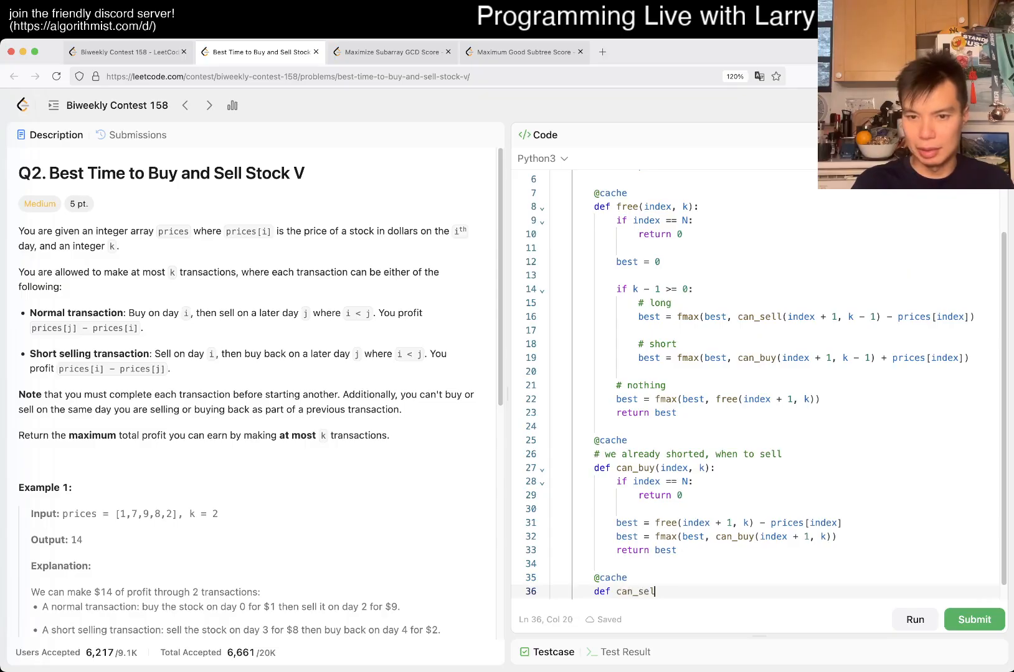
pyautogui.write('l(index, k):')
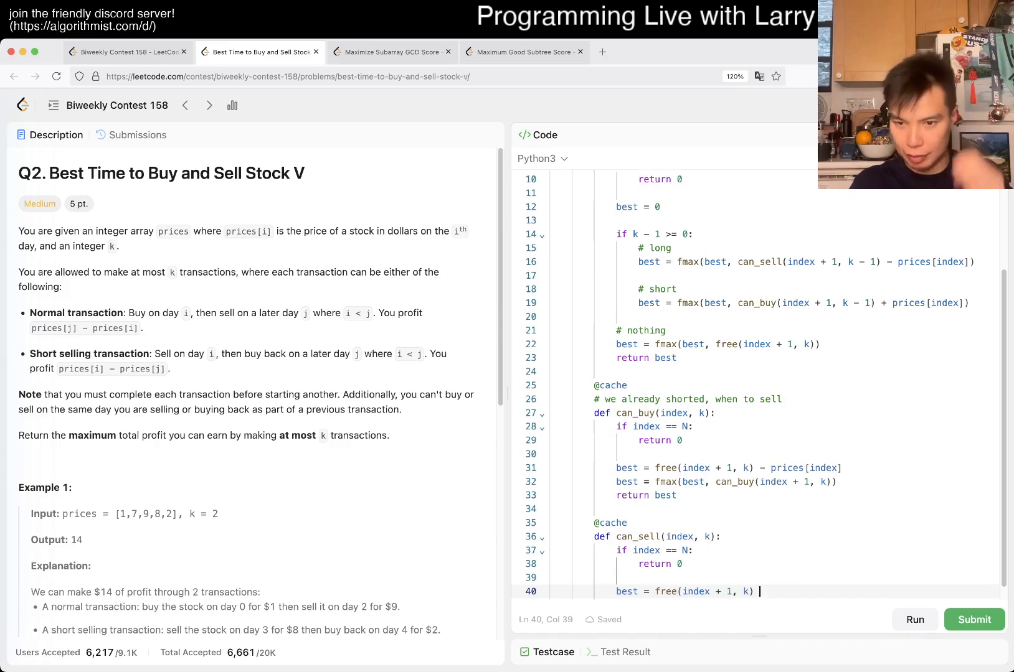
pyautogui.write('+ prices[index]')
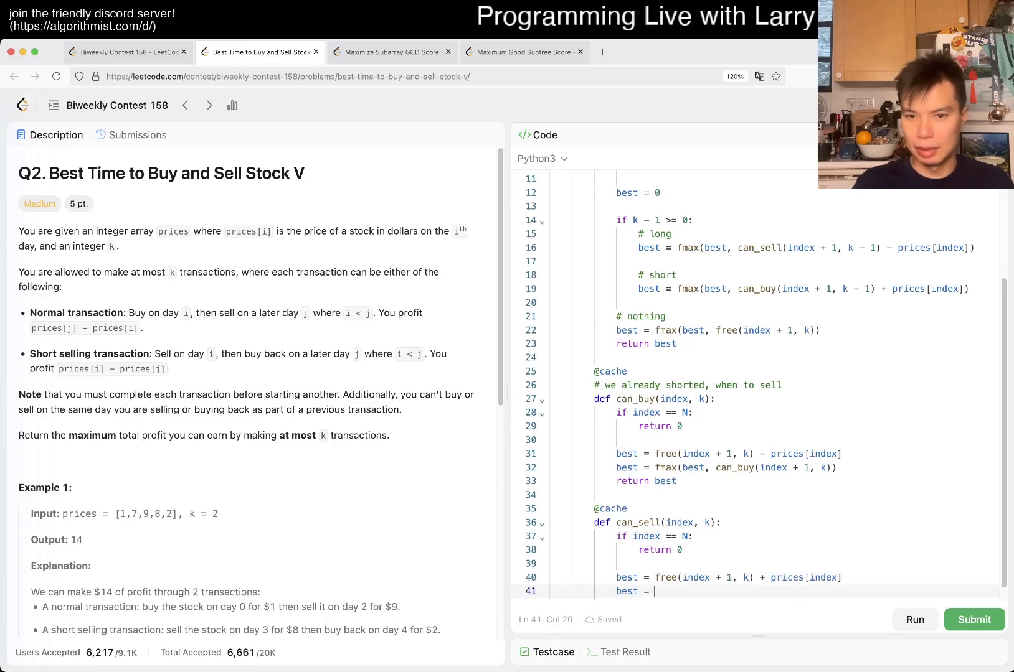
pyautogui.write('fmax(best, can_sell(index + 1, k')
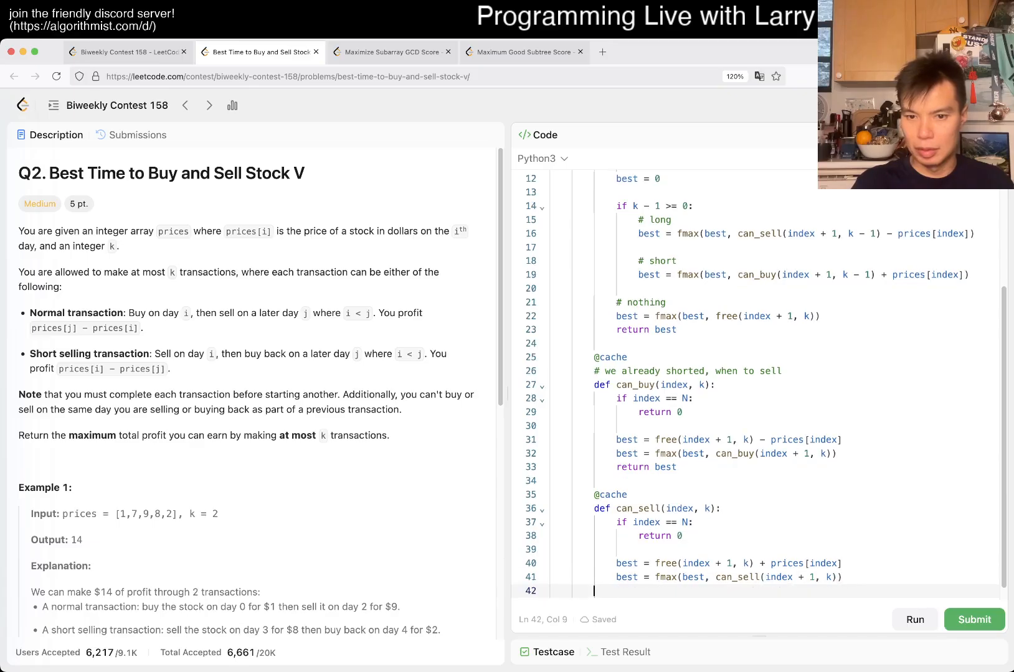
pyautogui.write('return best')
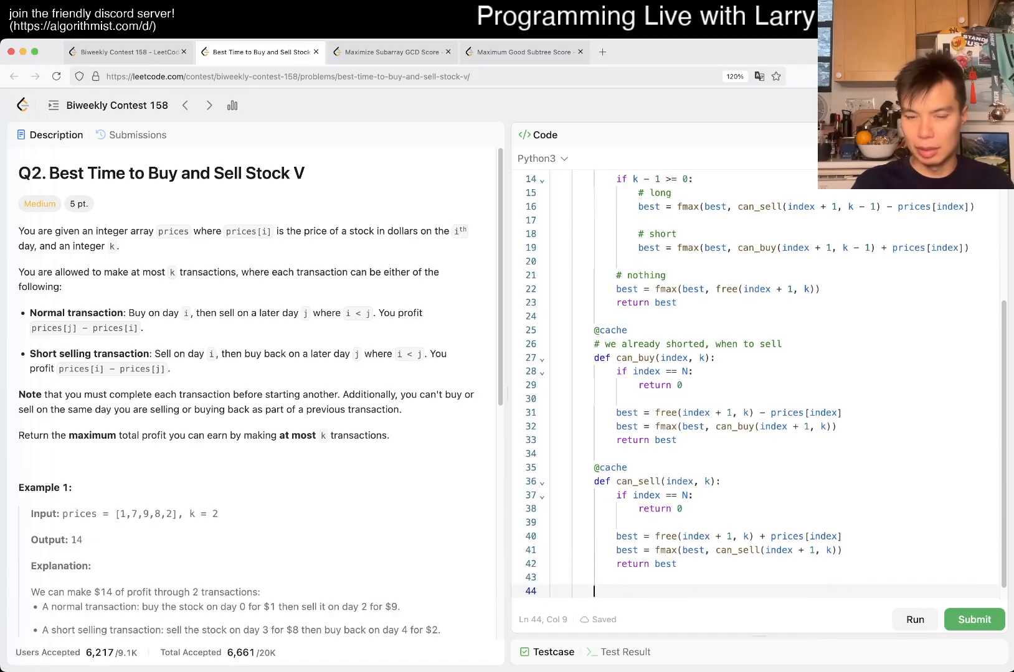
# End maximumProfit with return free(0, k).
pyautogui.write('return free(')
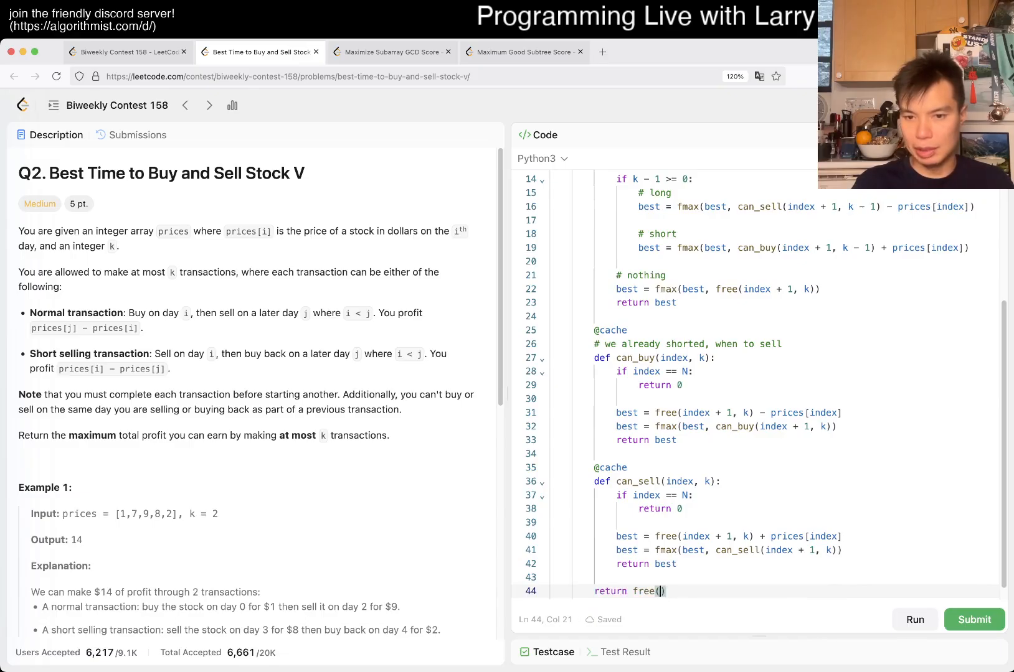
pyautogui.write('0, k')
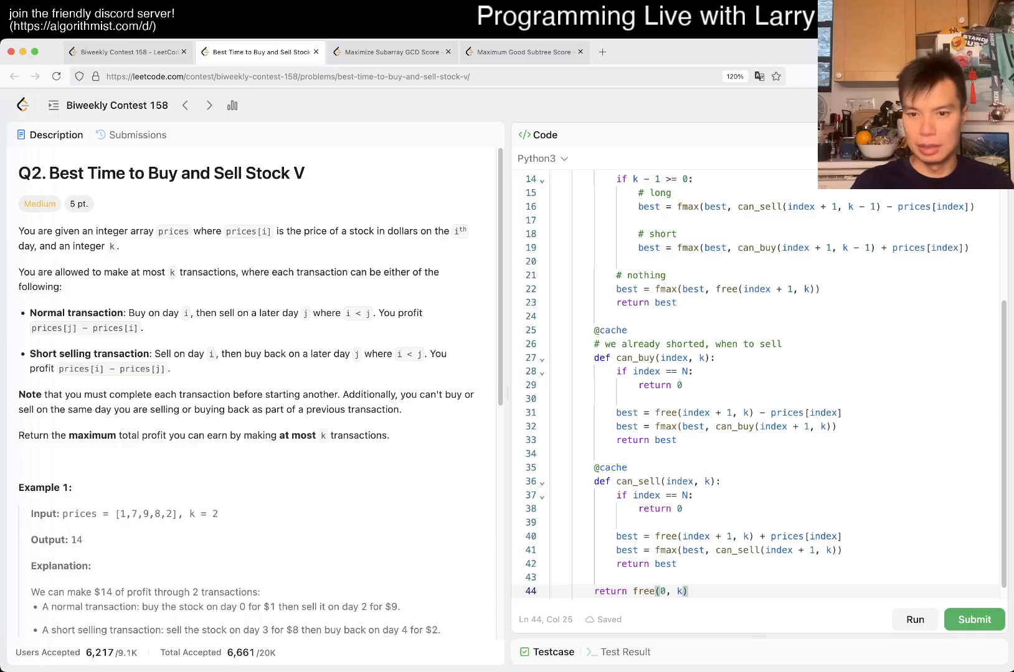
# Run the examples, then add cache_clear() calls for can_sell, can_buy and free.
pyautogui.click(914, 619)
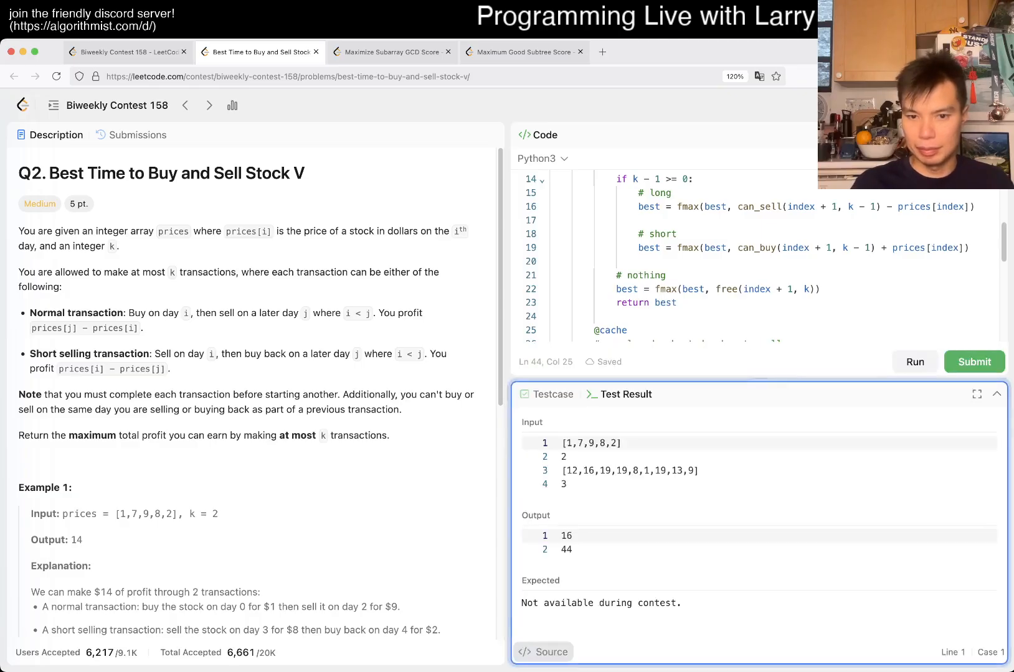
pyautogui.scroll(-3)
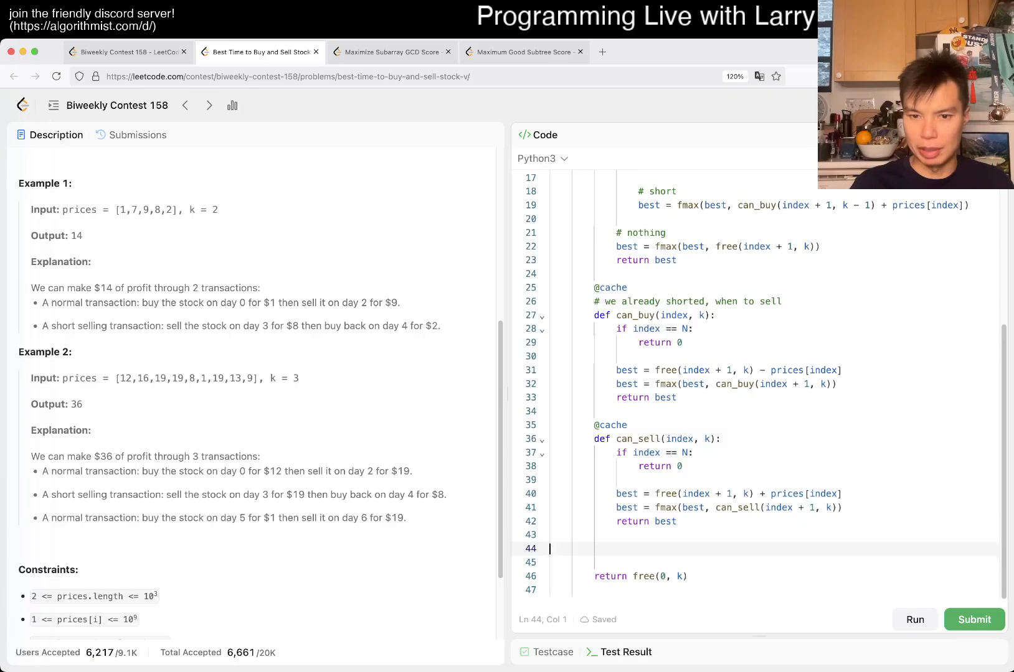
pyautogui.write('can')
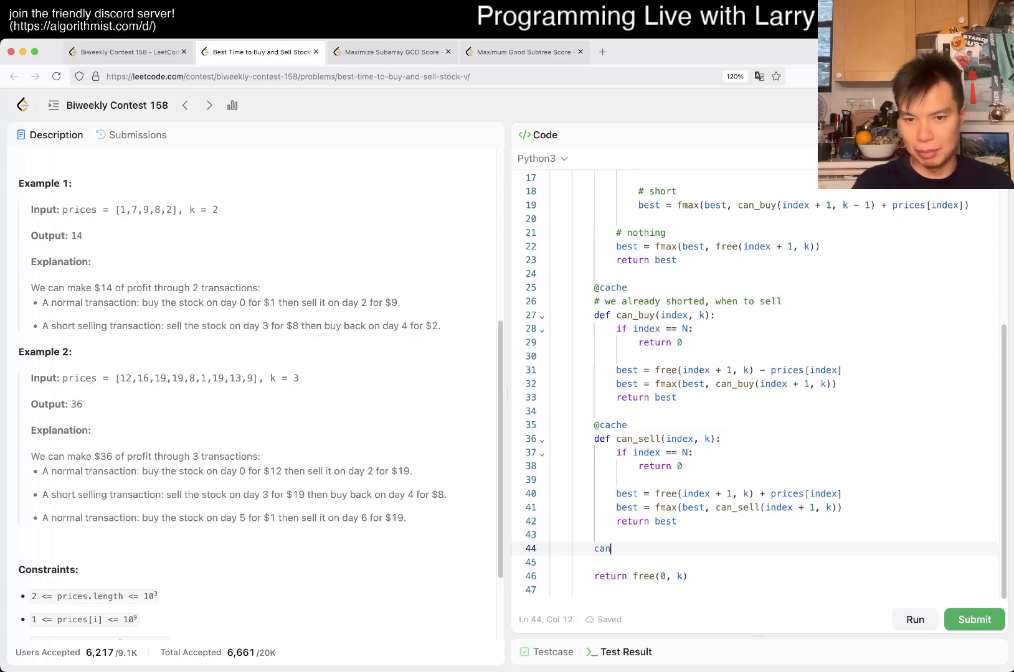
pyautogui.write('_sell.cache_cl')
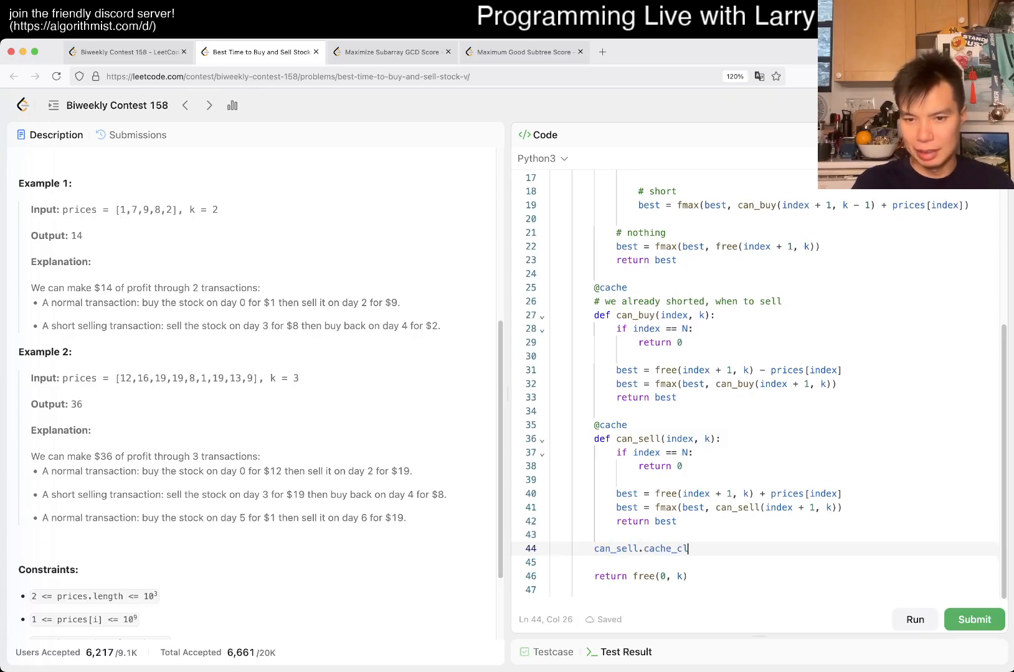
pyautogui.write('ear()')
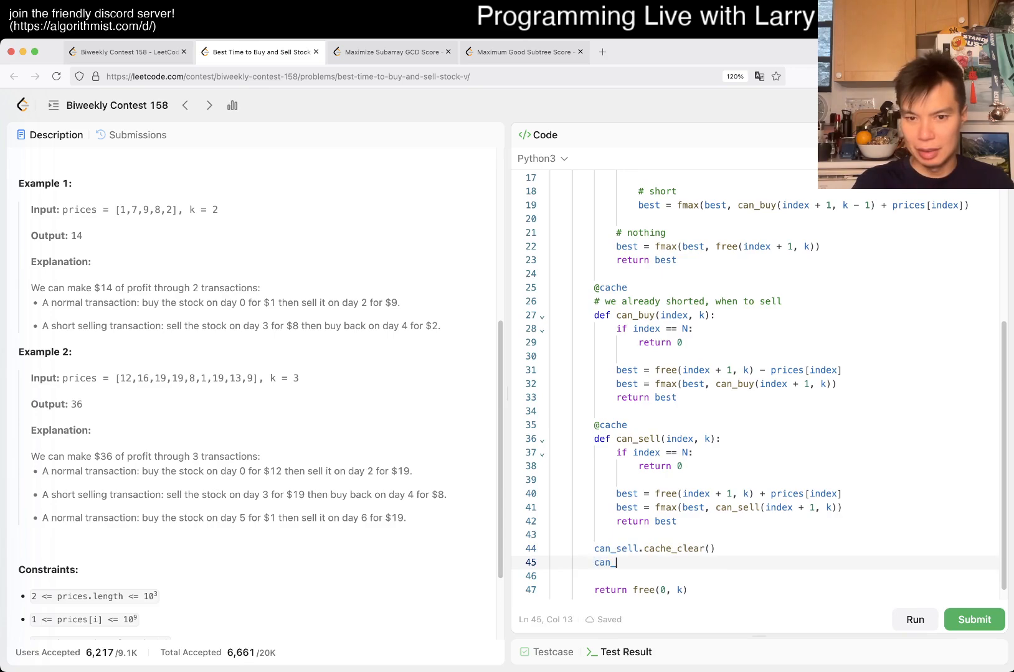
pyautogui.write('buy.cache_clear(')
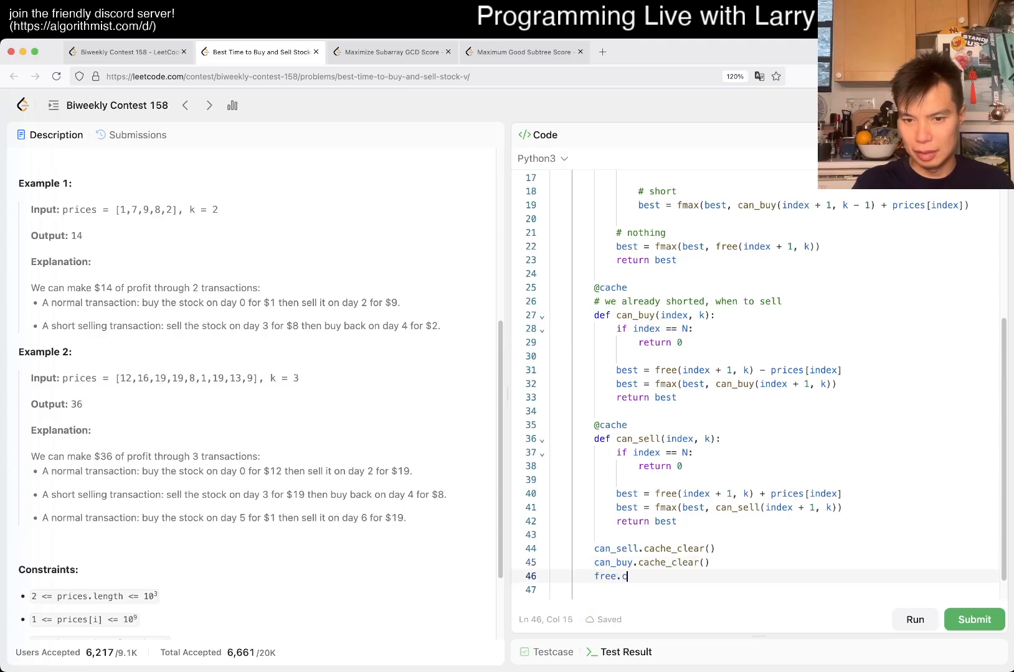
pyautogui.write('ache_clear()')
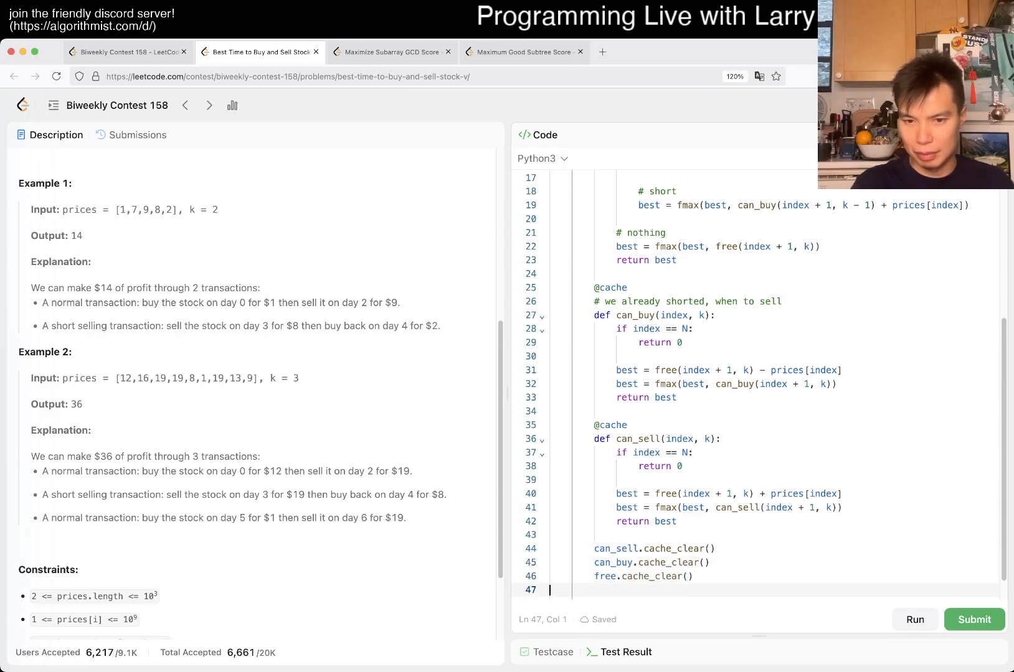
# Store the result as r = free(0, k) before the return.
pyautogui.write('return free(0, k)')
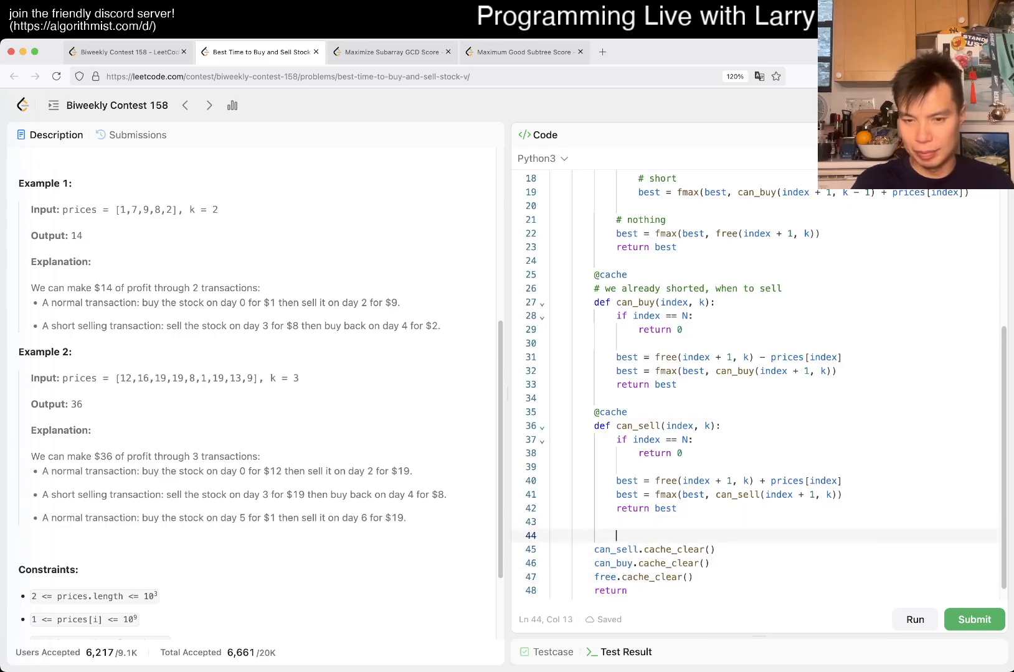
pyautogui.write('r = free(0, k)')
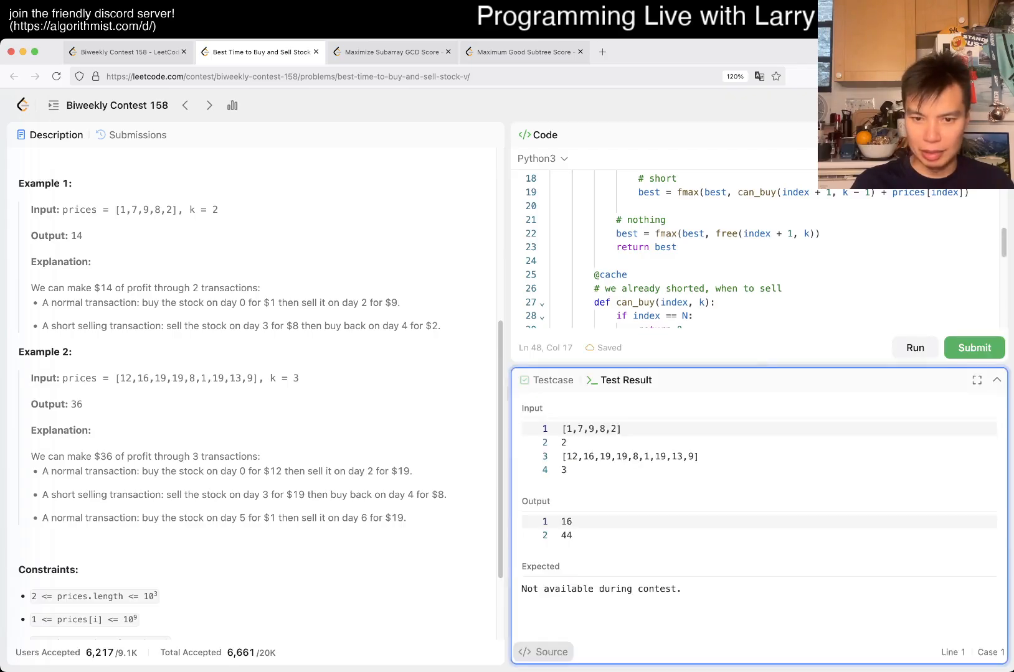
# Scroll through the solution from the top down to can_sell's base case.
pyautogui.scroll(3)
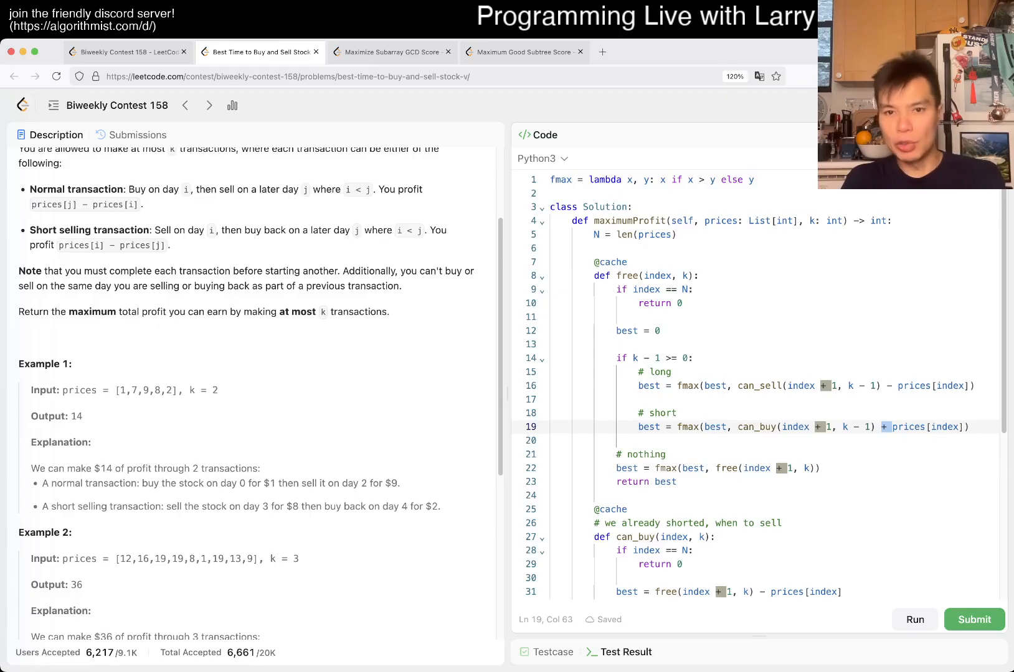
pyautogui.scroll(-3)
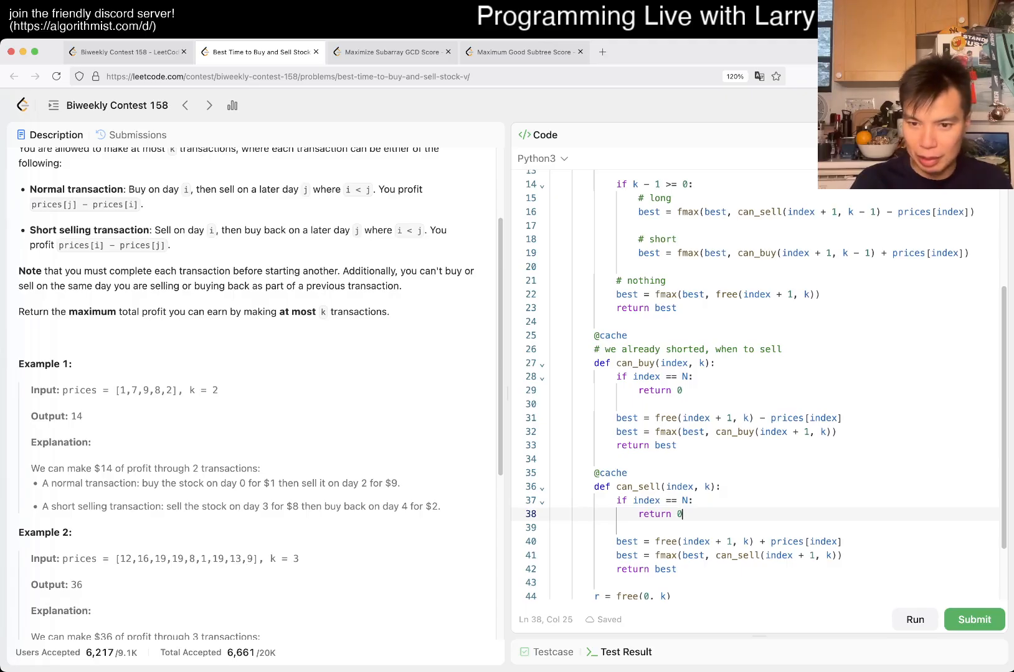
# Make can_sell's base case return -INF and define INF = 10 ** 20 at the top of maximumProfit.
pyautogui.write('-')
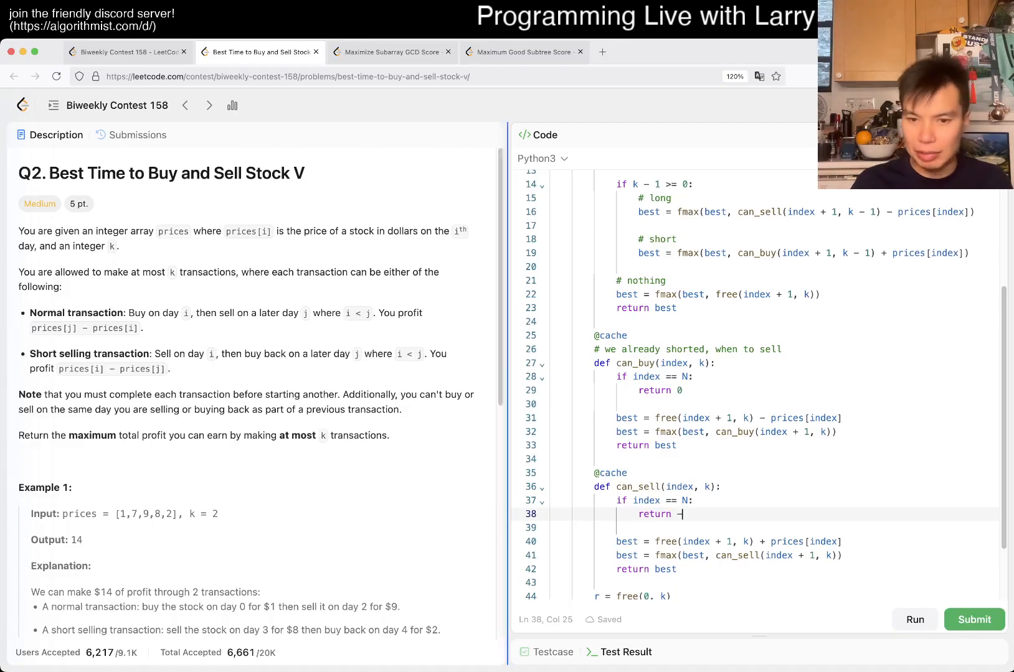
pyautogui.write('10000000')
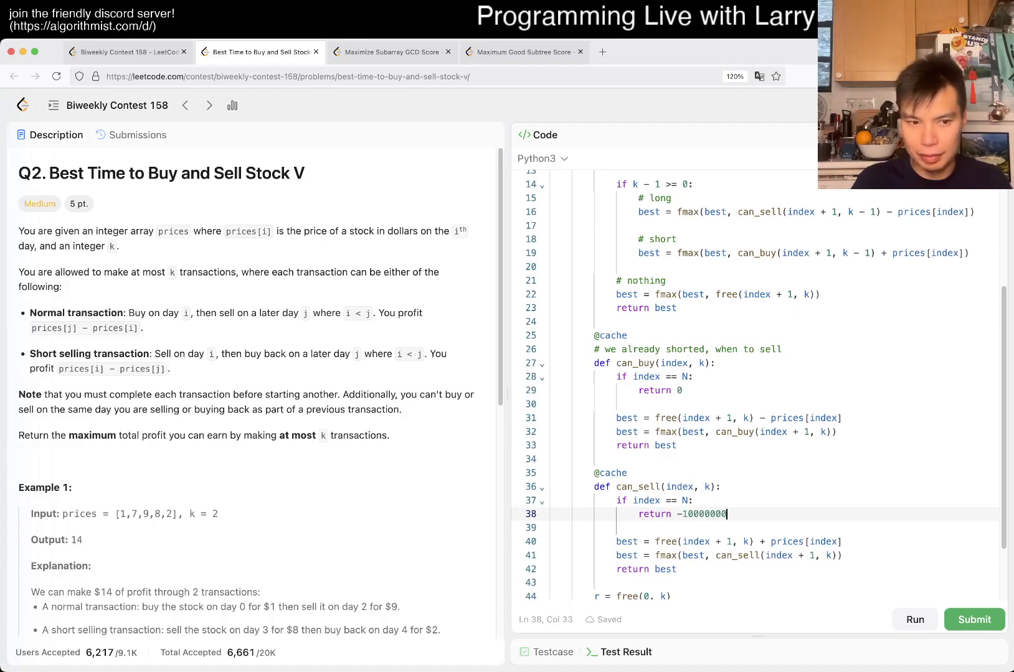
pyautogui.scroll(-3)
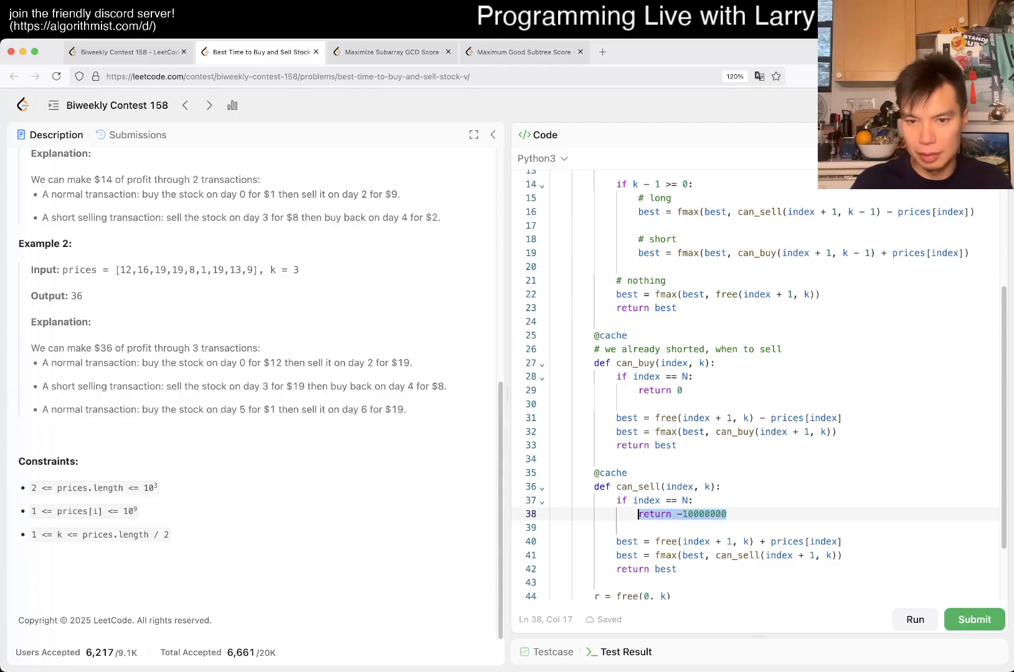
pyautogui.write('INF')
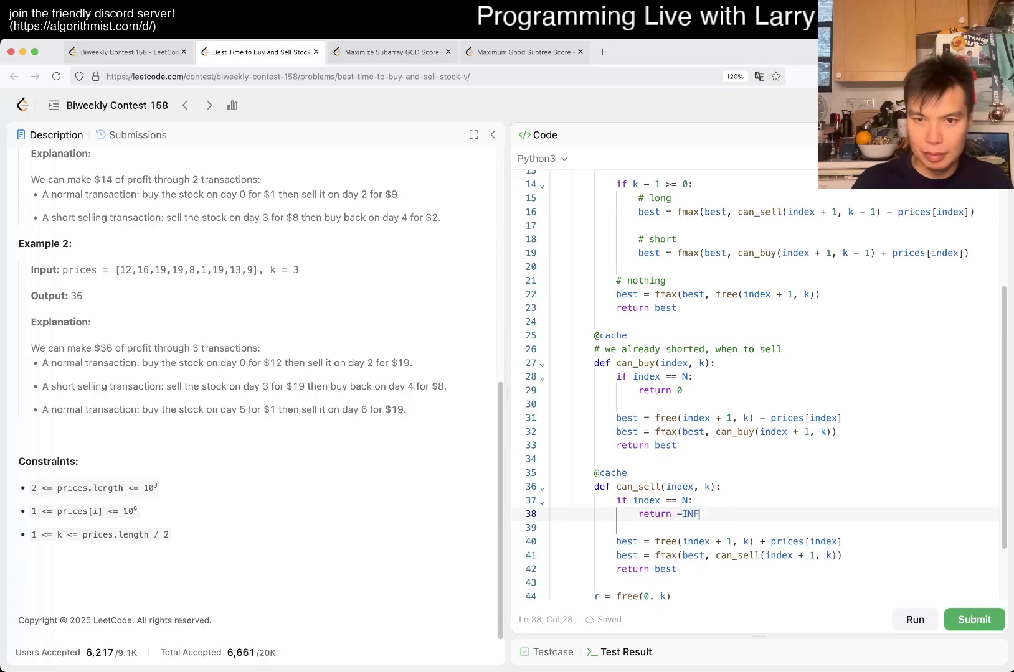
pyautogui.scroll(3)
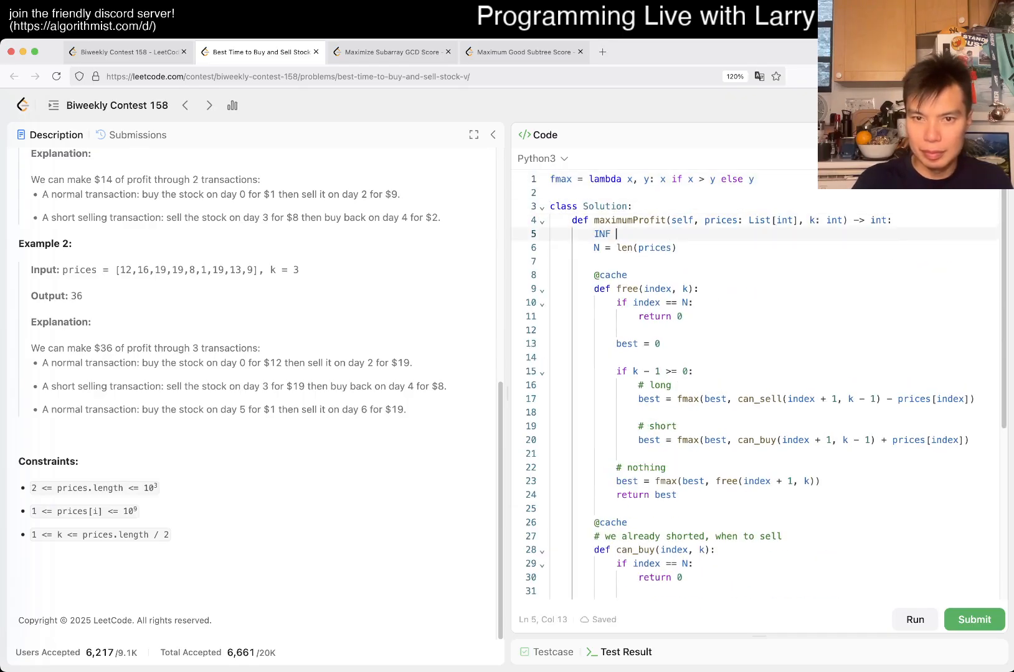
pyautogui.write('= 10 ** 20')
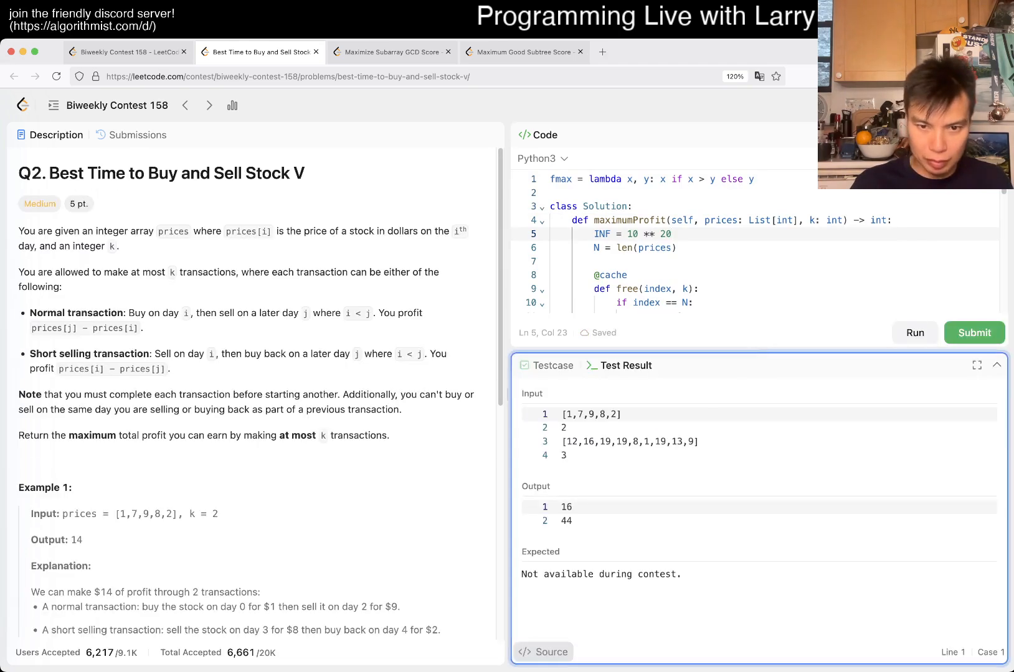
# Change can_buy's base case to return -INF as well.
pyautogui.scroll(-3)
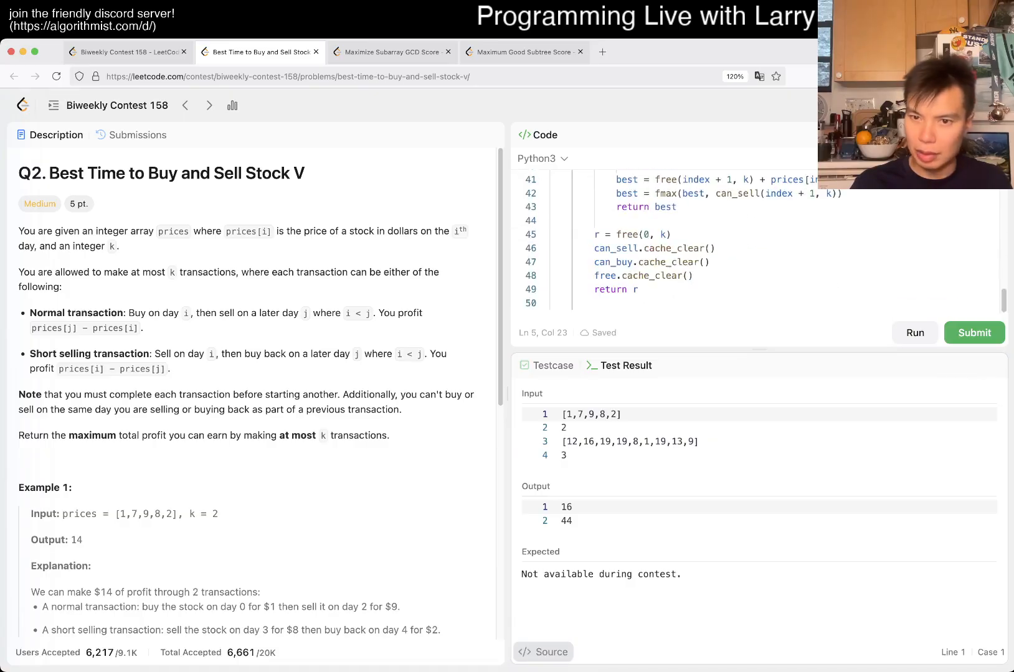
pyautogui.scroll(3)
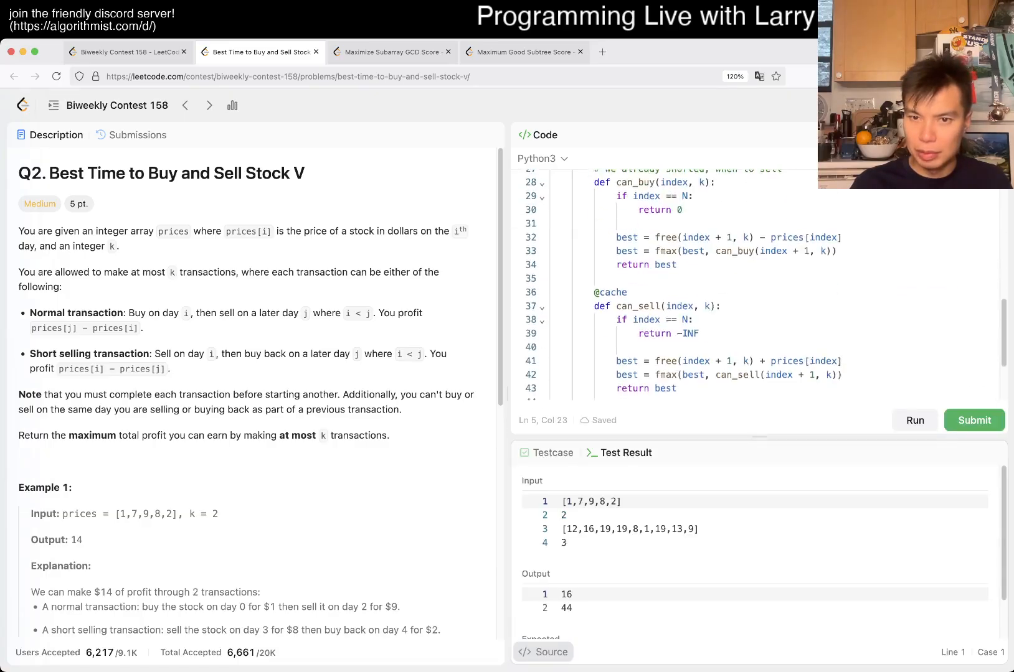
pyautogui.scroll(-3)
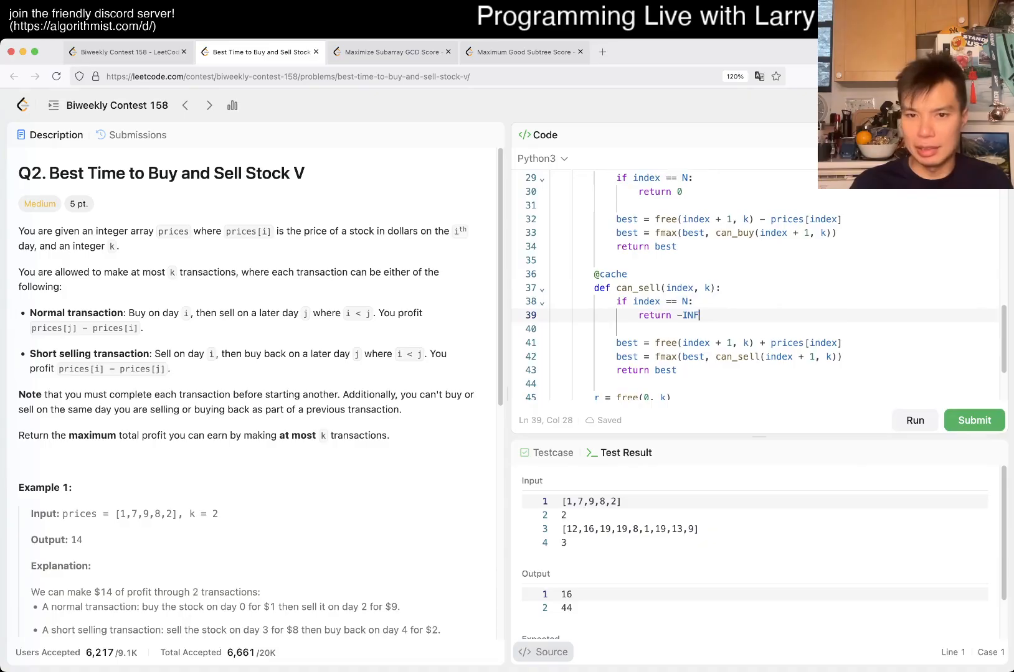
pyautogui.press('Home')
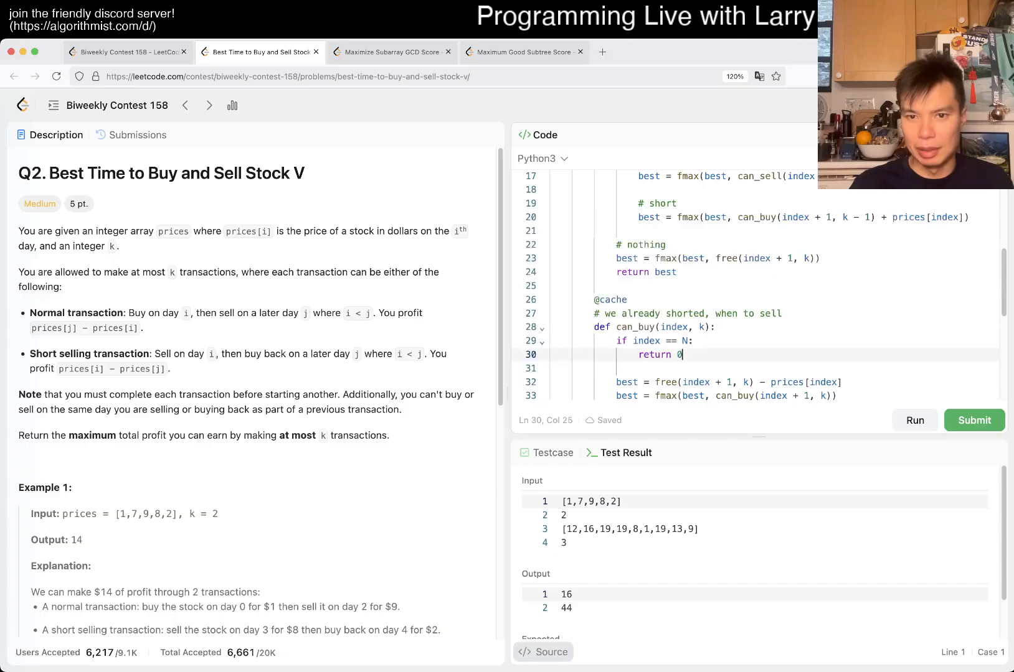
pyautogui.write('-INF')
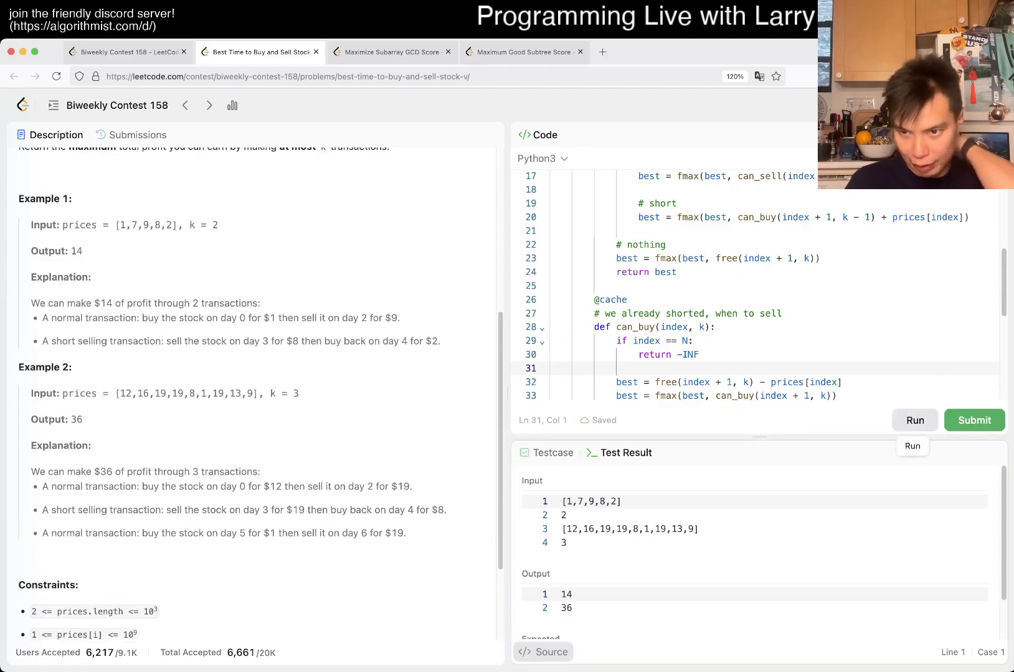
# Submit the stock solution and switch to Q3, Maximize Subarray GCD Score.
pyautogui.scroll(-3)
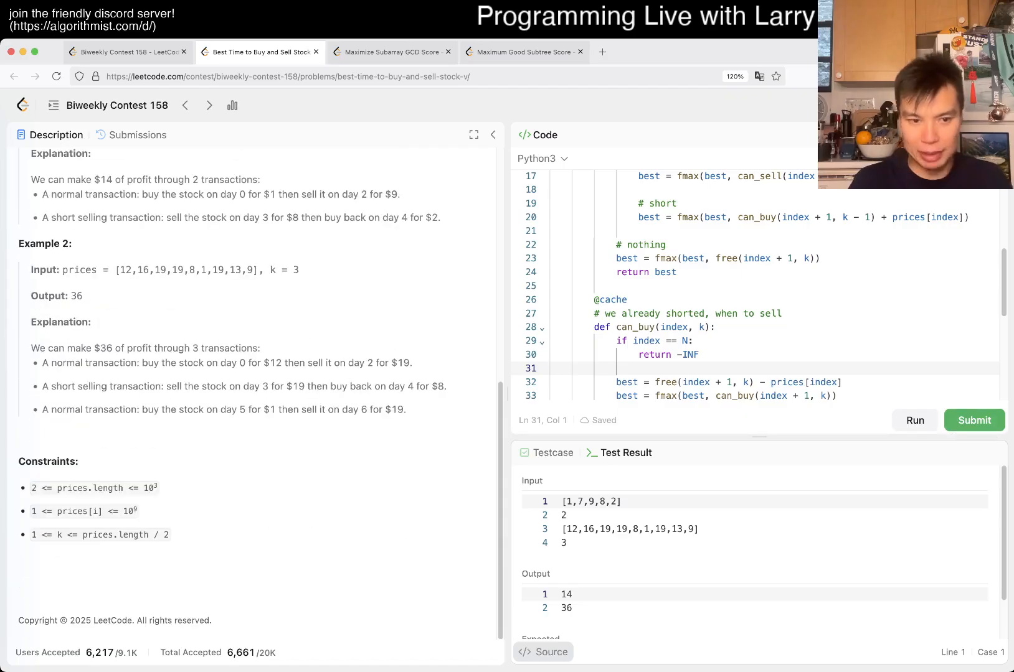
pyautogui.scroll(3)
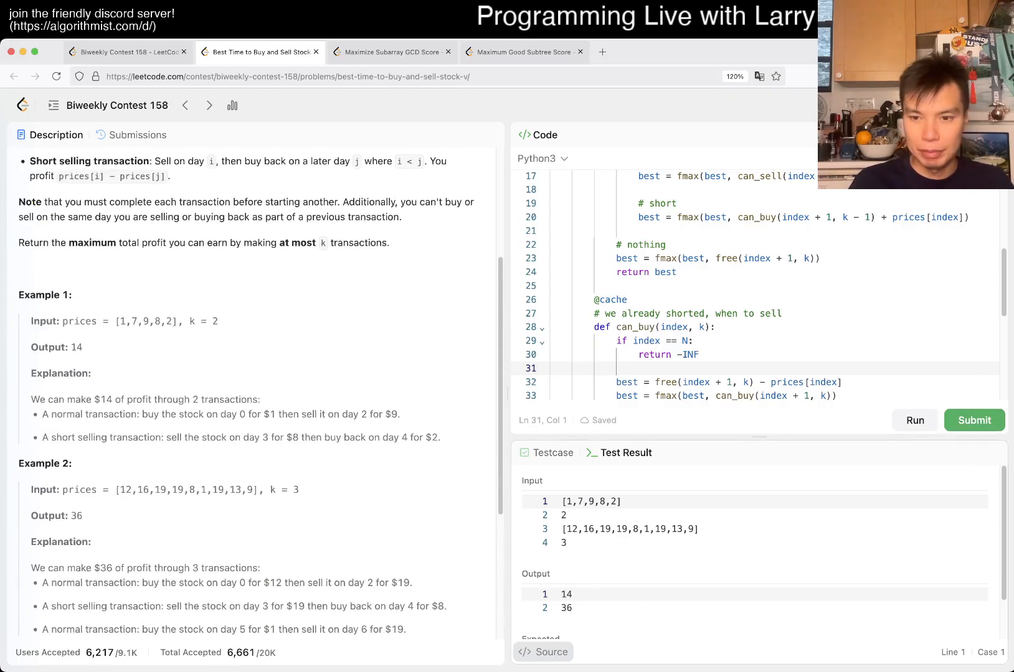
pyautogui.scroll(-3)
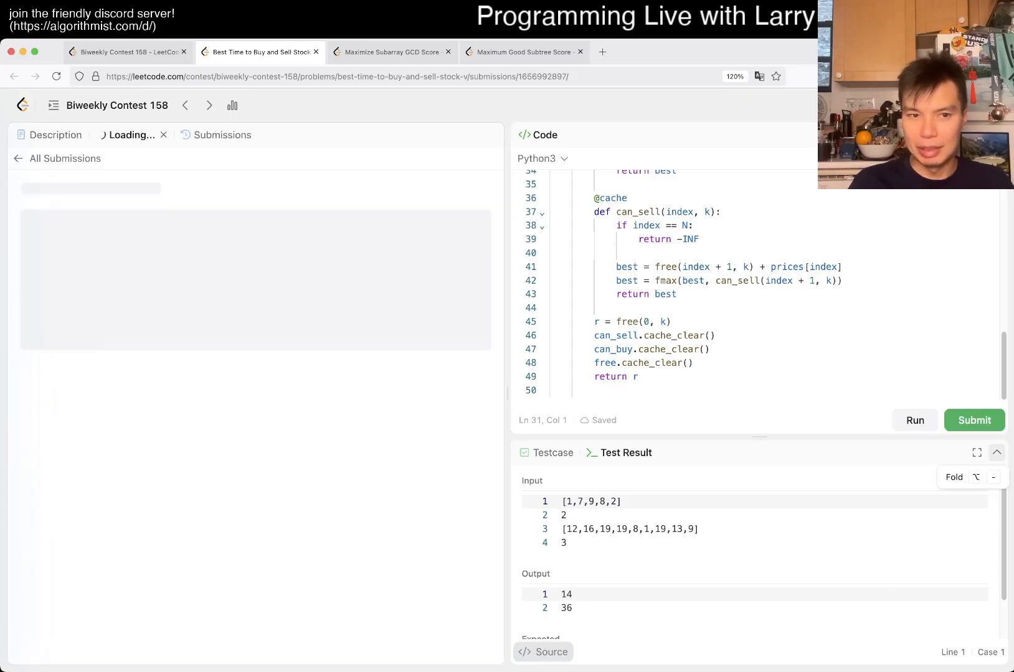
pyautogui.click(317, 53)
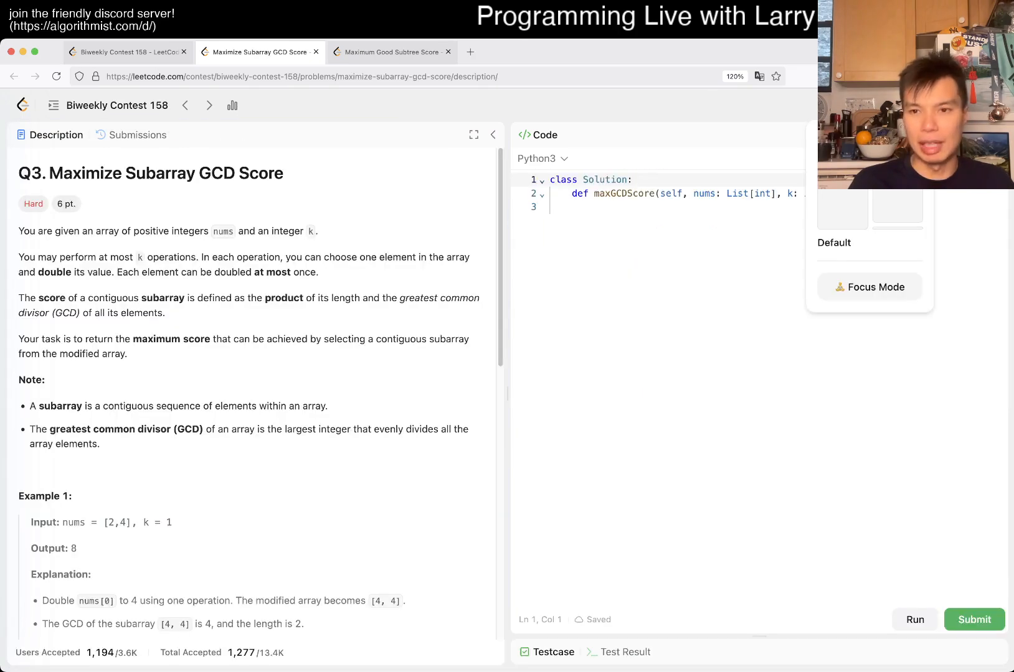